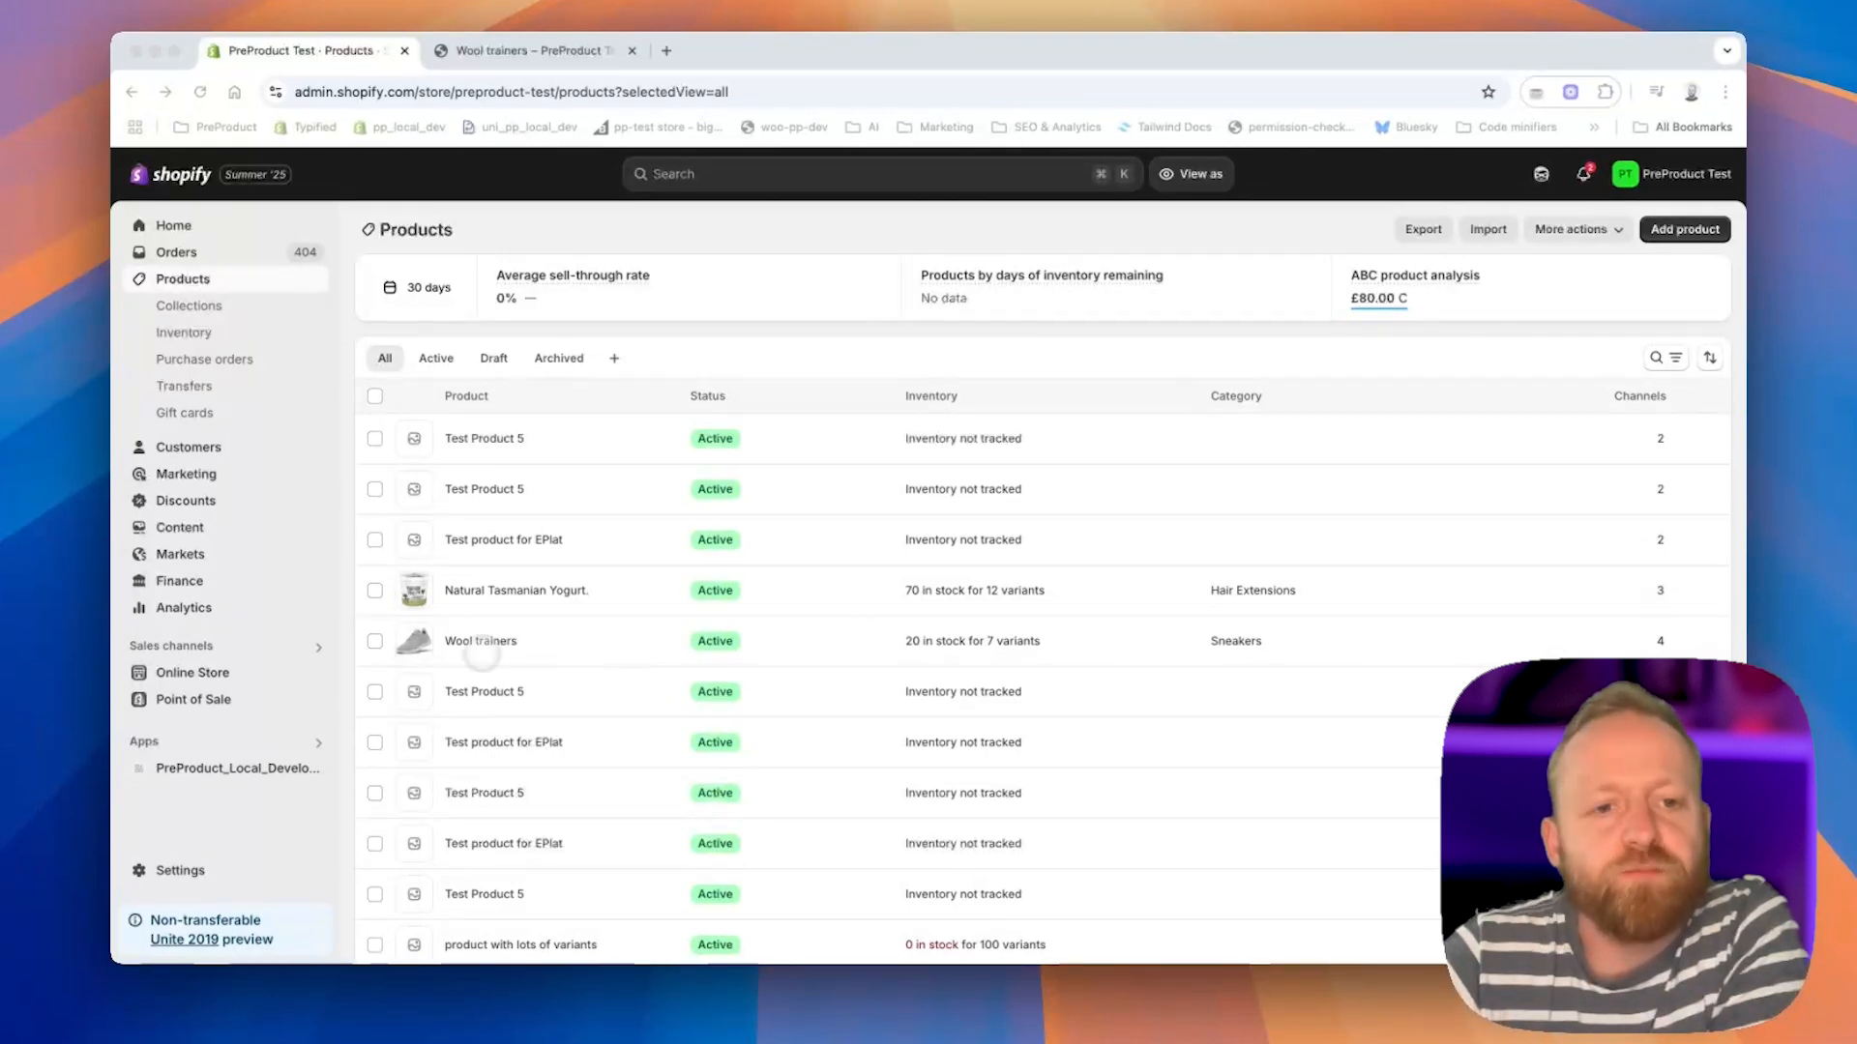
View the Wool trainers on the storefront and open the XS size variant's settings.
left_click(479, 640)
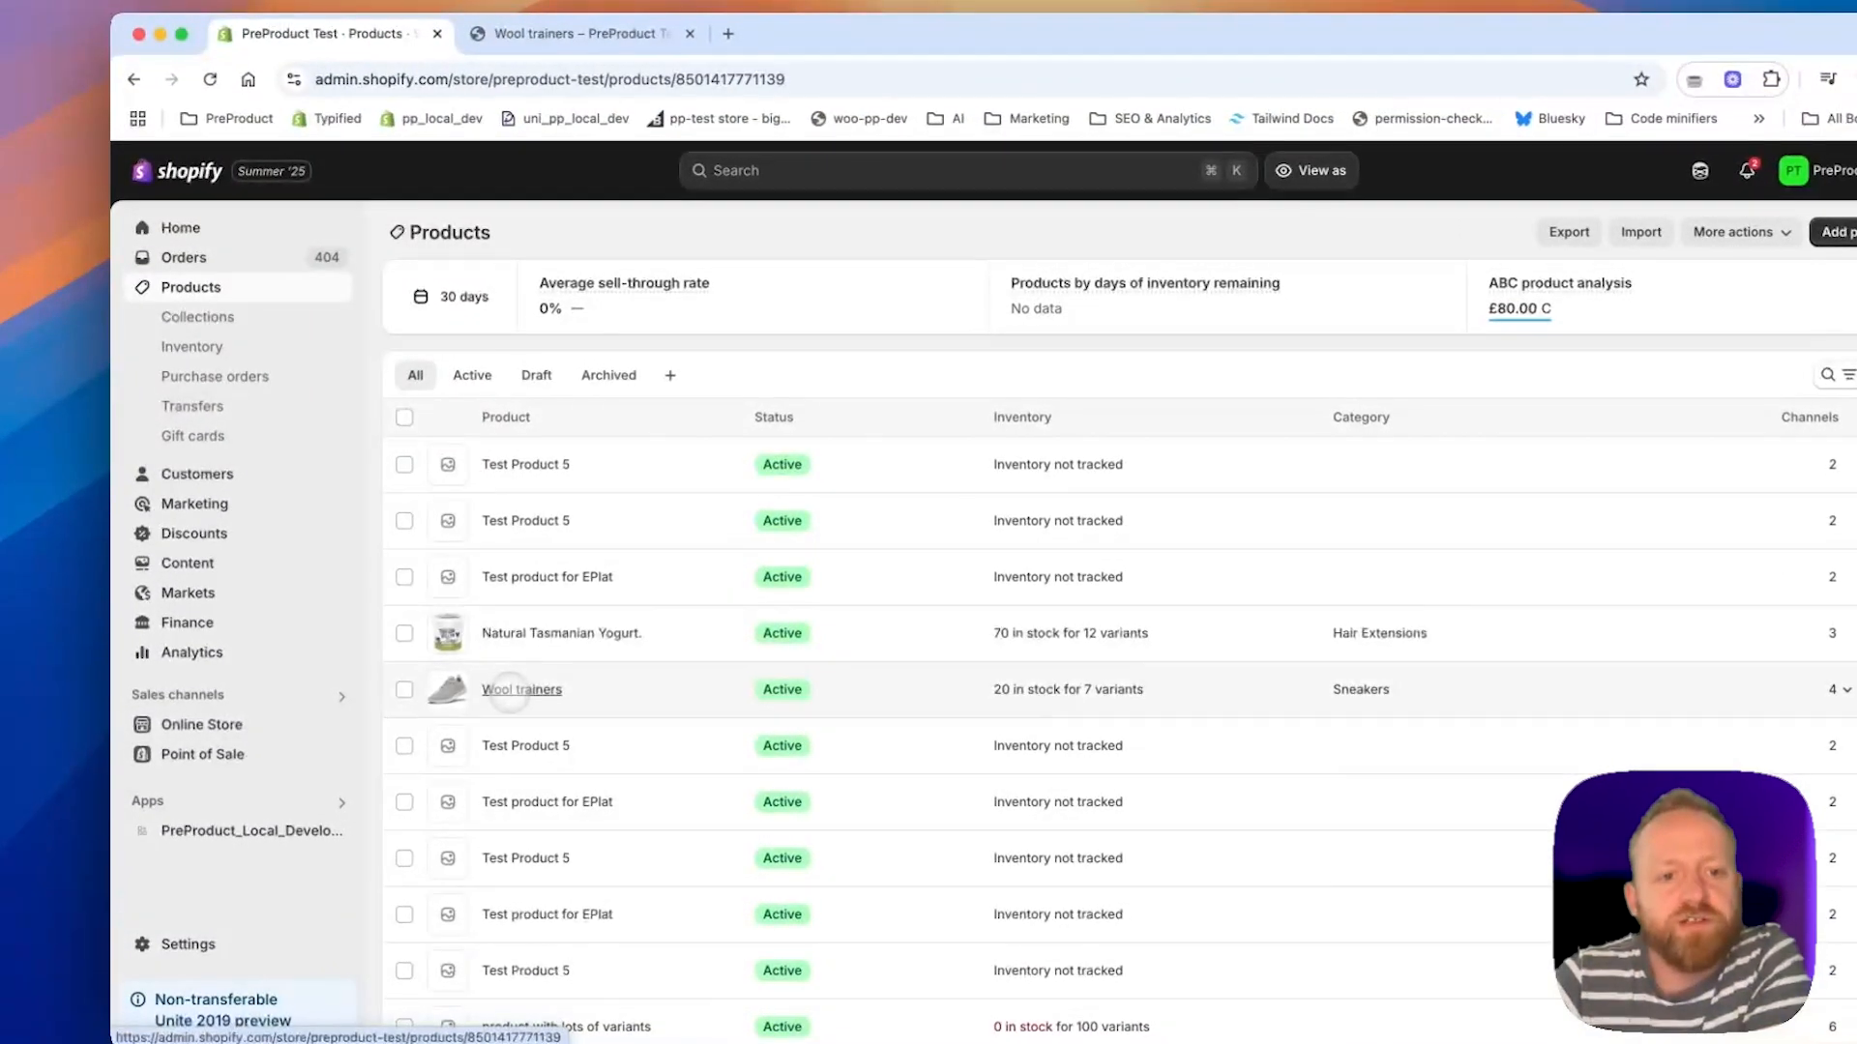
left_click(520, 689)
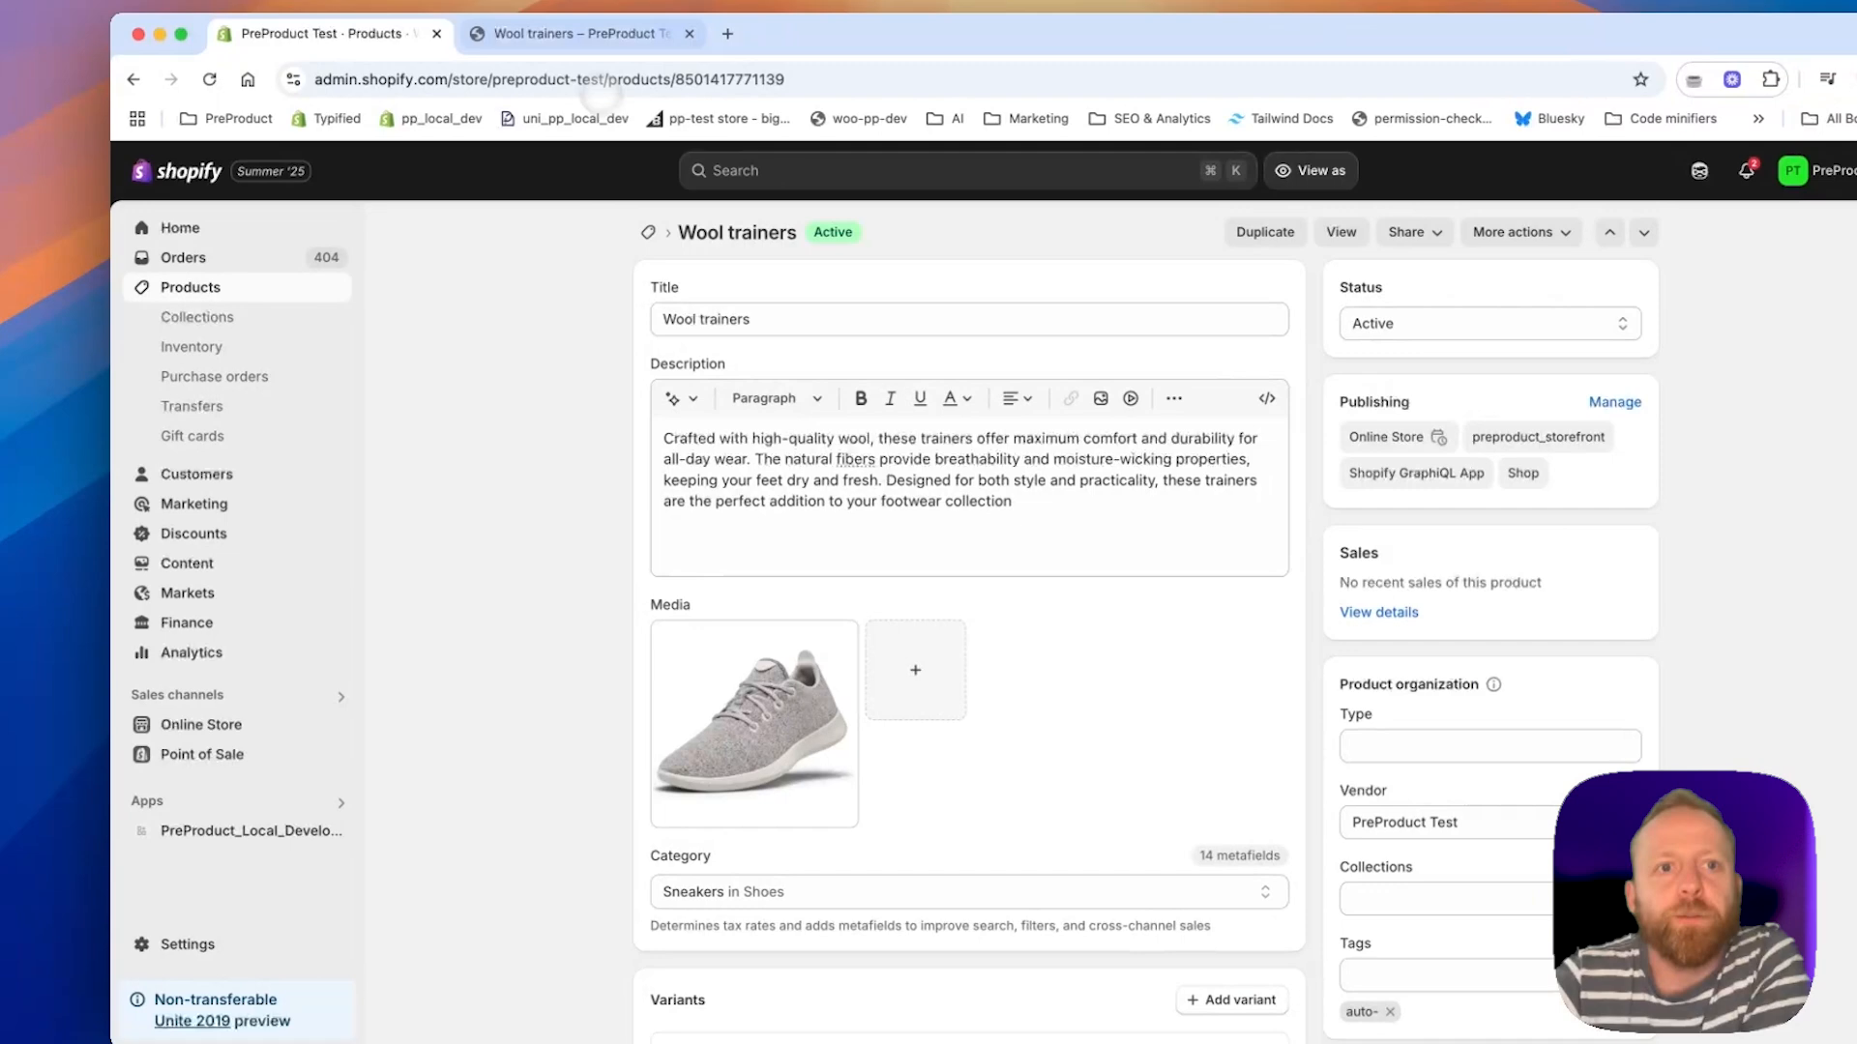
left_click(578, 33)
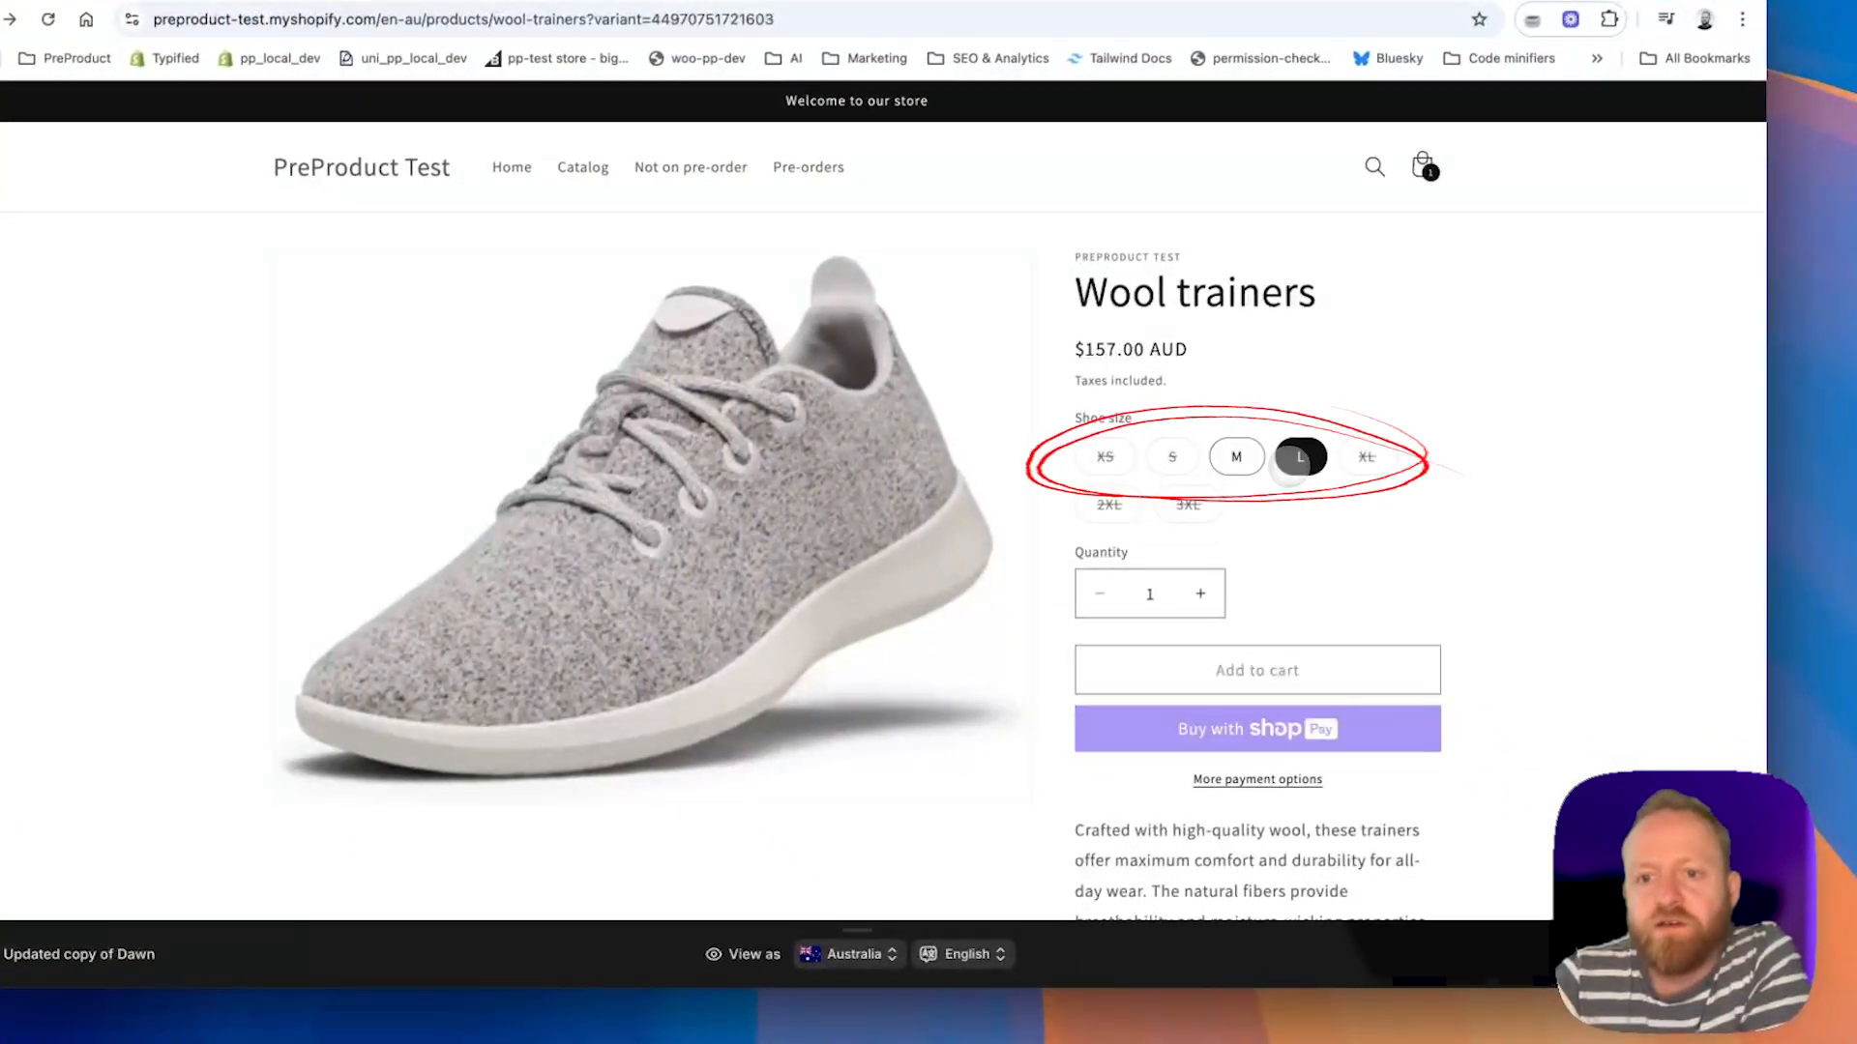
left_click(1172, 456)
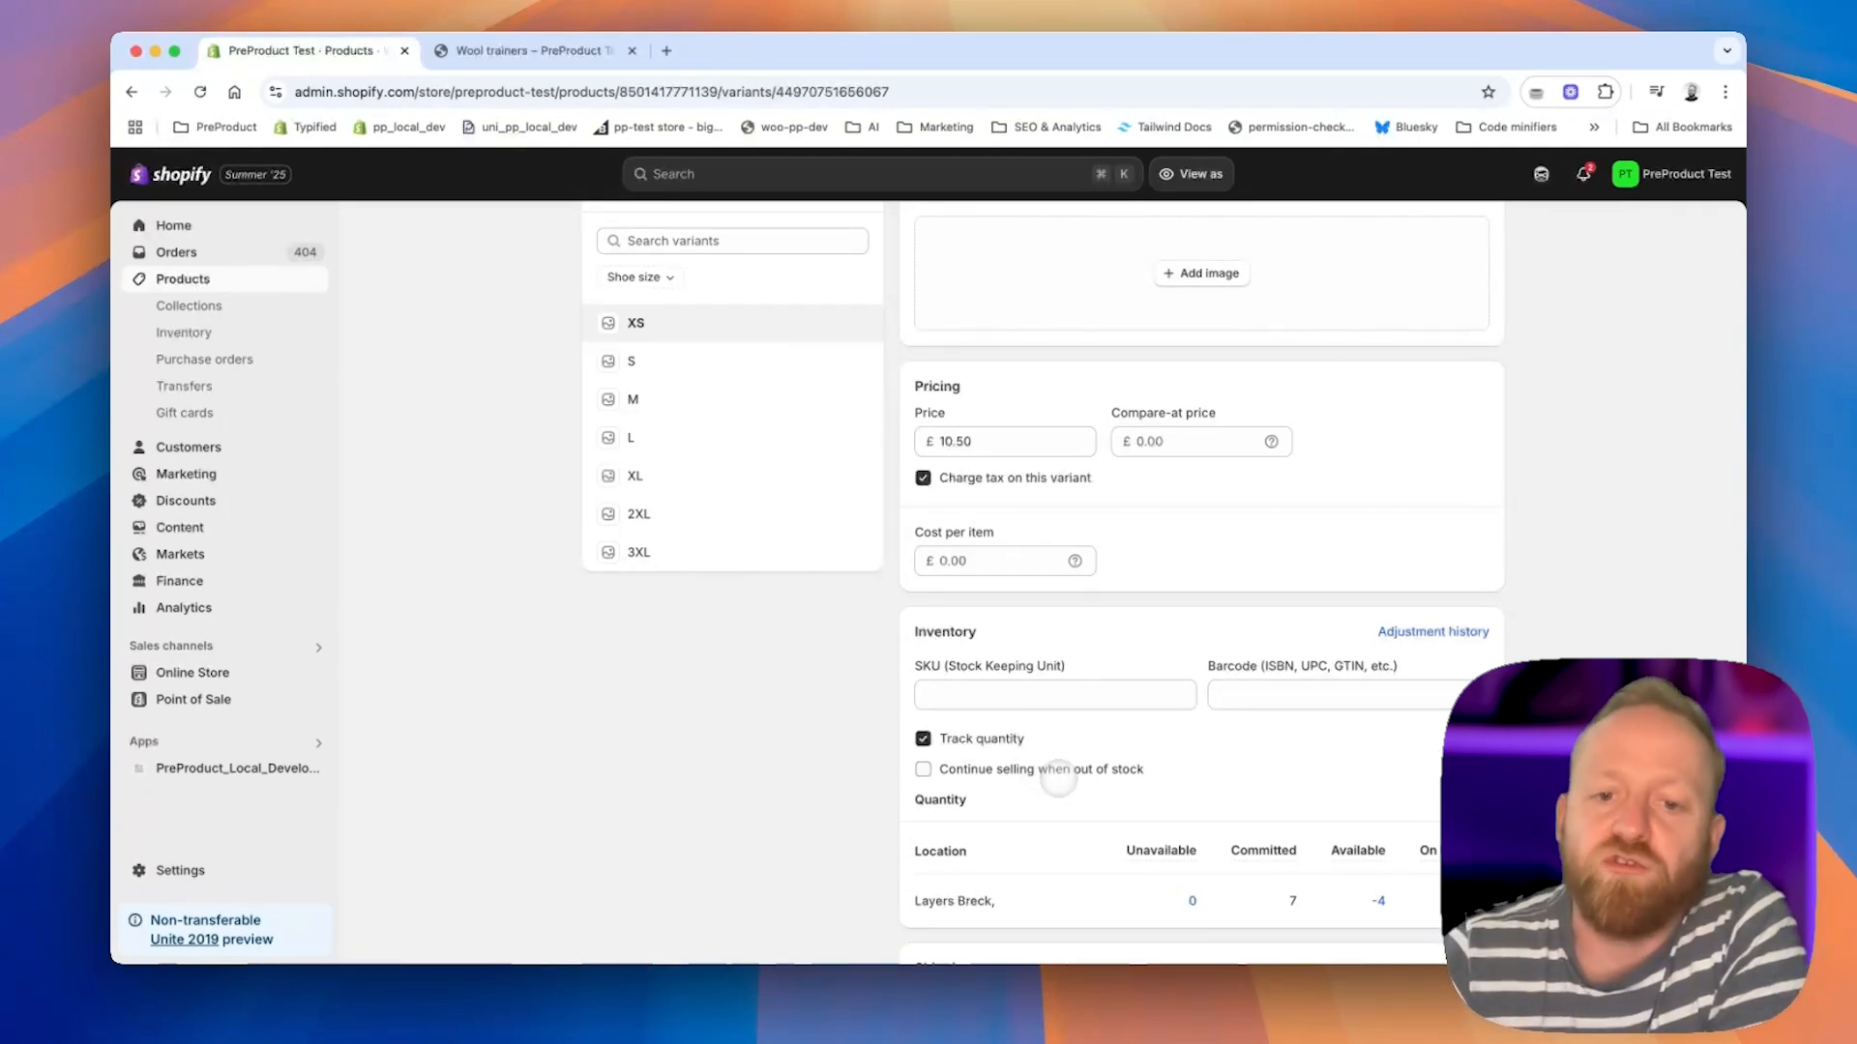
Enable 'Continue selling when out of stock' on XS, save, and select XS on the refreshed storefront.
left_click(925, 768)
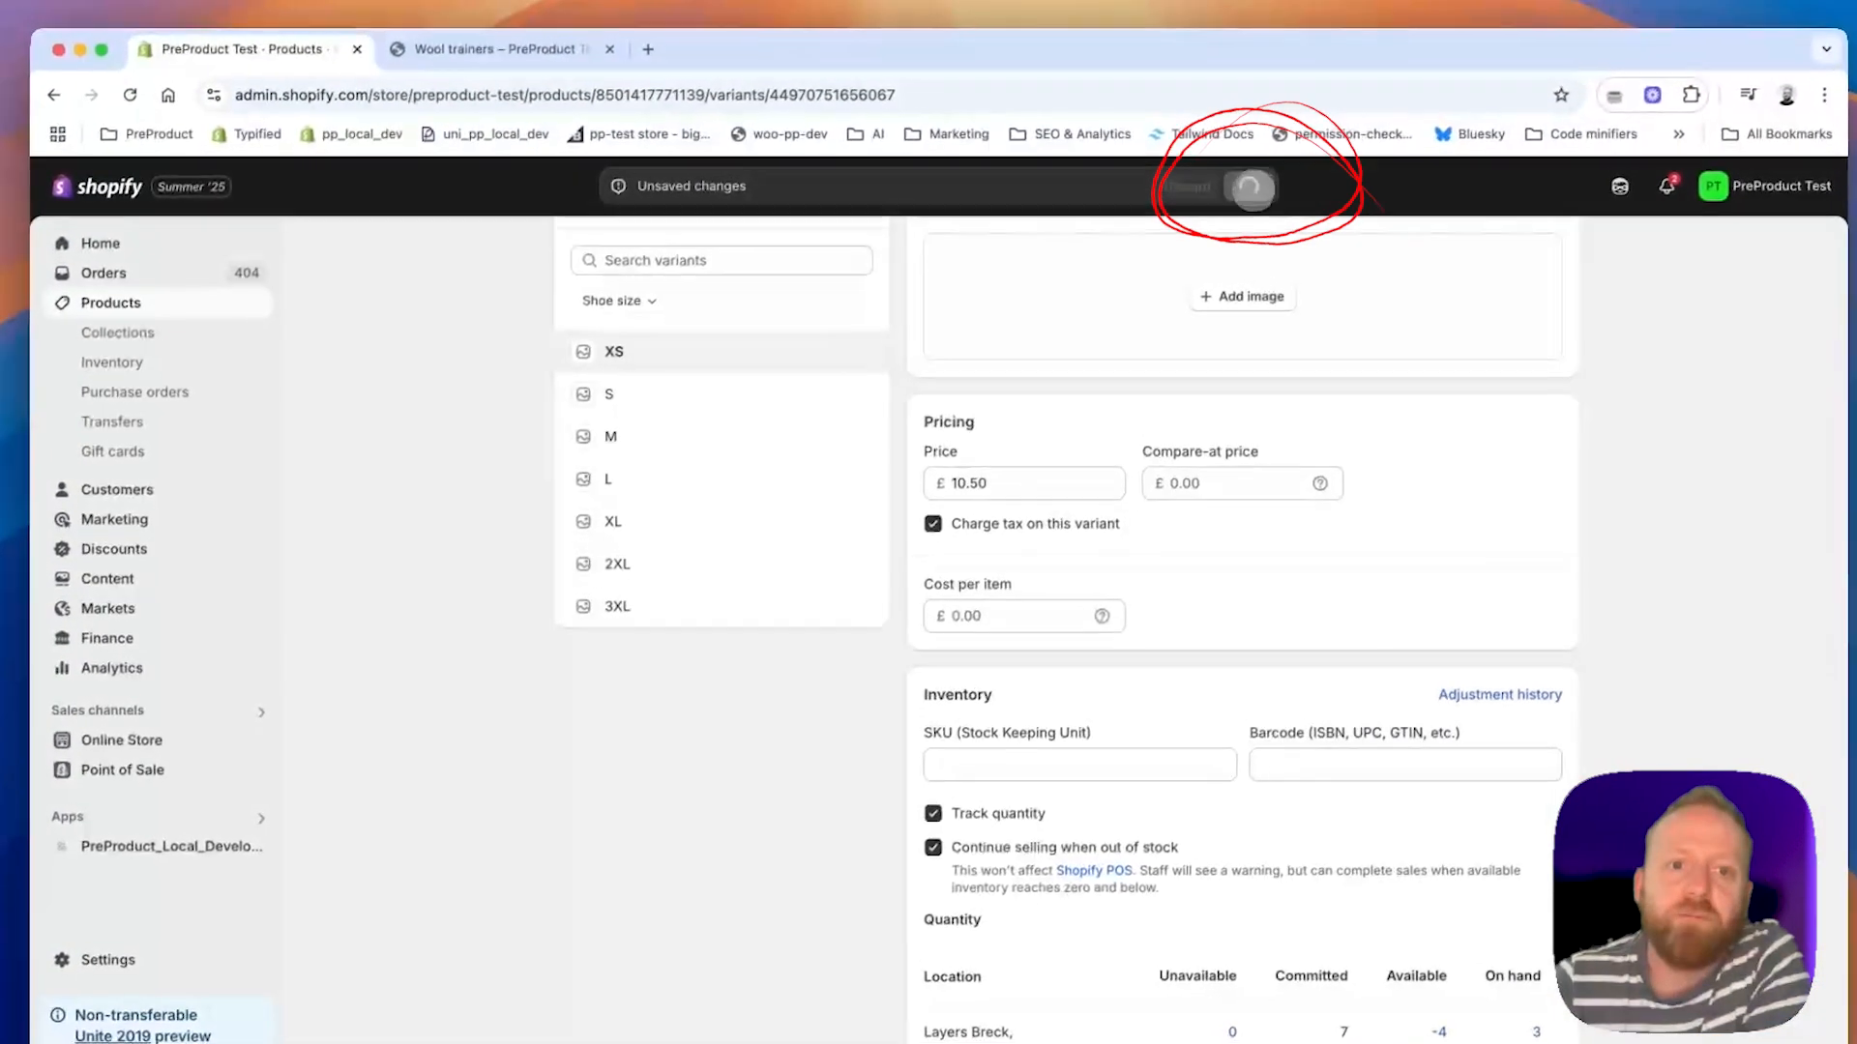
left_click(497, 51)
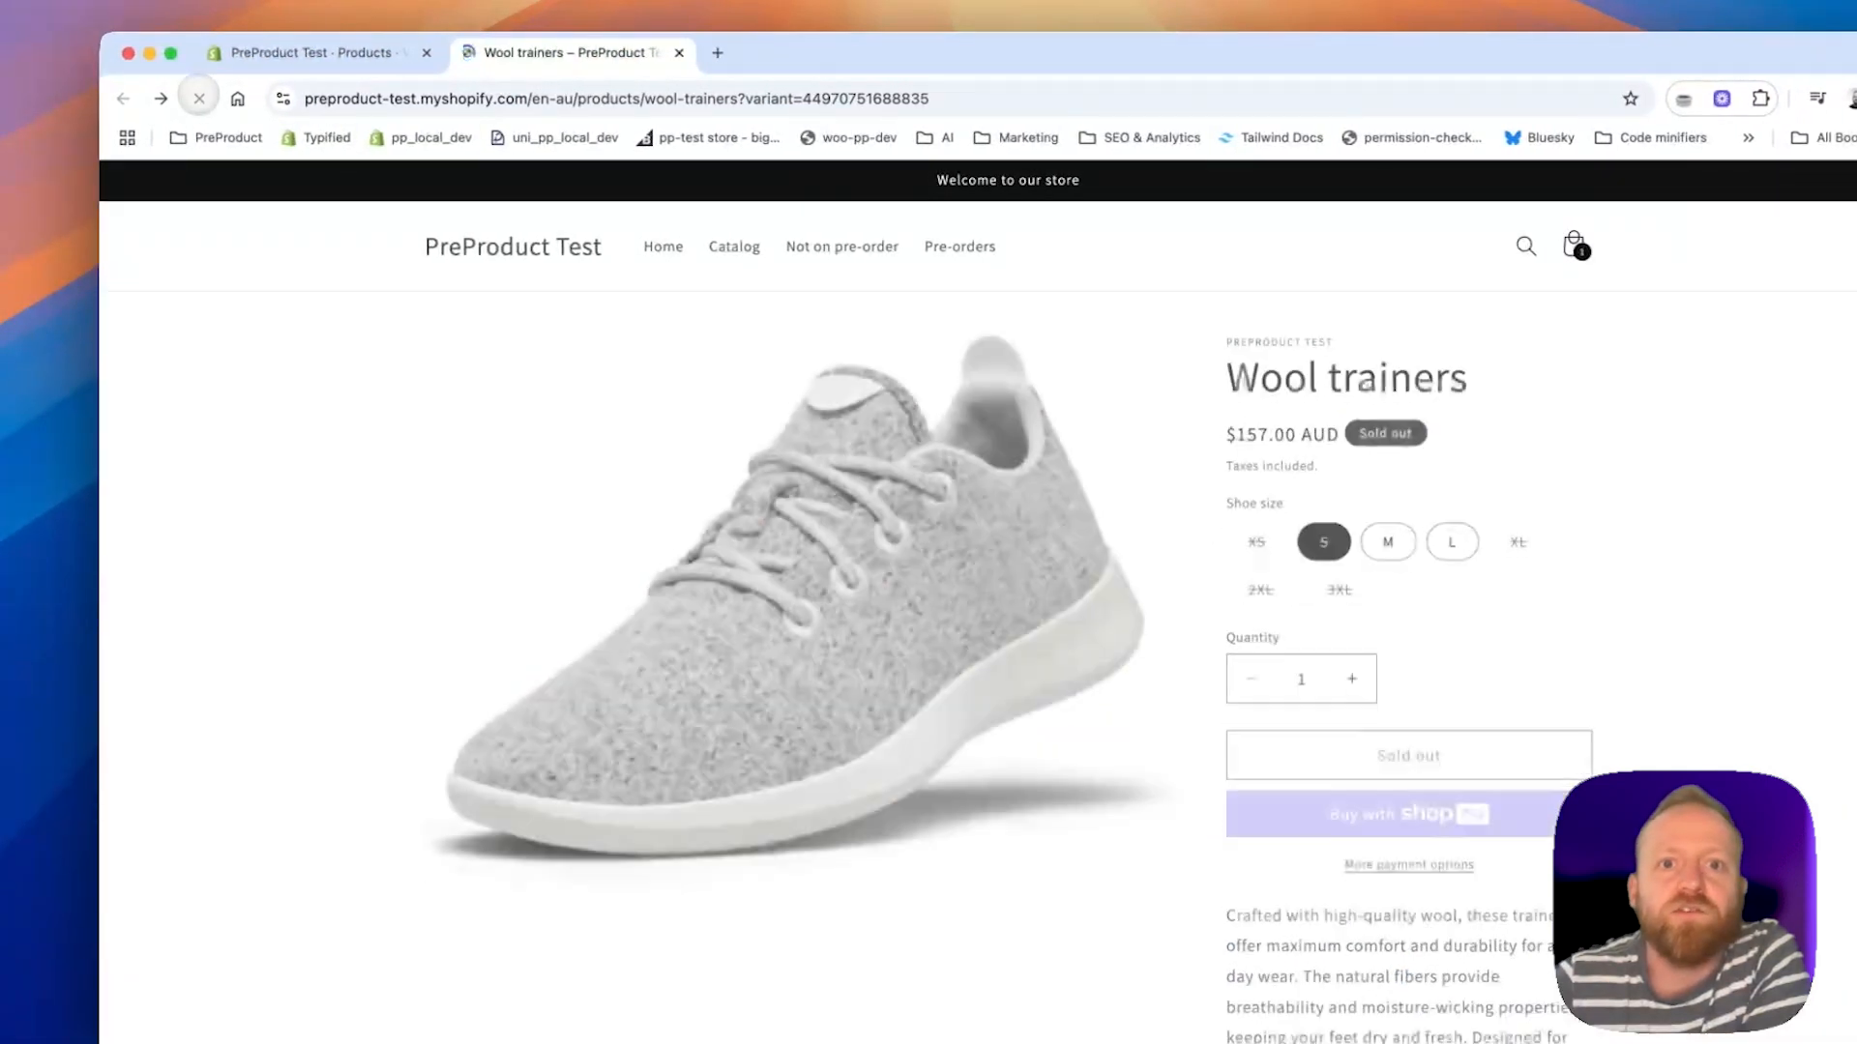
left_click(198, 99)
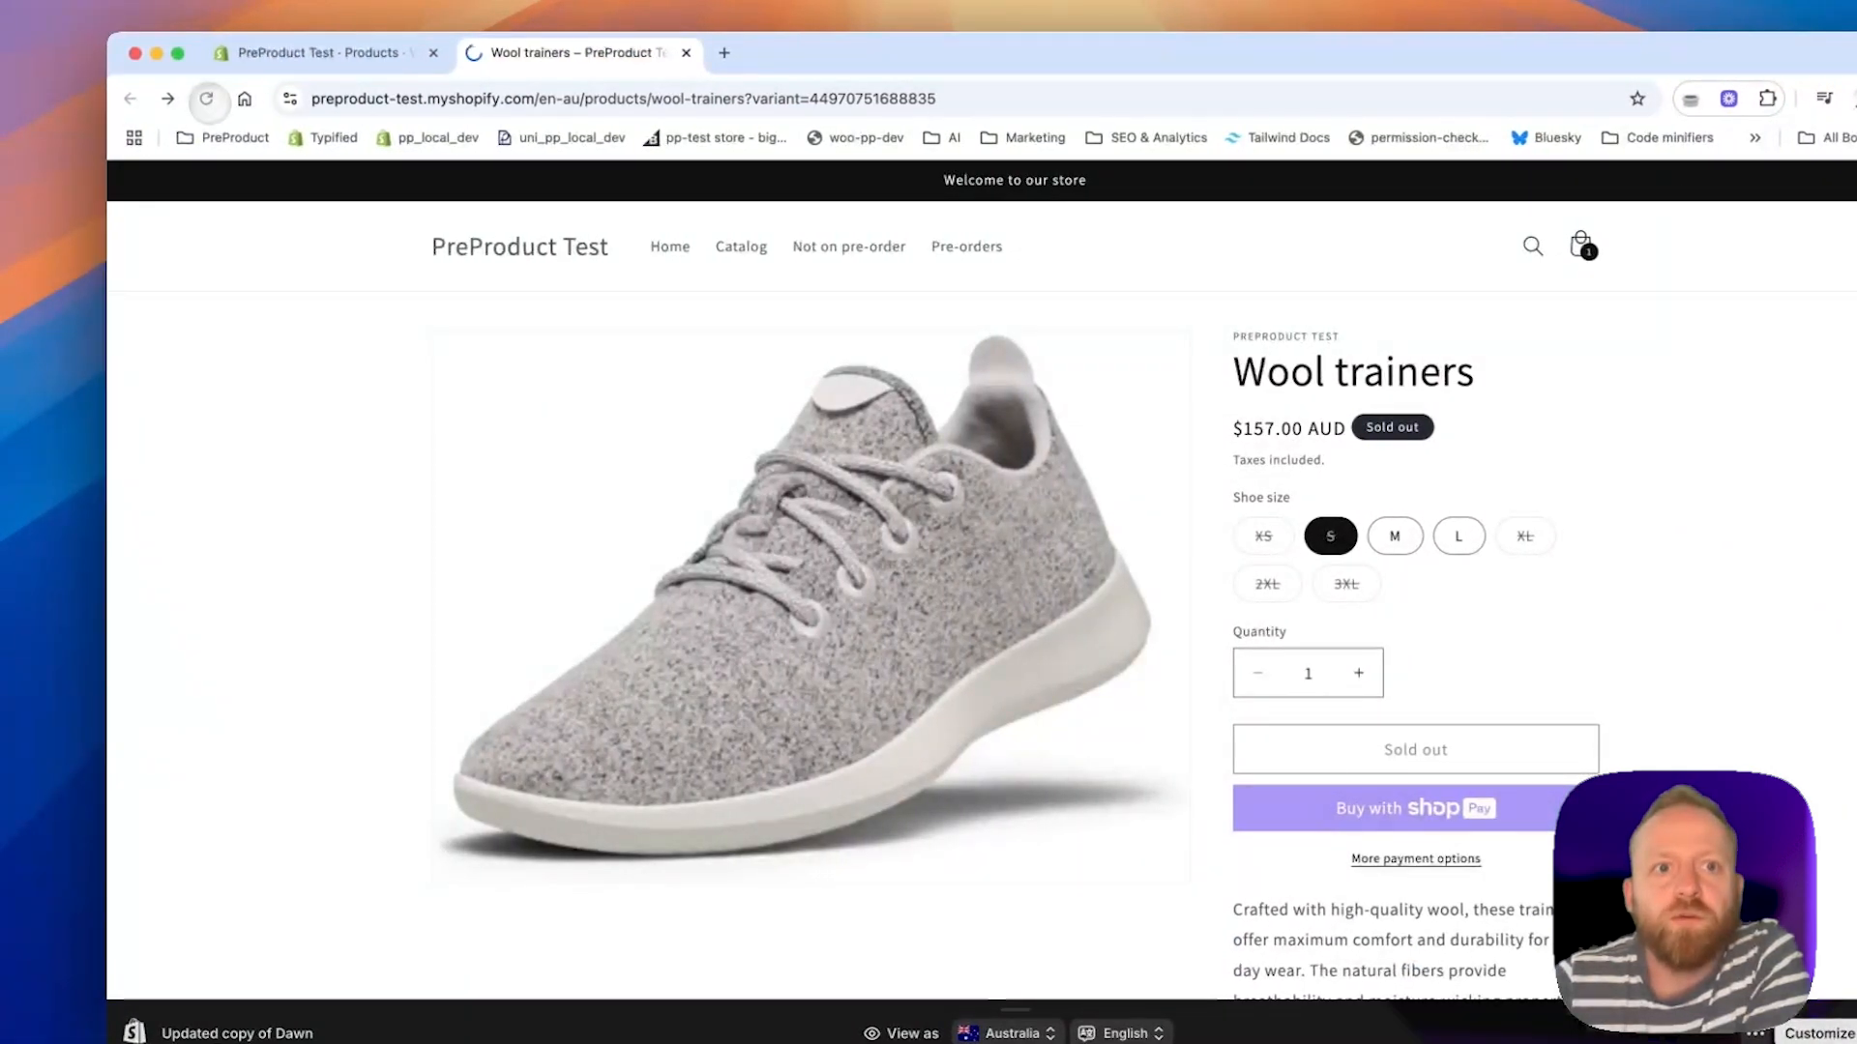
left_click(1263, 536)
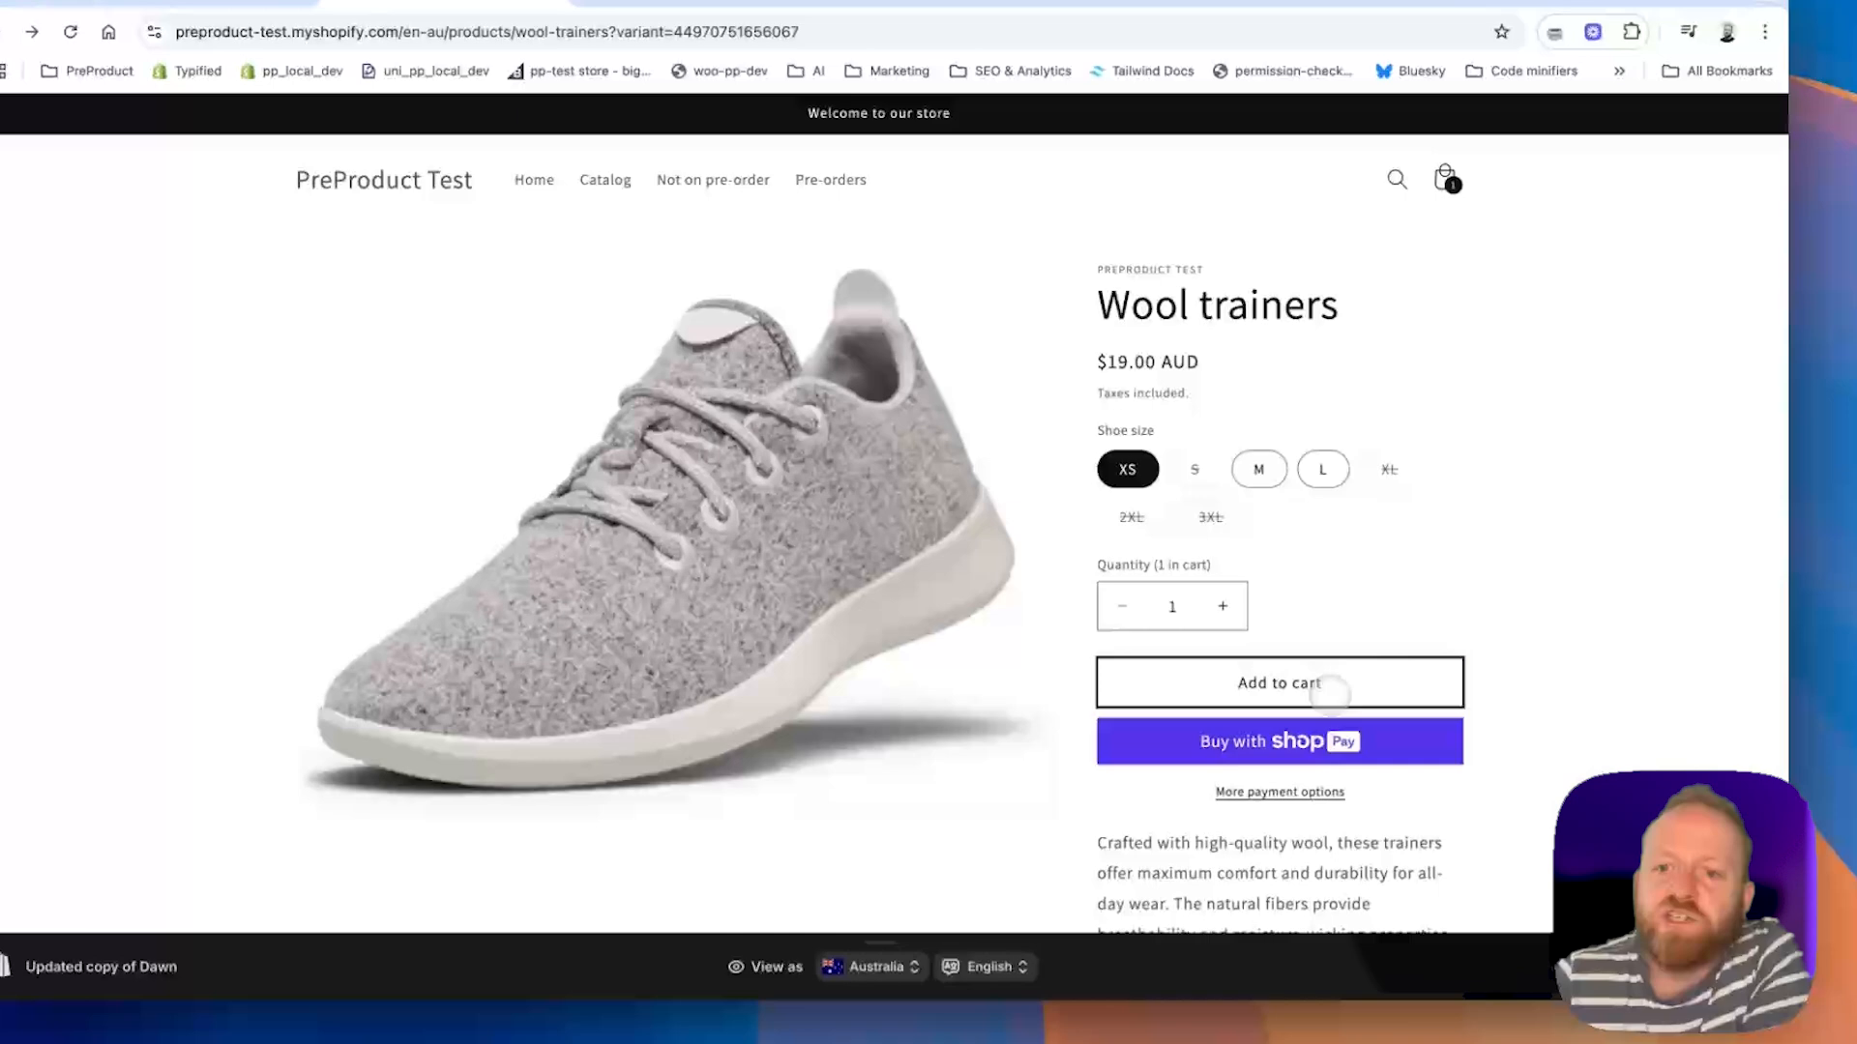
left_click(1193, 468)
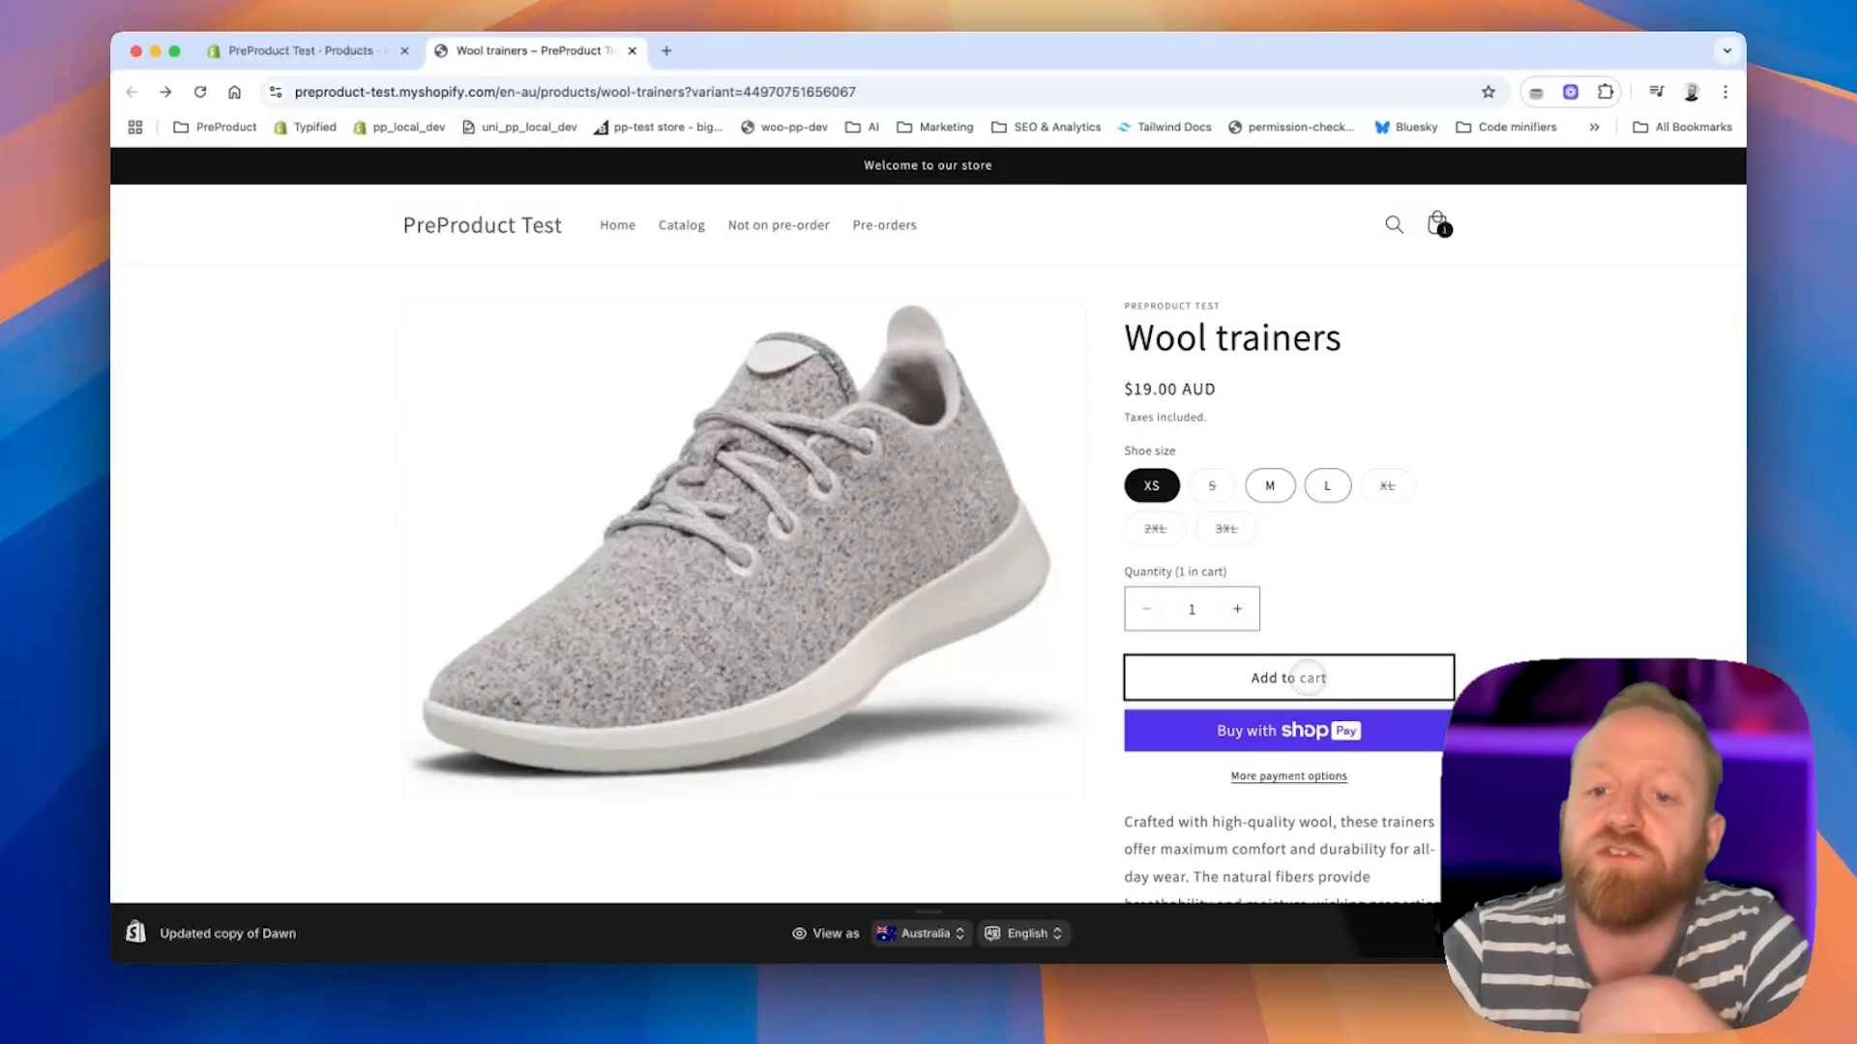
Add another XS pair to the cart and proceed to checkout with a $38.00 AUD total.
left_click(1288, 677)
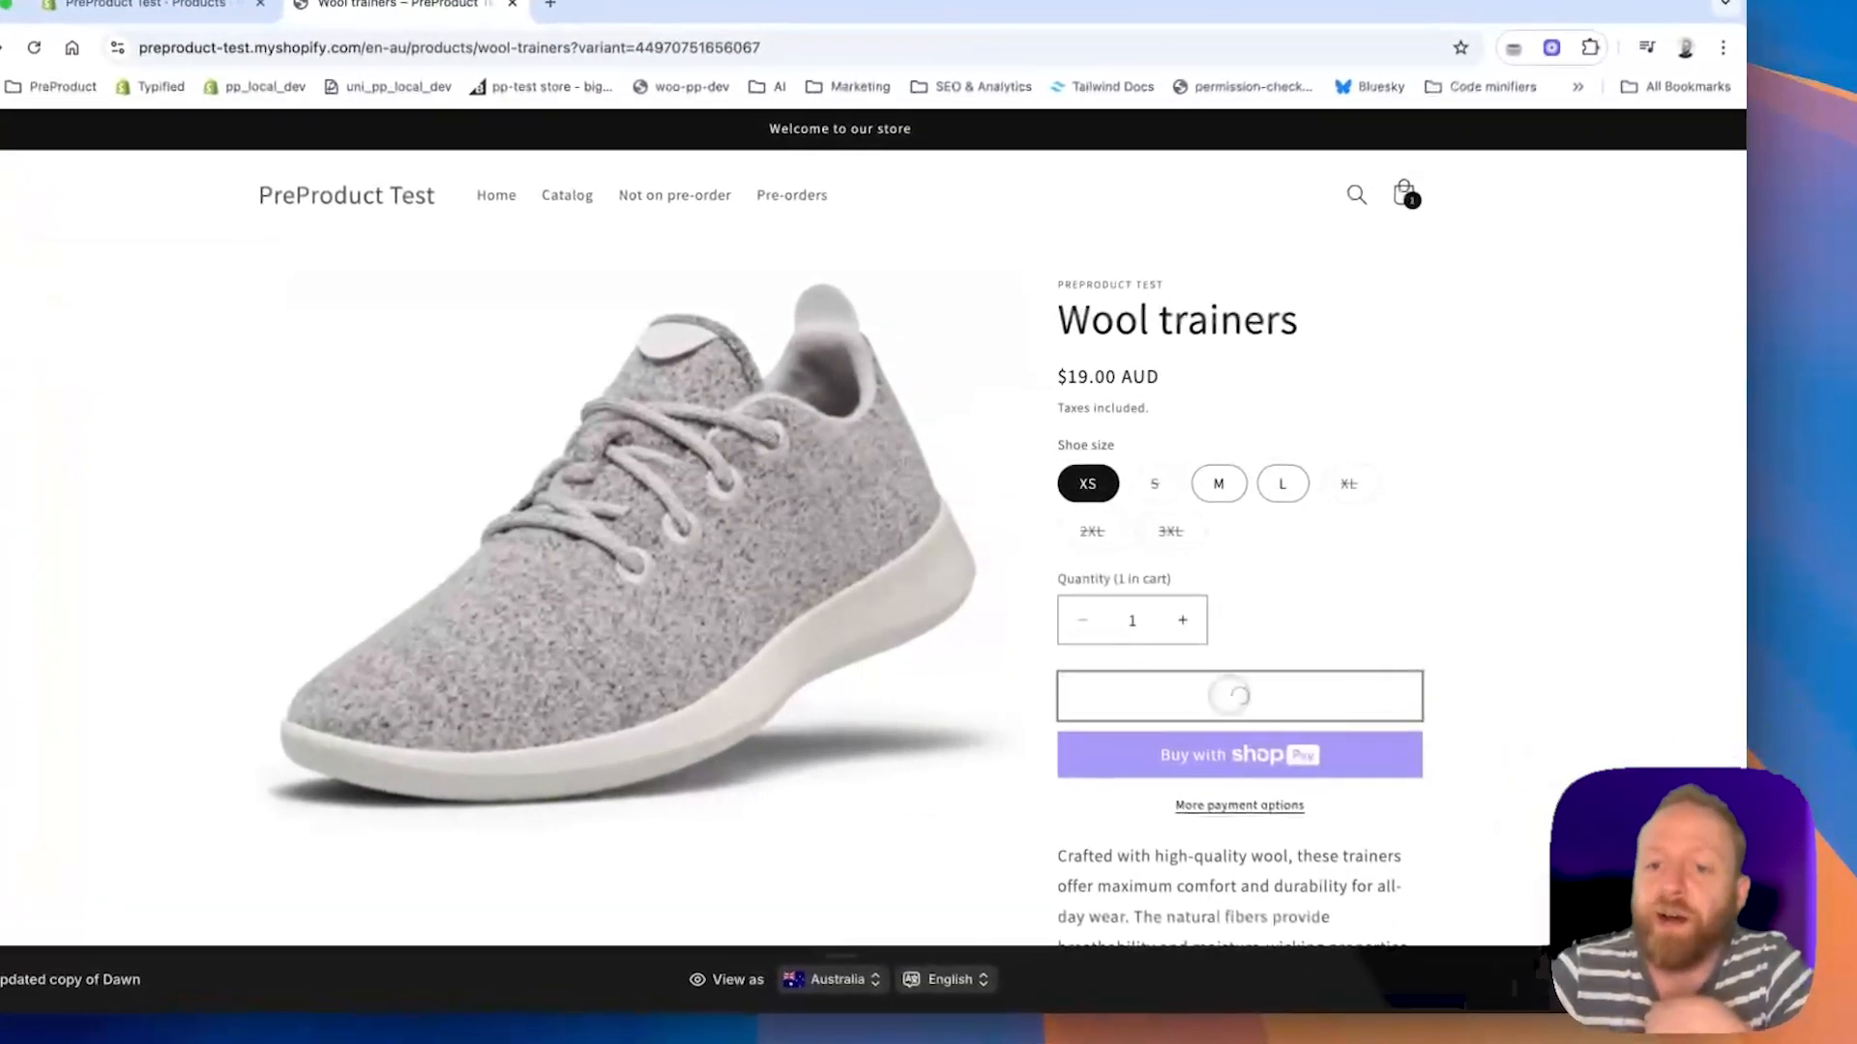
left_click(1238, 695)
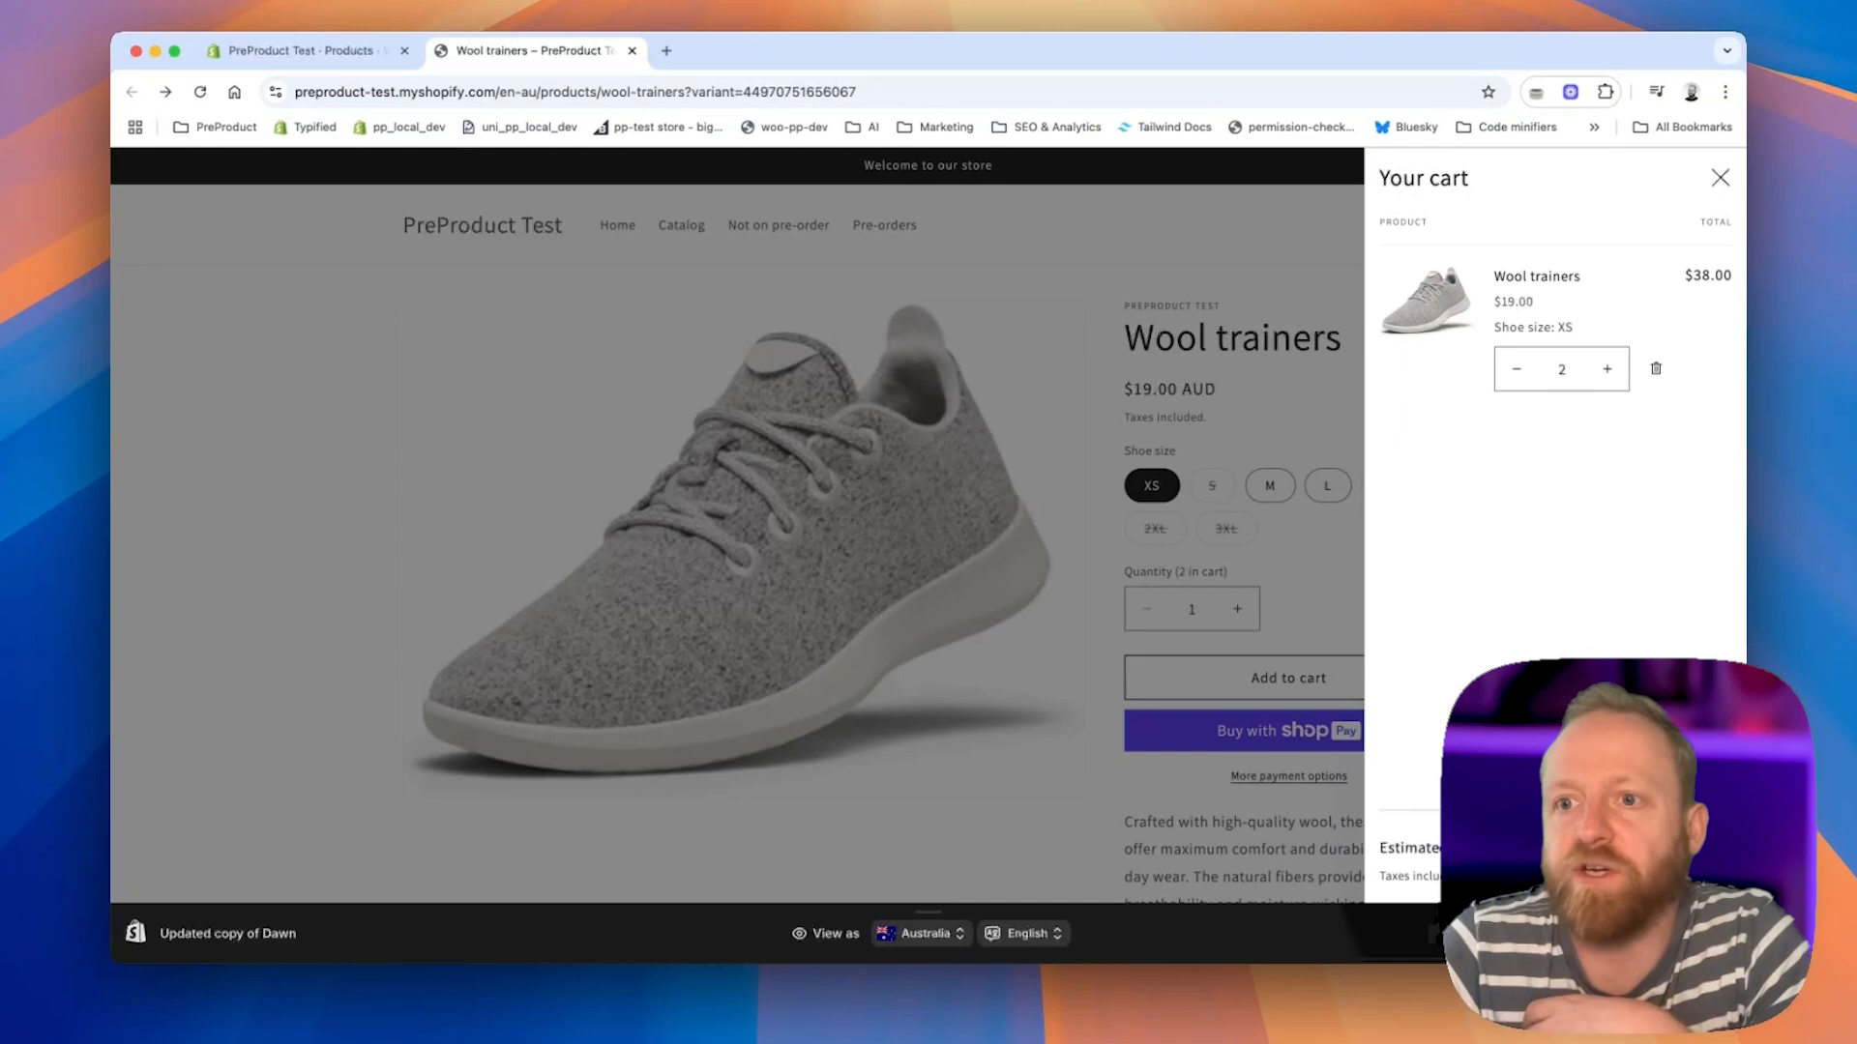
left_click(1719, 178)
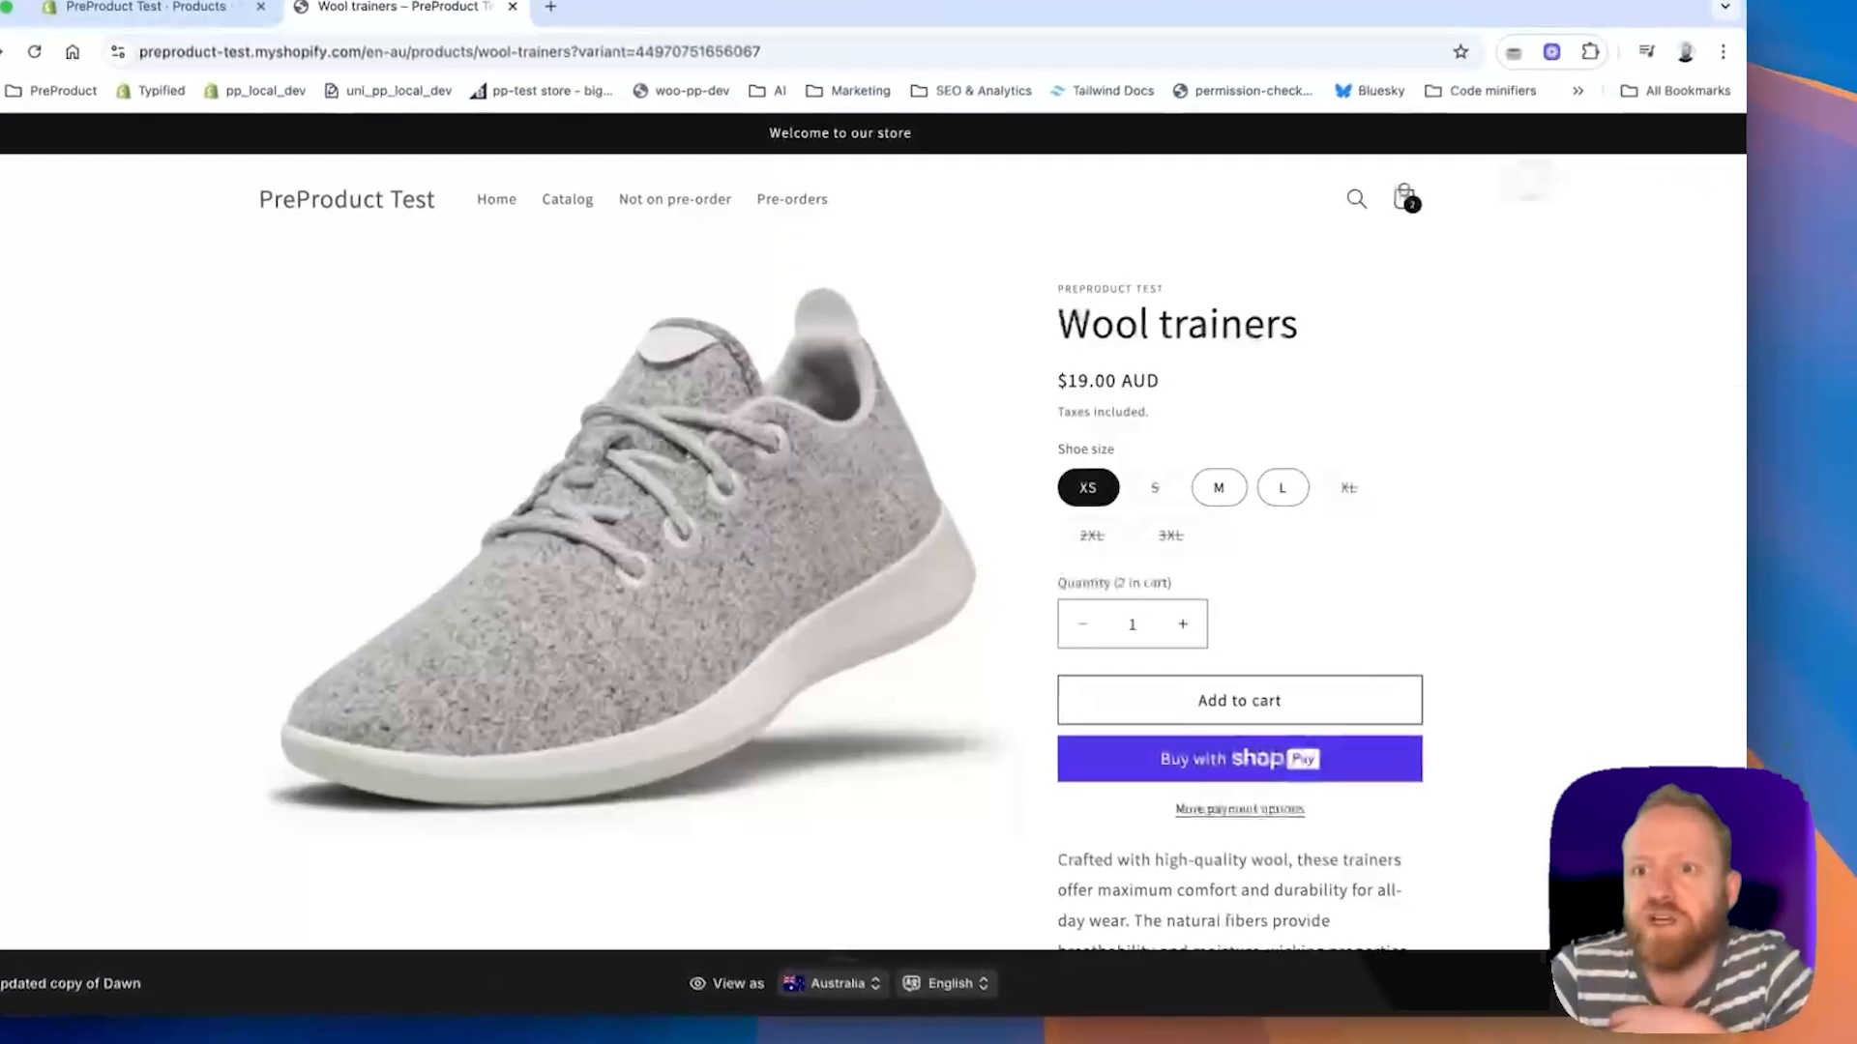
left_click(1238, 759)
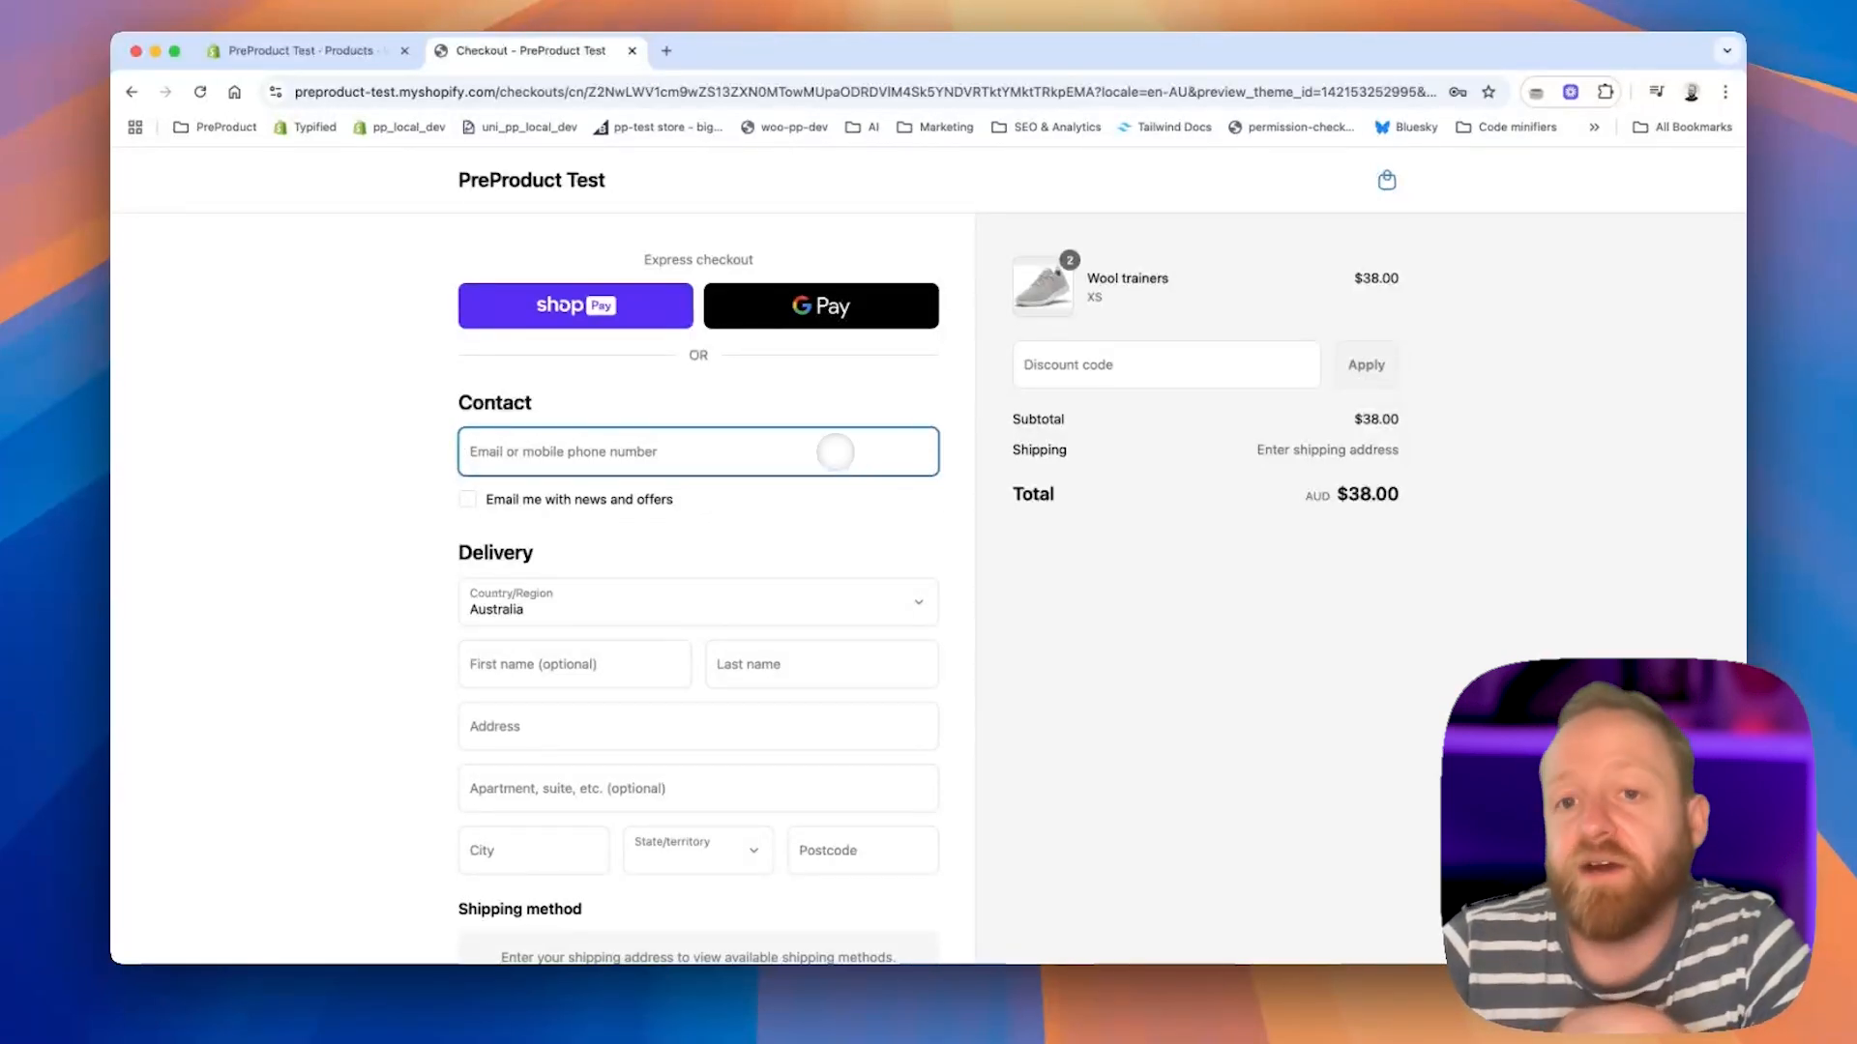
left_click(302, 51)
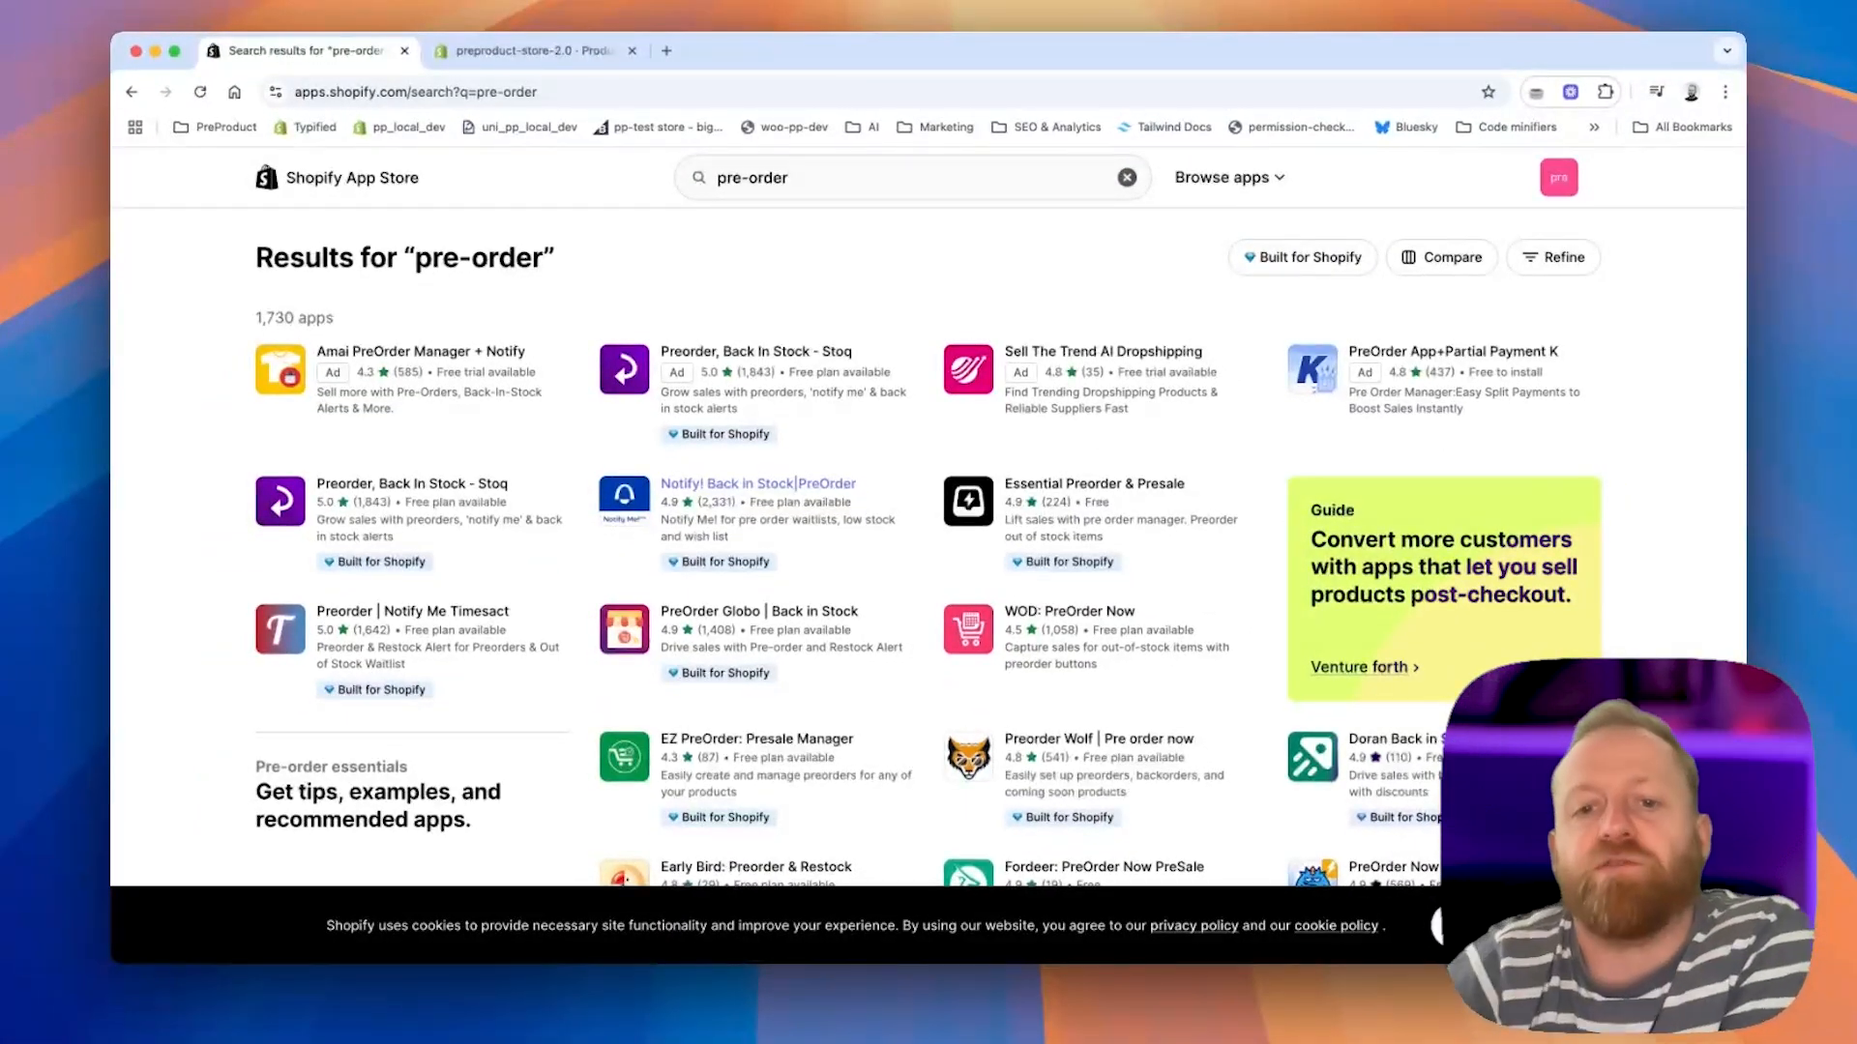
Scroll through the App Store's pre-order search results to the PreProduct listing.
scroll("down", 3)
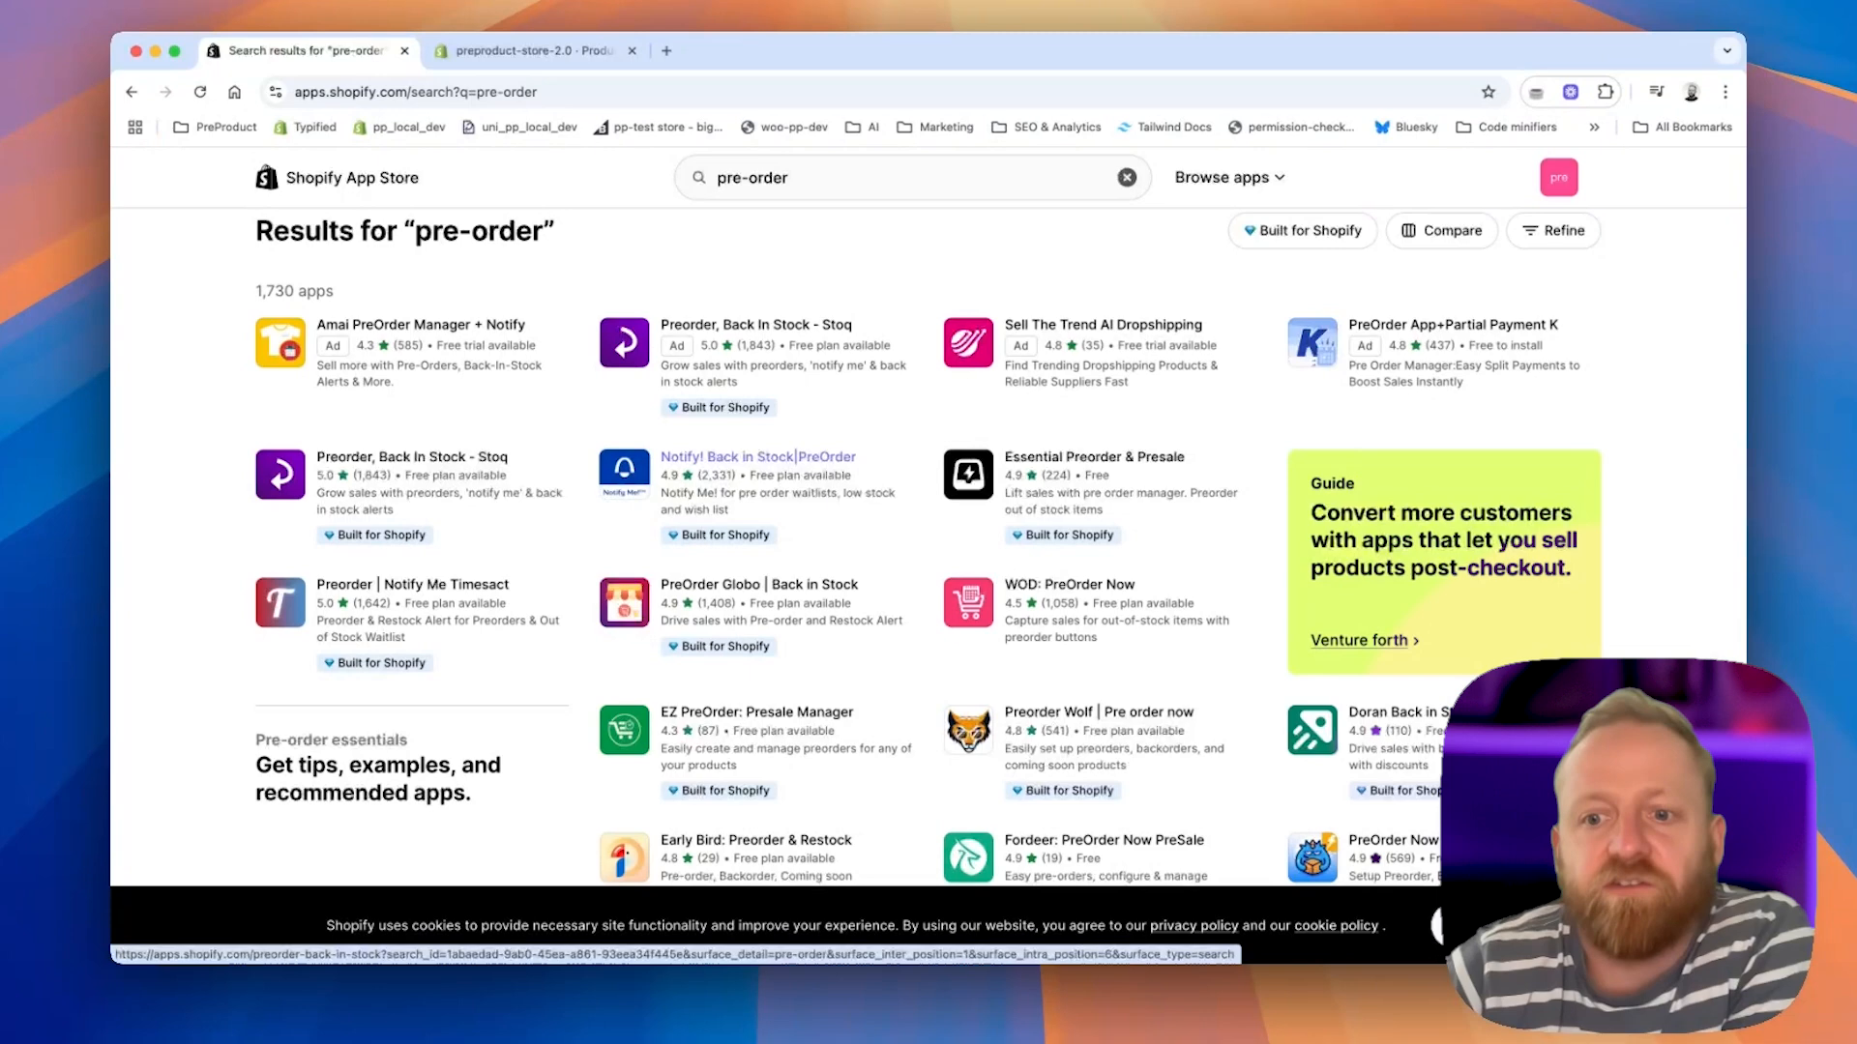
scroll("down", 3)
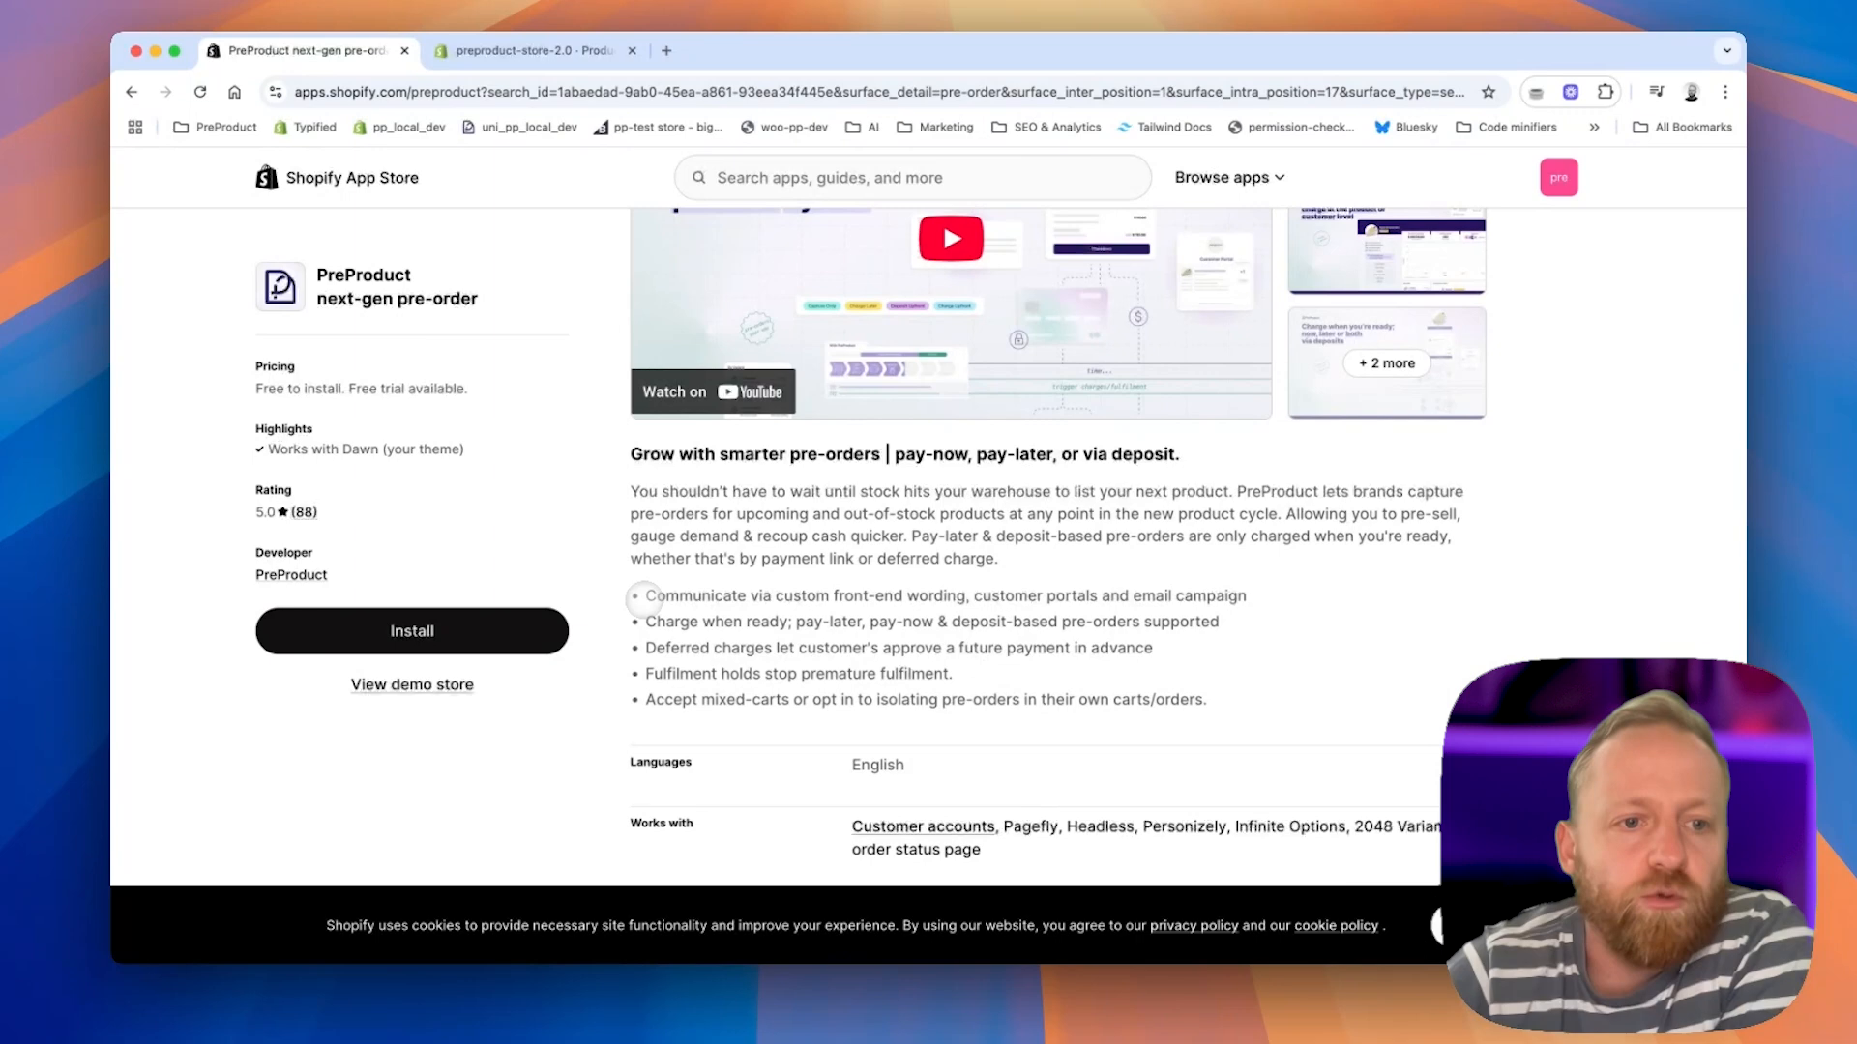
Begin installing the PreProduct next-gen pre-order app from its listing.
left_click(410, 631)
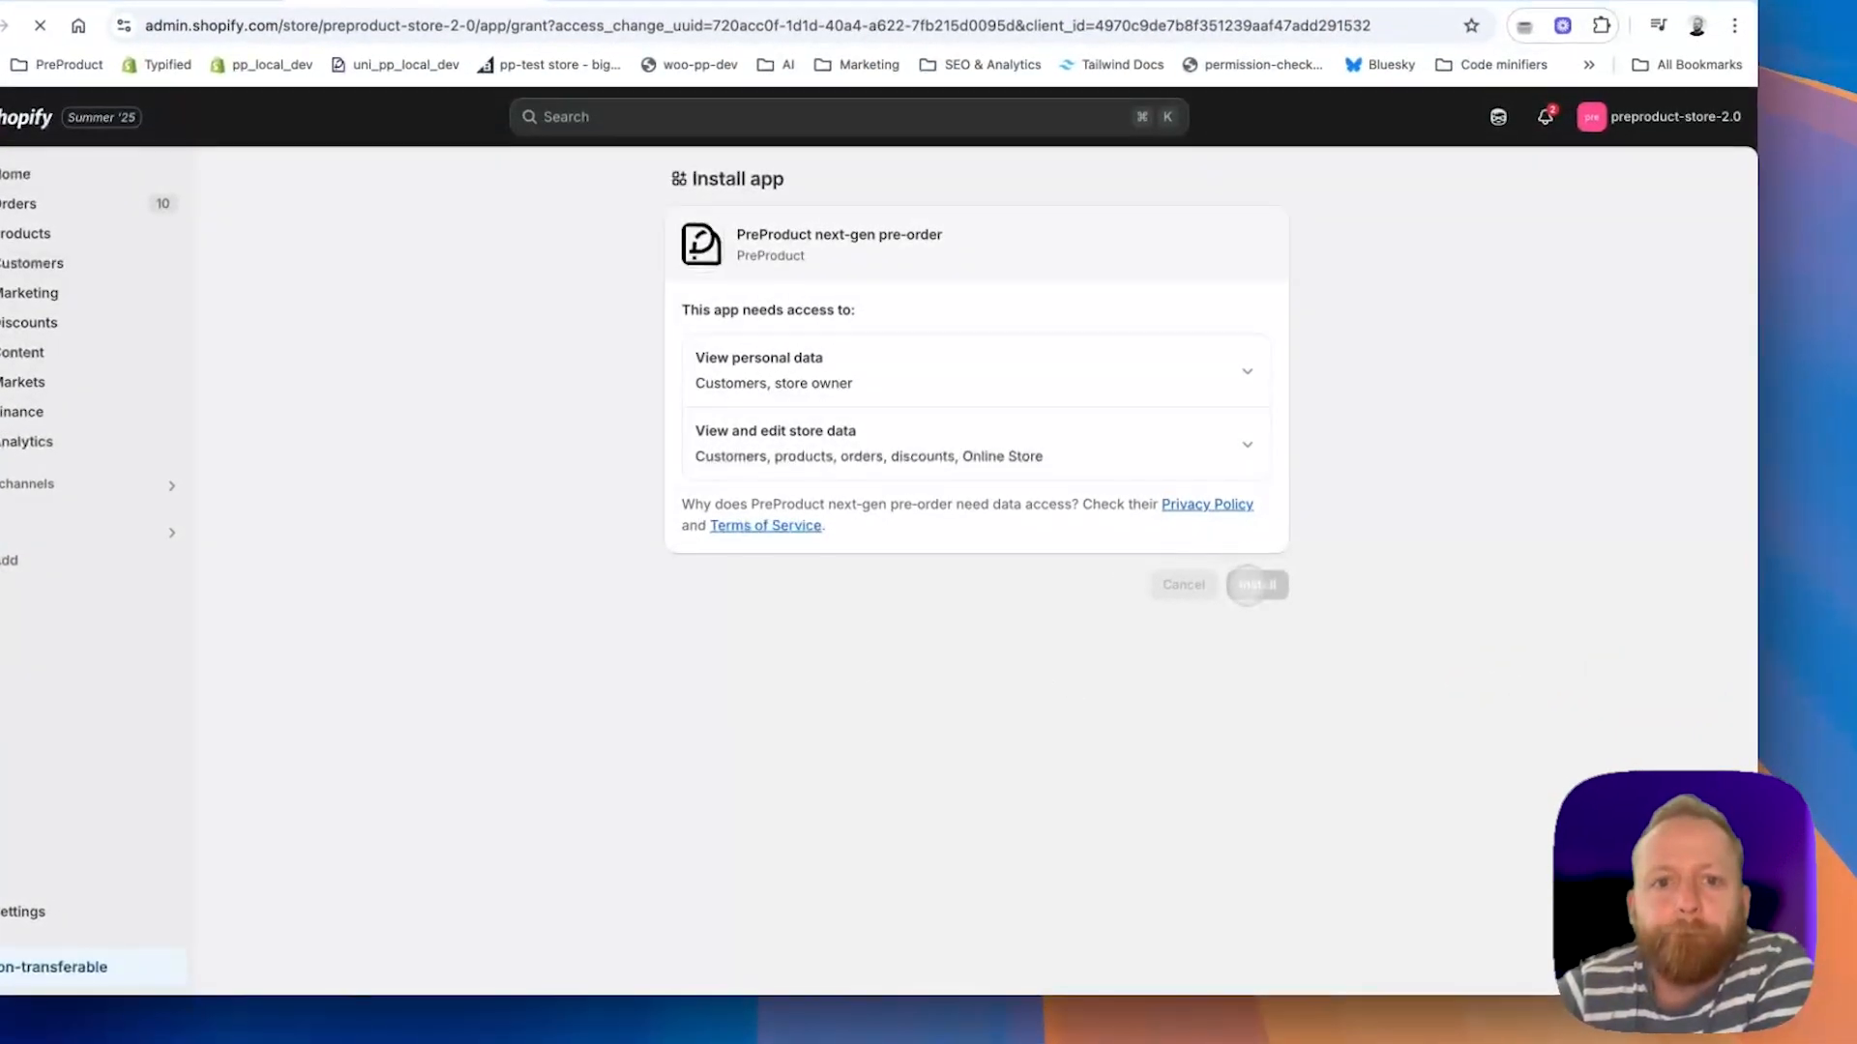
Grant PreProduct its requested access and start the free Partner Development plan.
left_click(1255, 584)
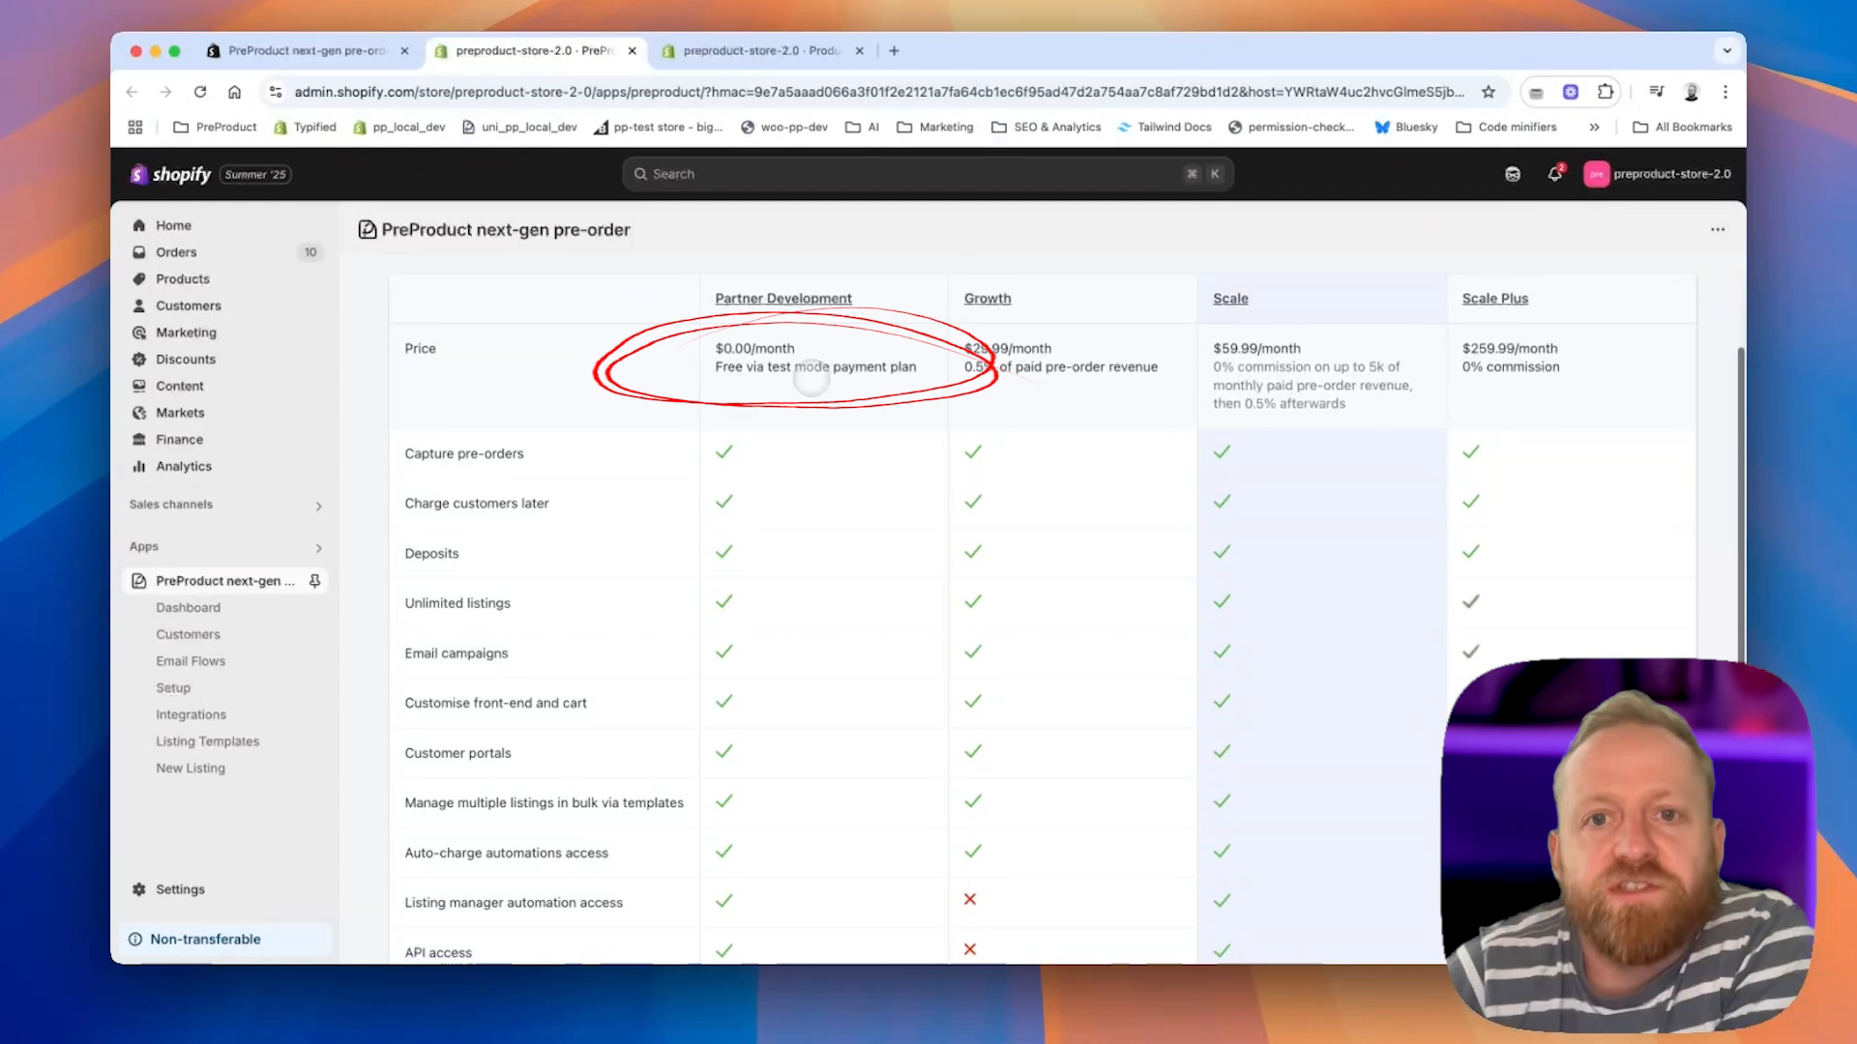
scroll("down", 3)
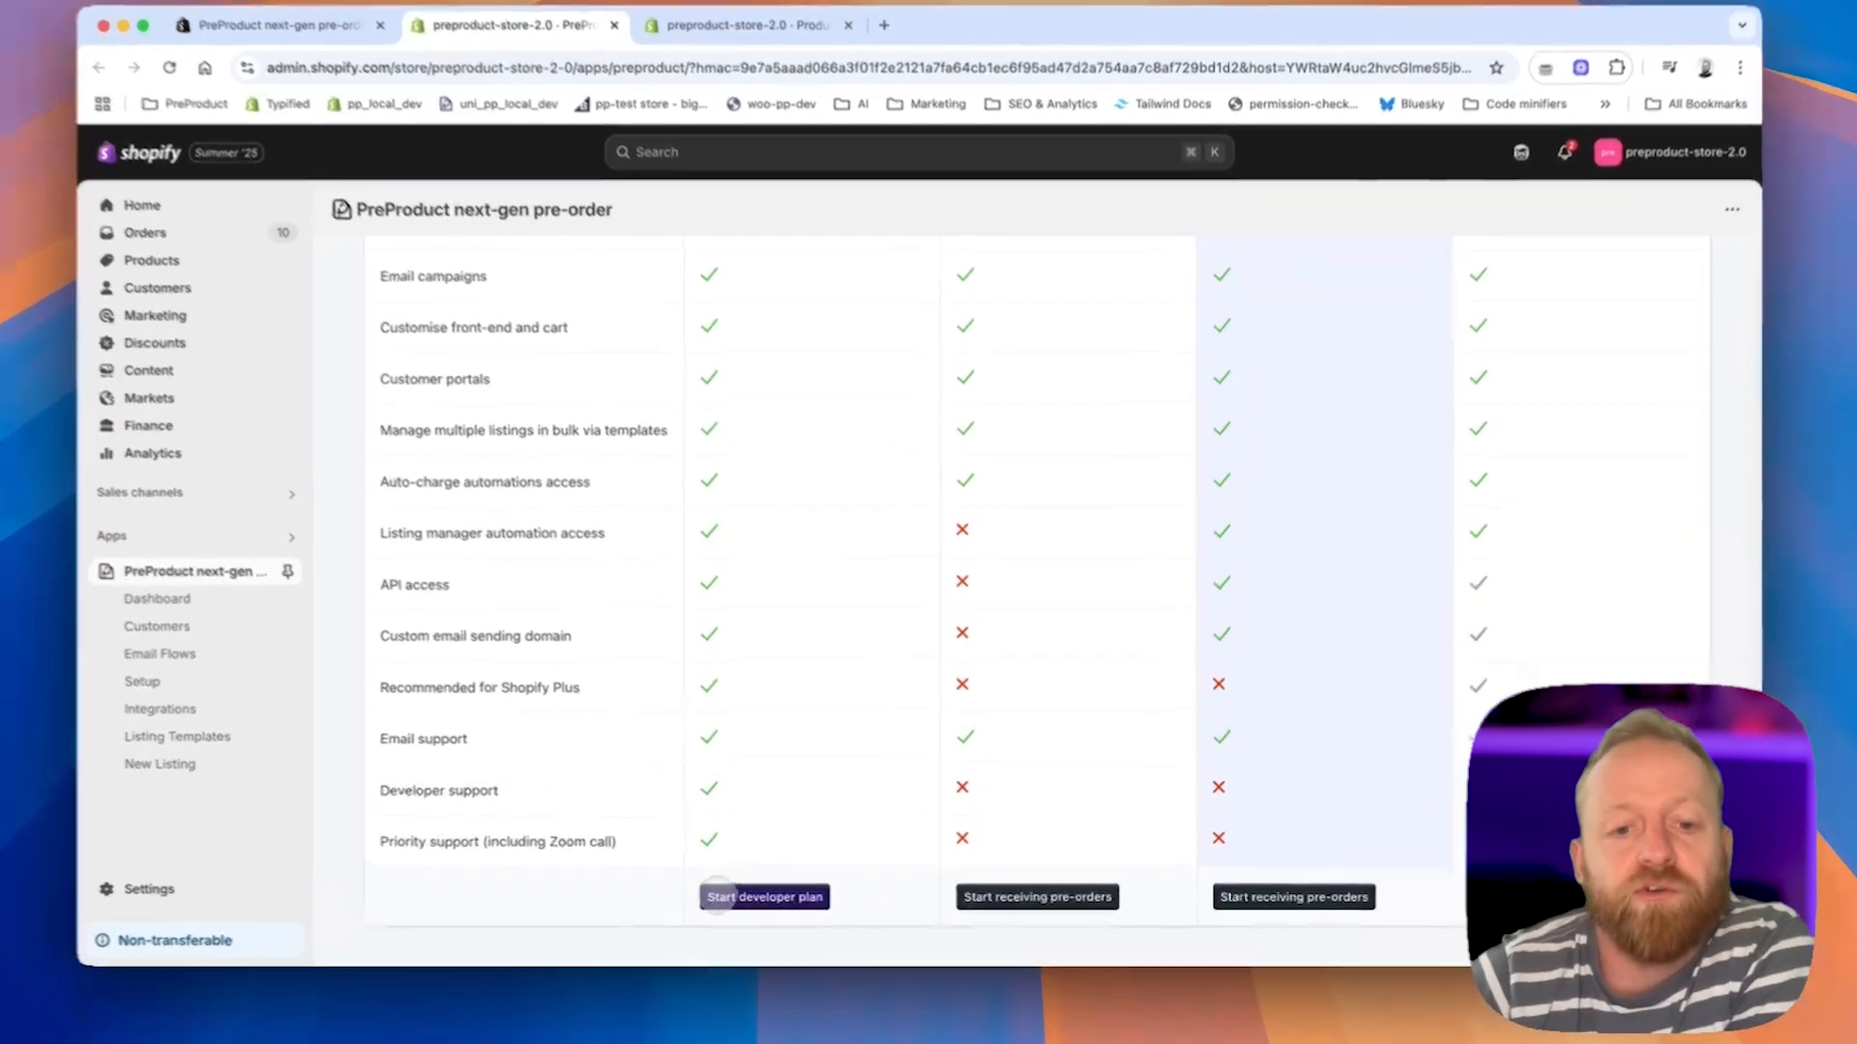
left_click(764, 895)
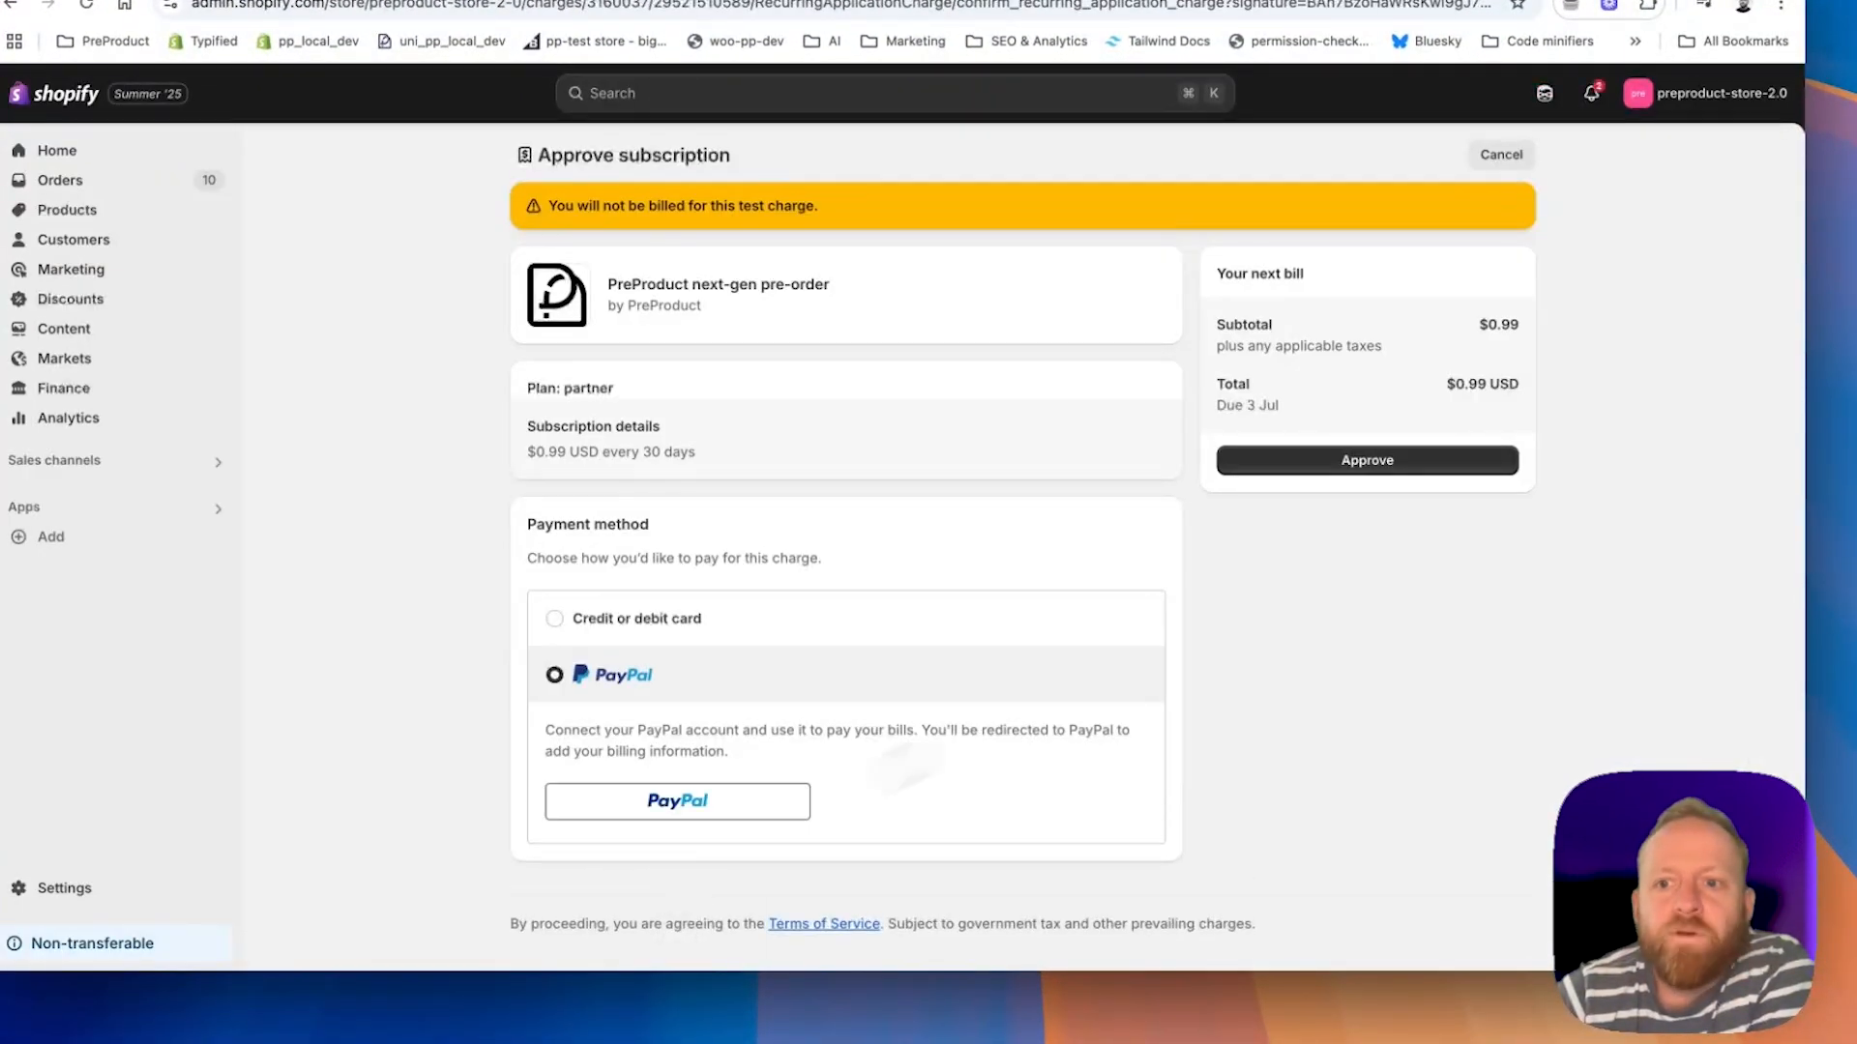
Approve the $0.99 test subscription and finish the Welcome to PreProduct tour.
left_click(1365, 460)
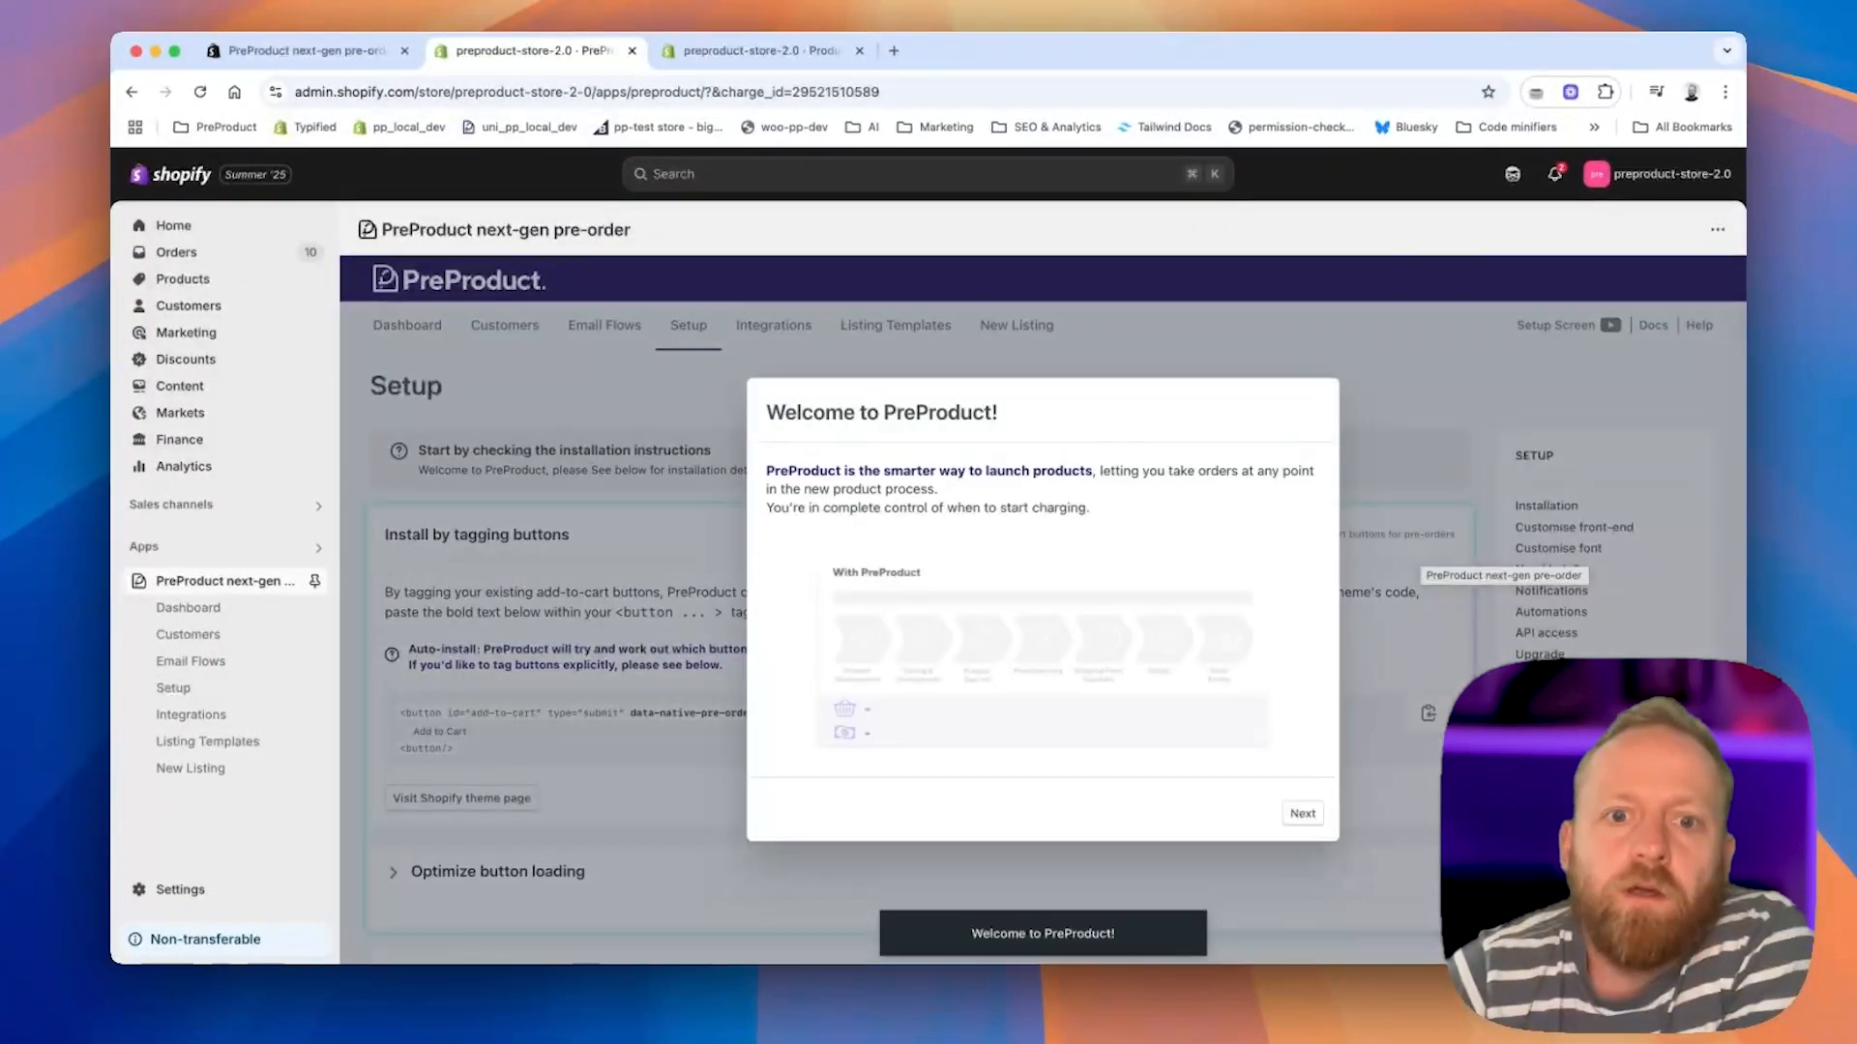
left_click(1301, 814)
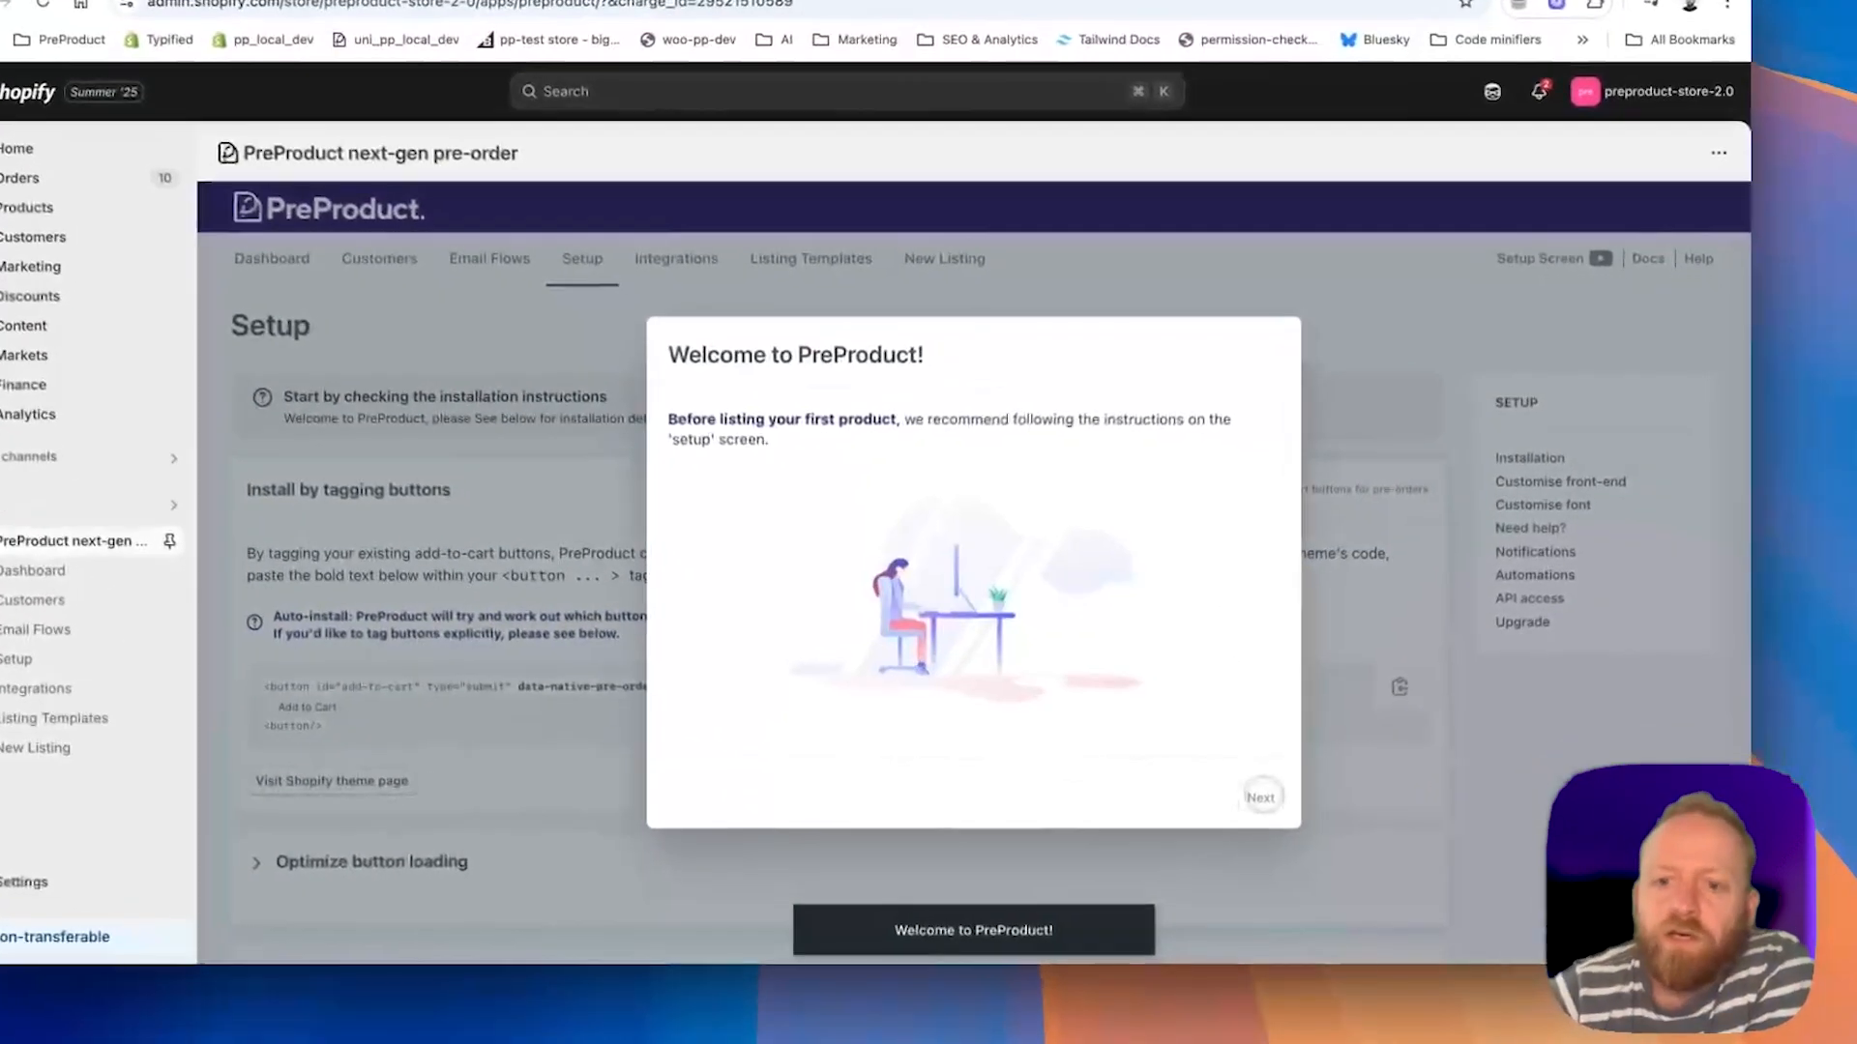
left_click(1261, 795)
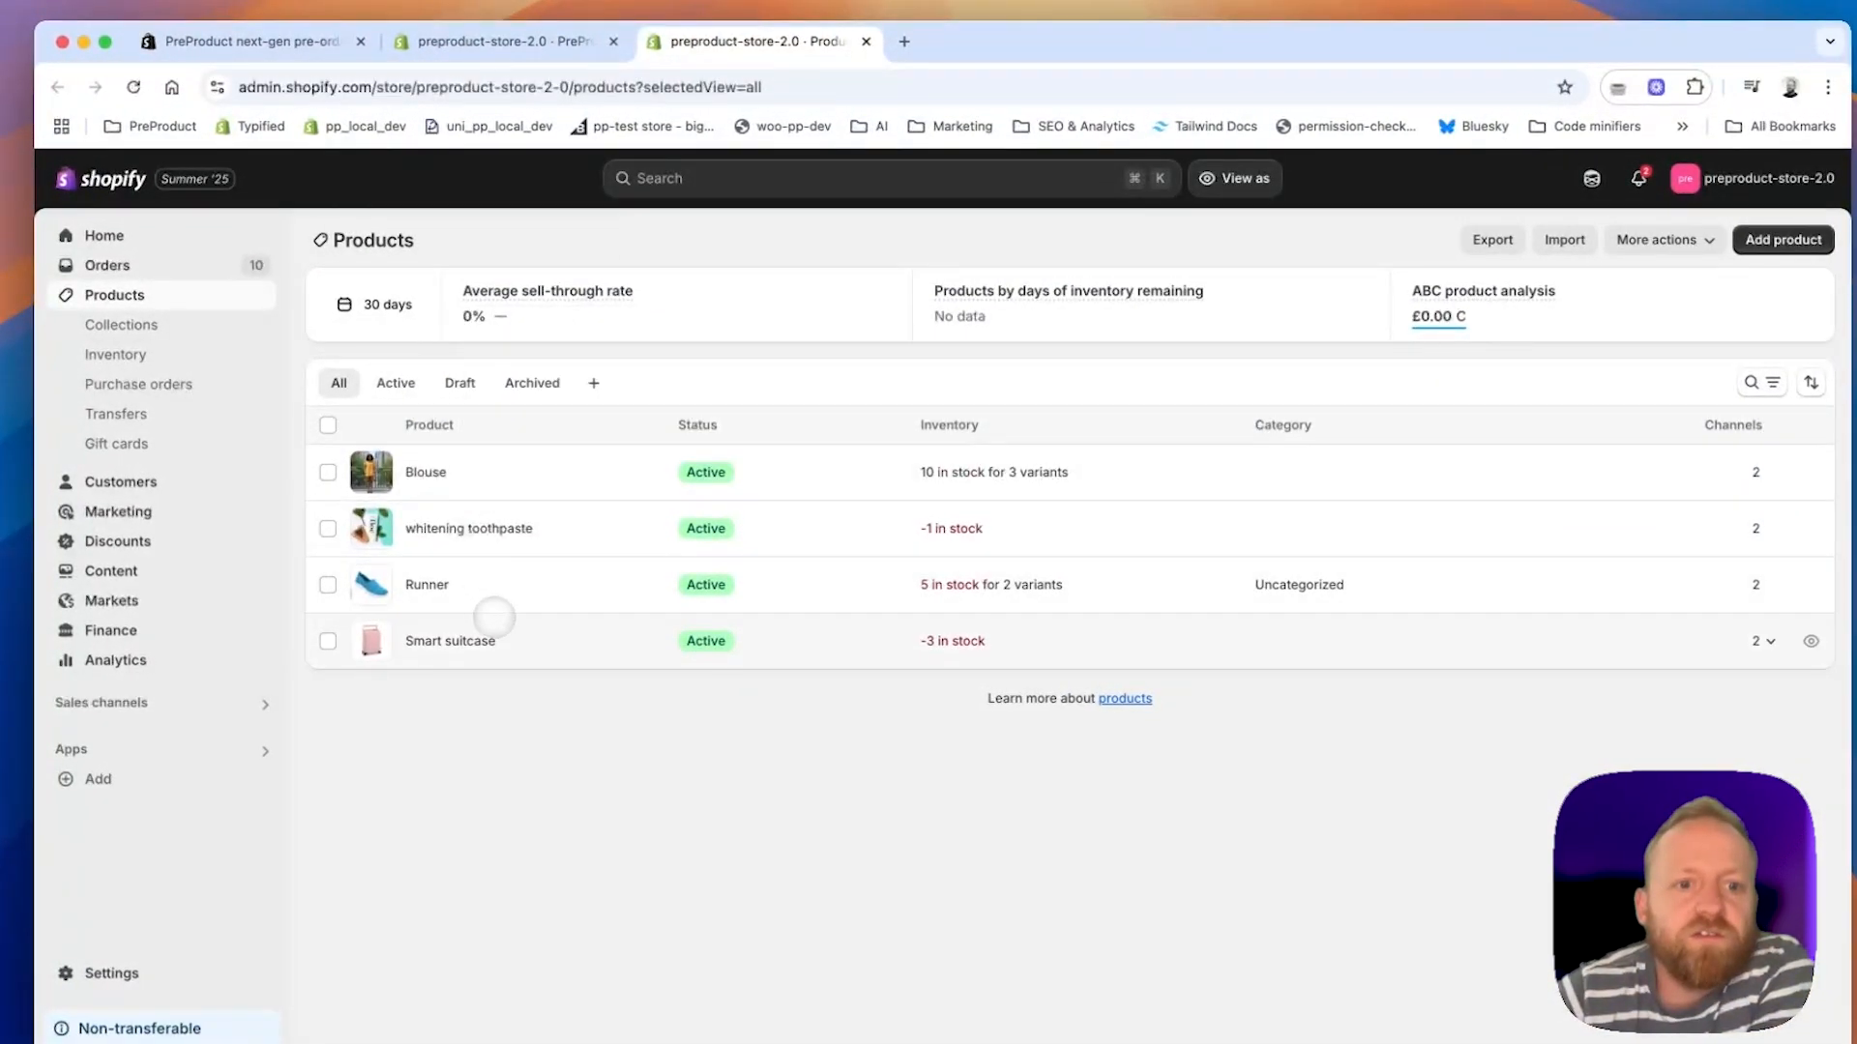
Preview the sold-out whitening toothpaste on the storefront, then return to PreProduct setup.
left_click(468, 528)
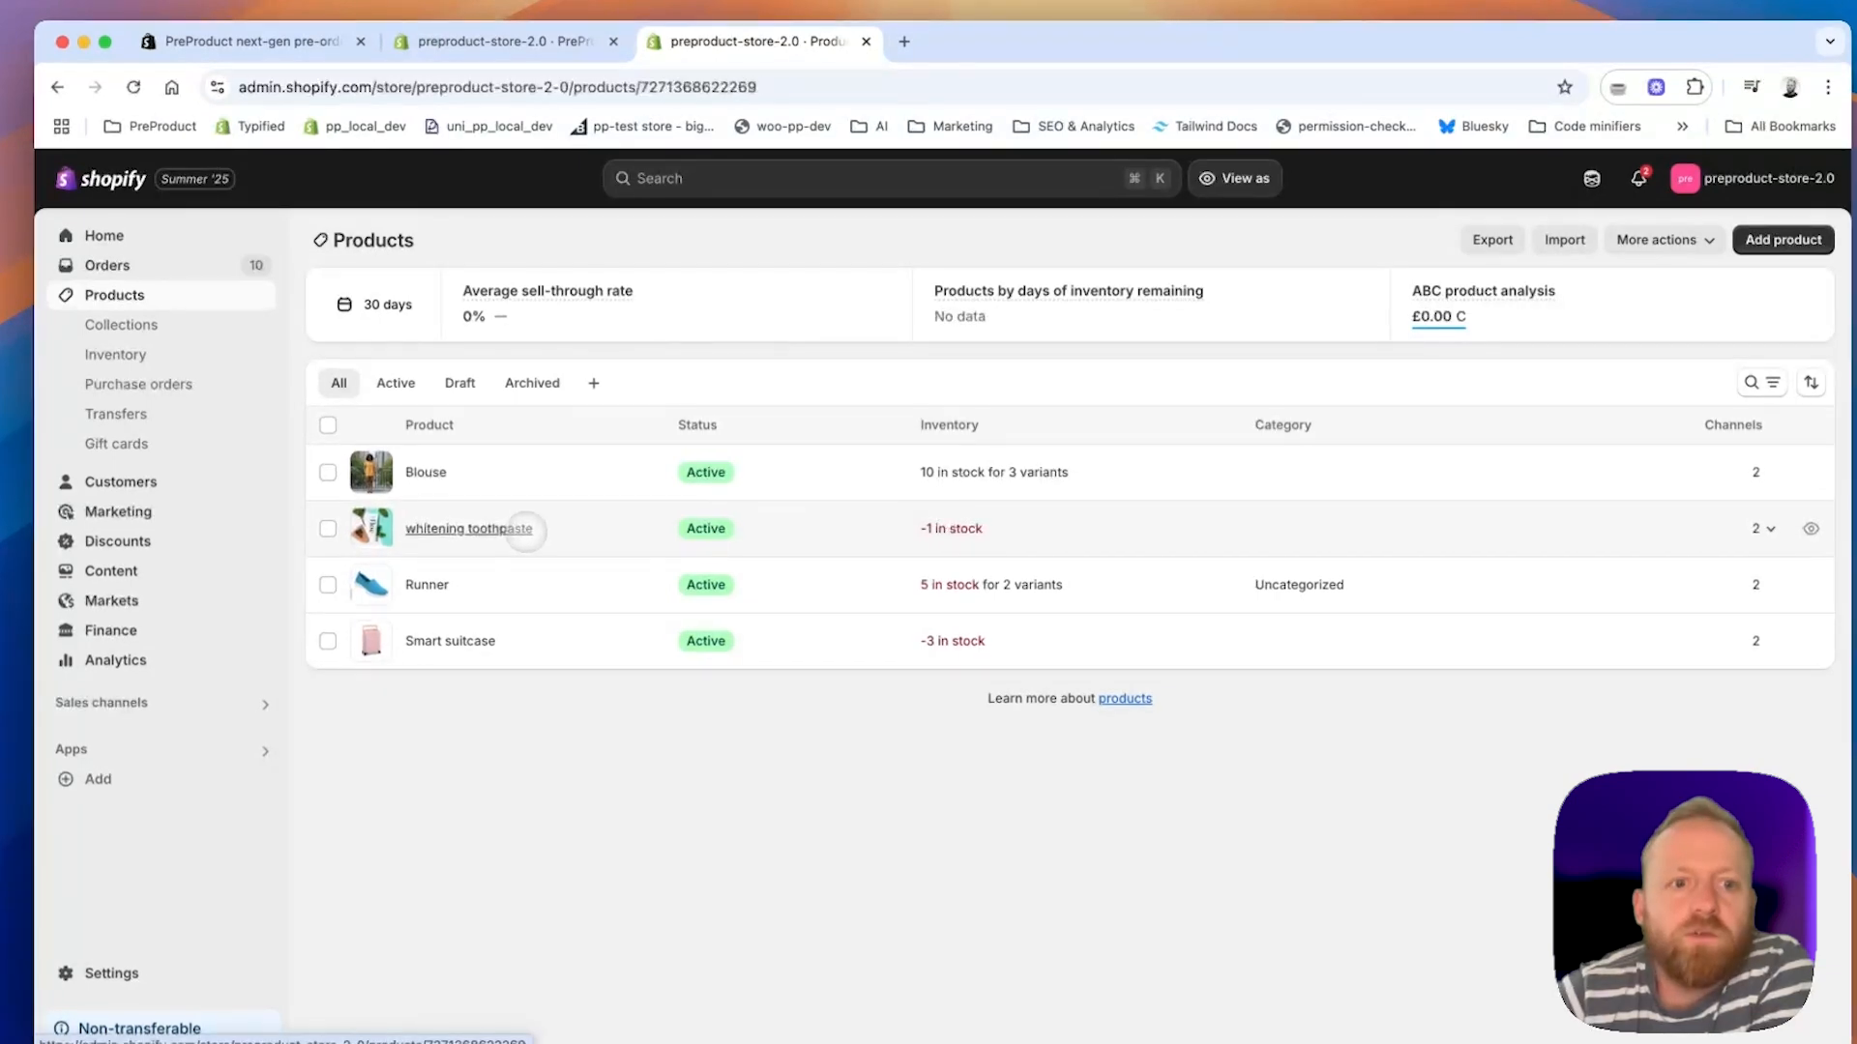
left_click(468, 528)
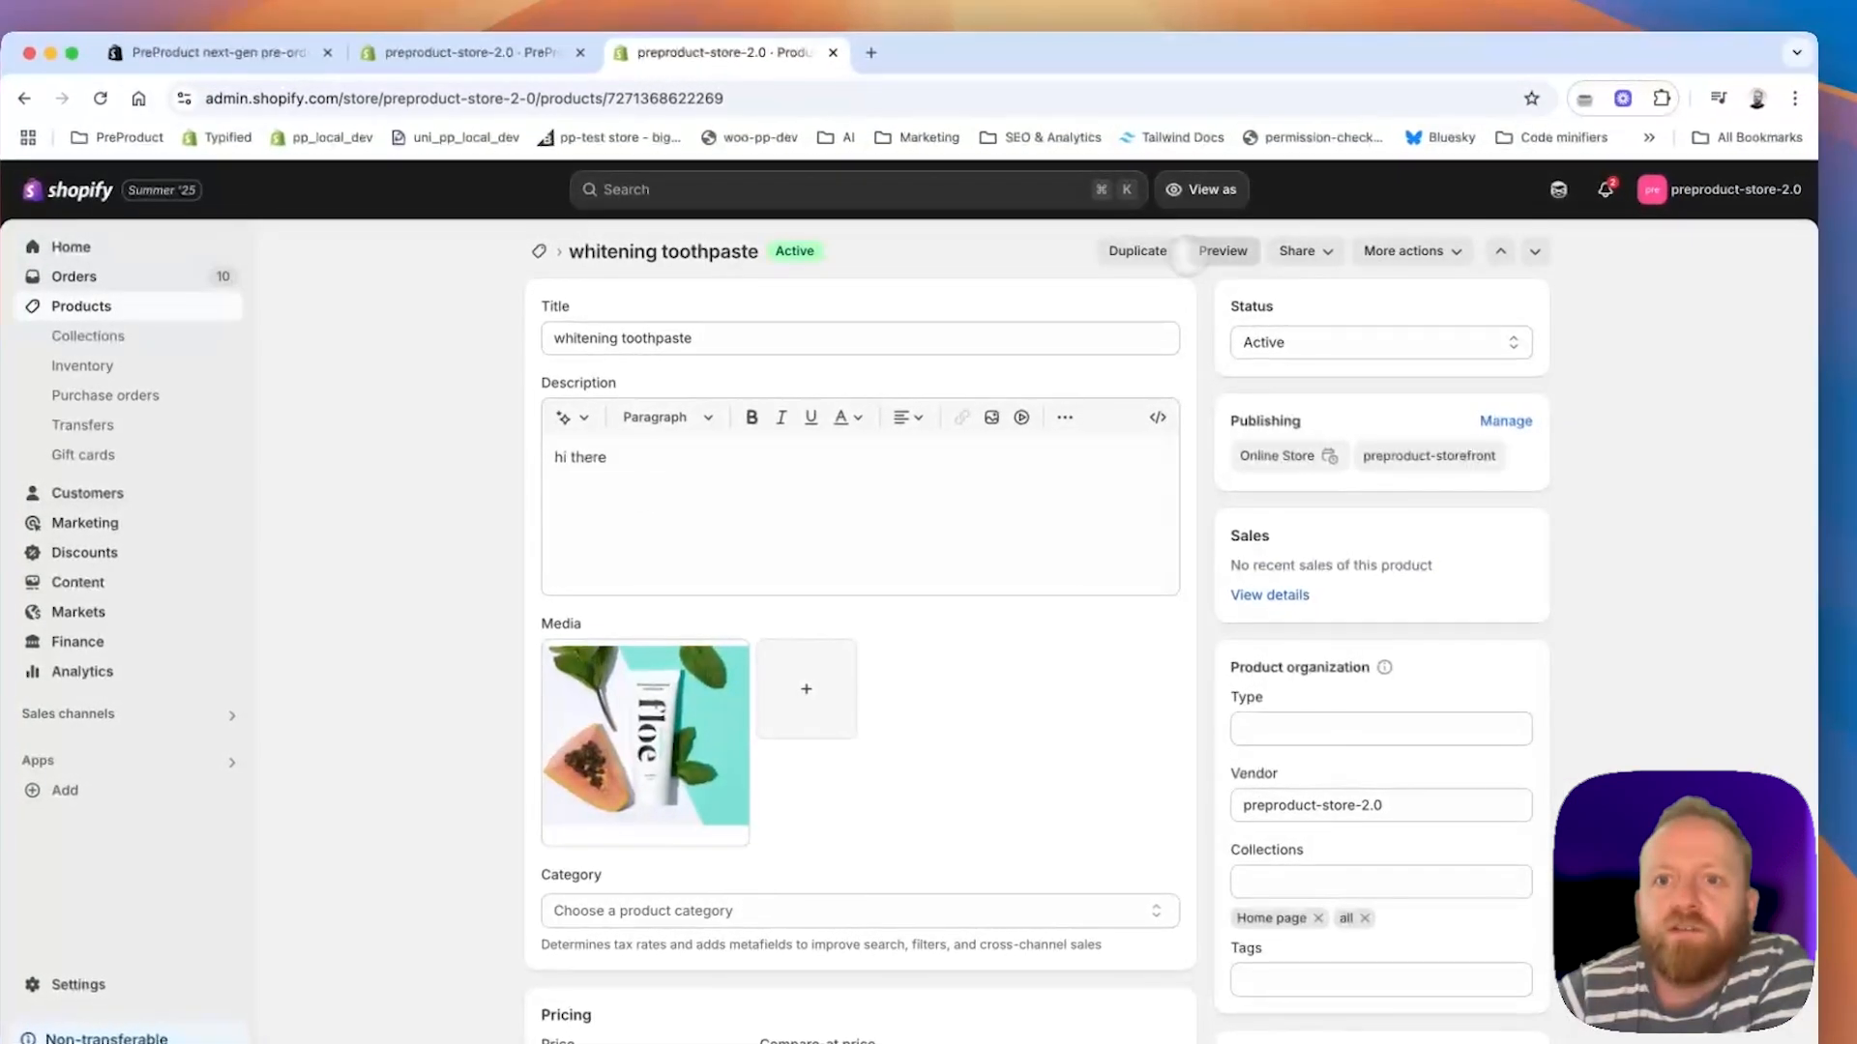
left_click(1223, 250)
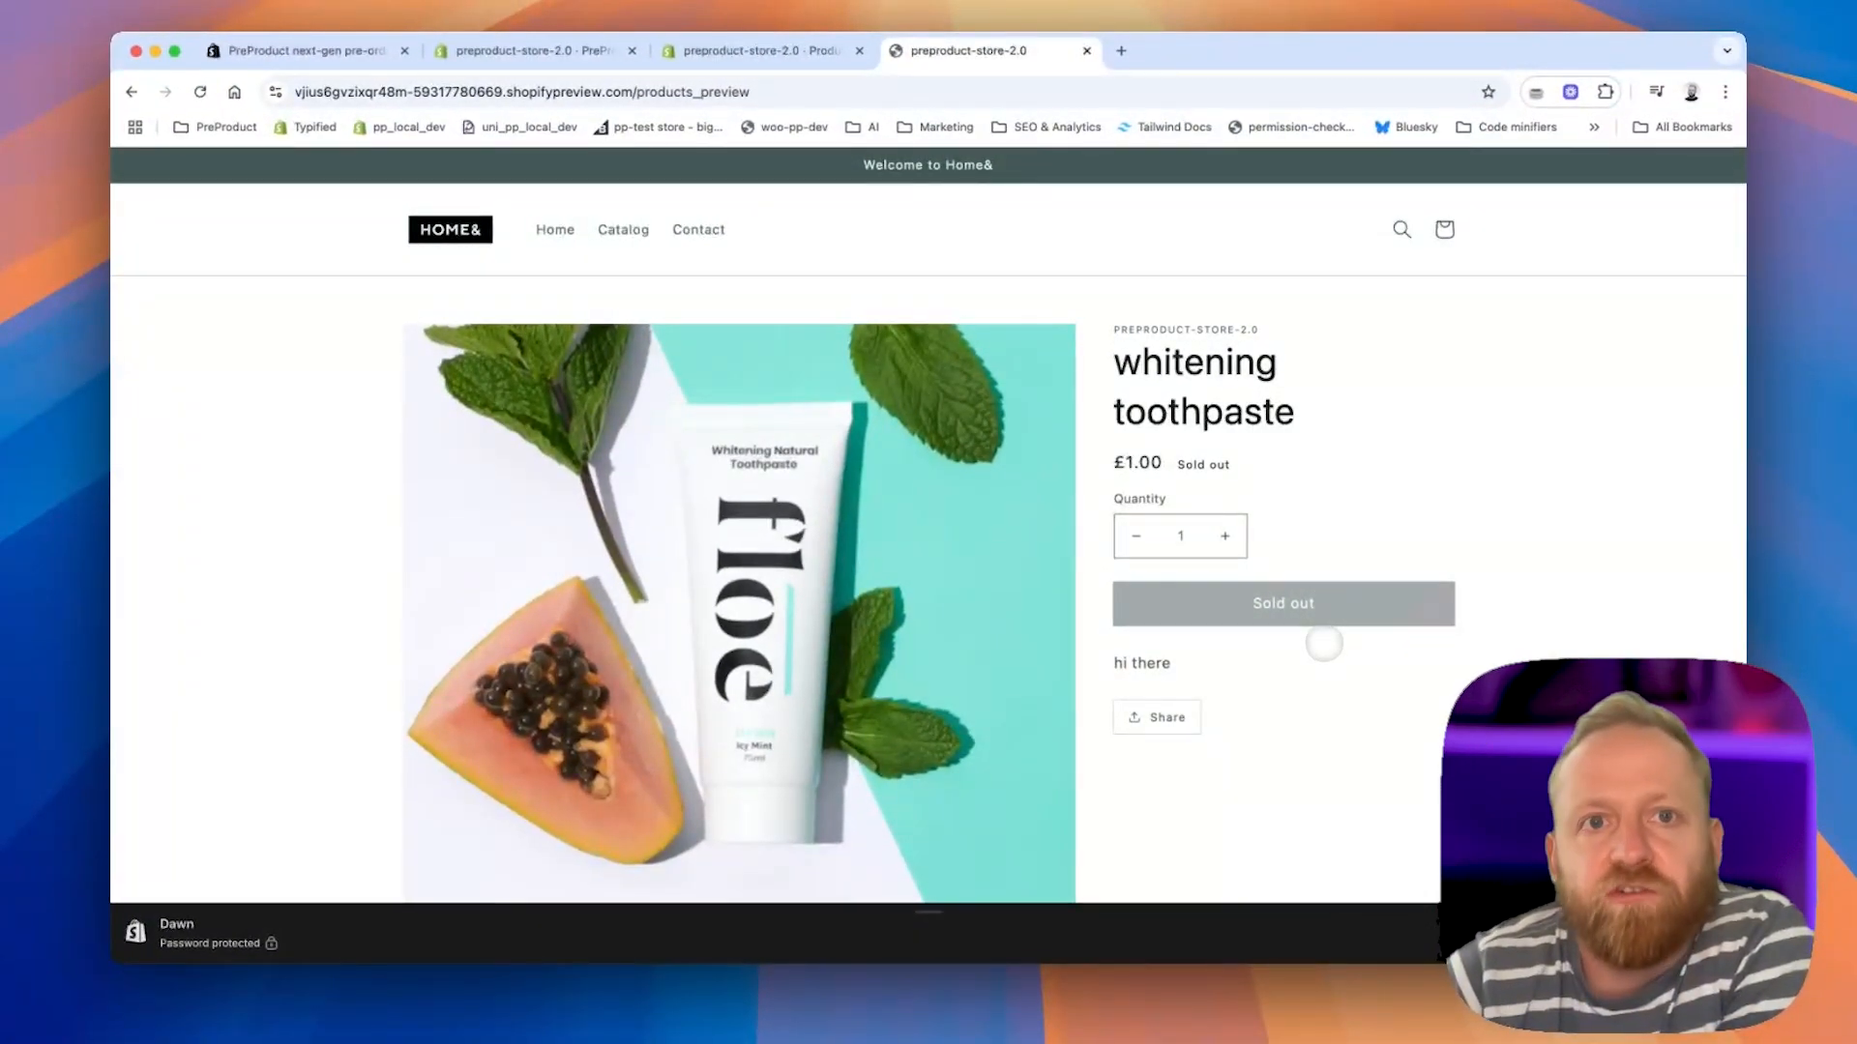
left_click(534, 50)
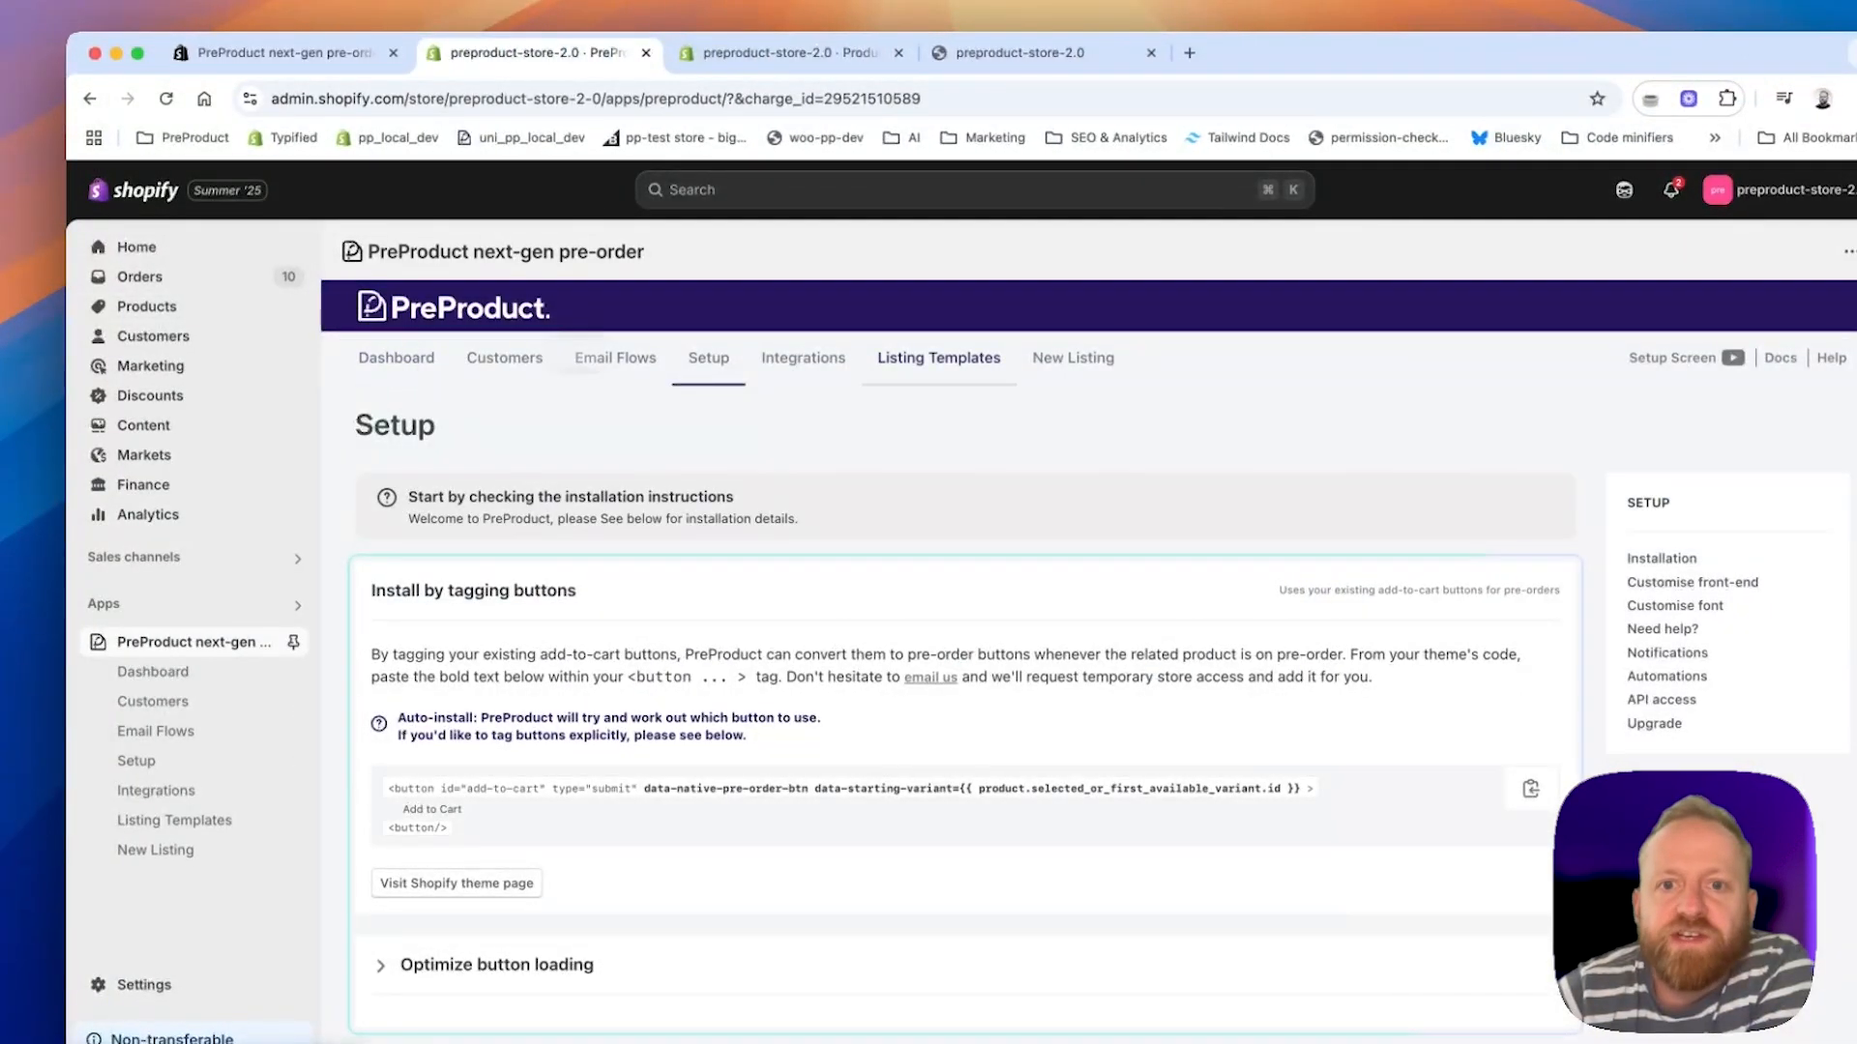
Create a charge-later pre-order listing for whitening toothpaste shipping in 'winter 2025' with a picked ship date.
left_click(1072, 357)
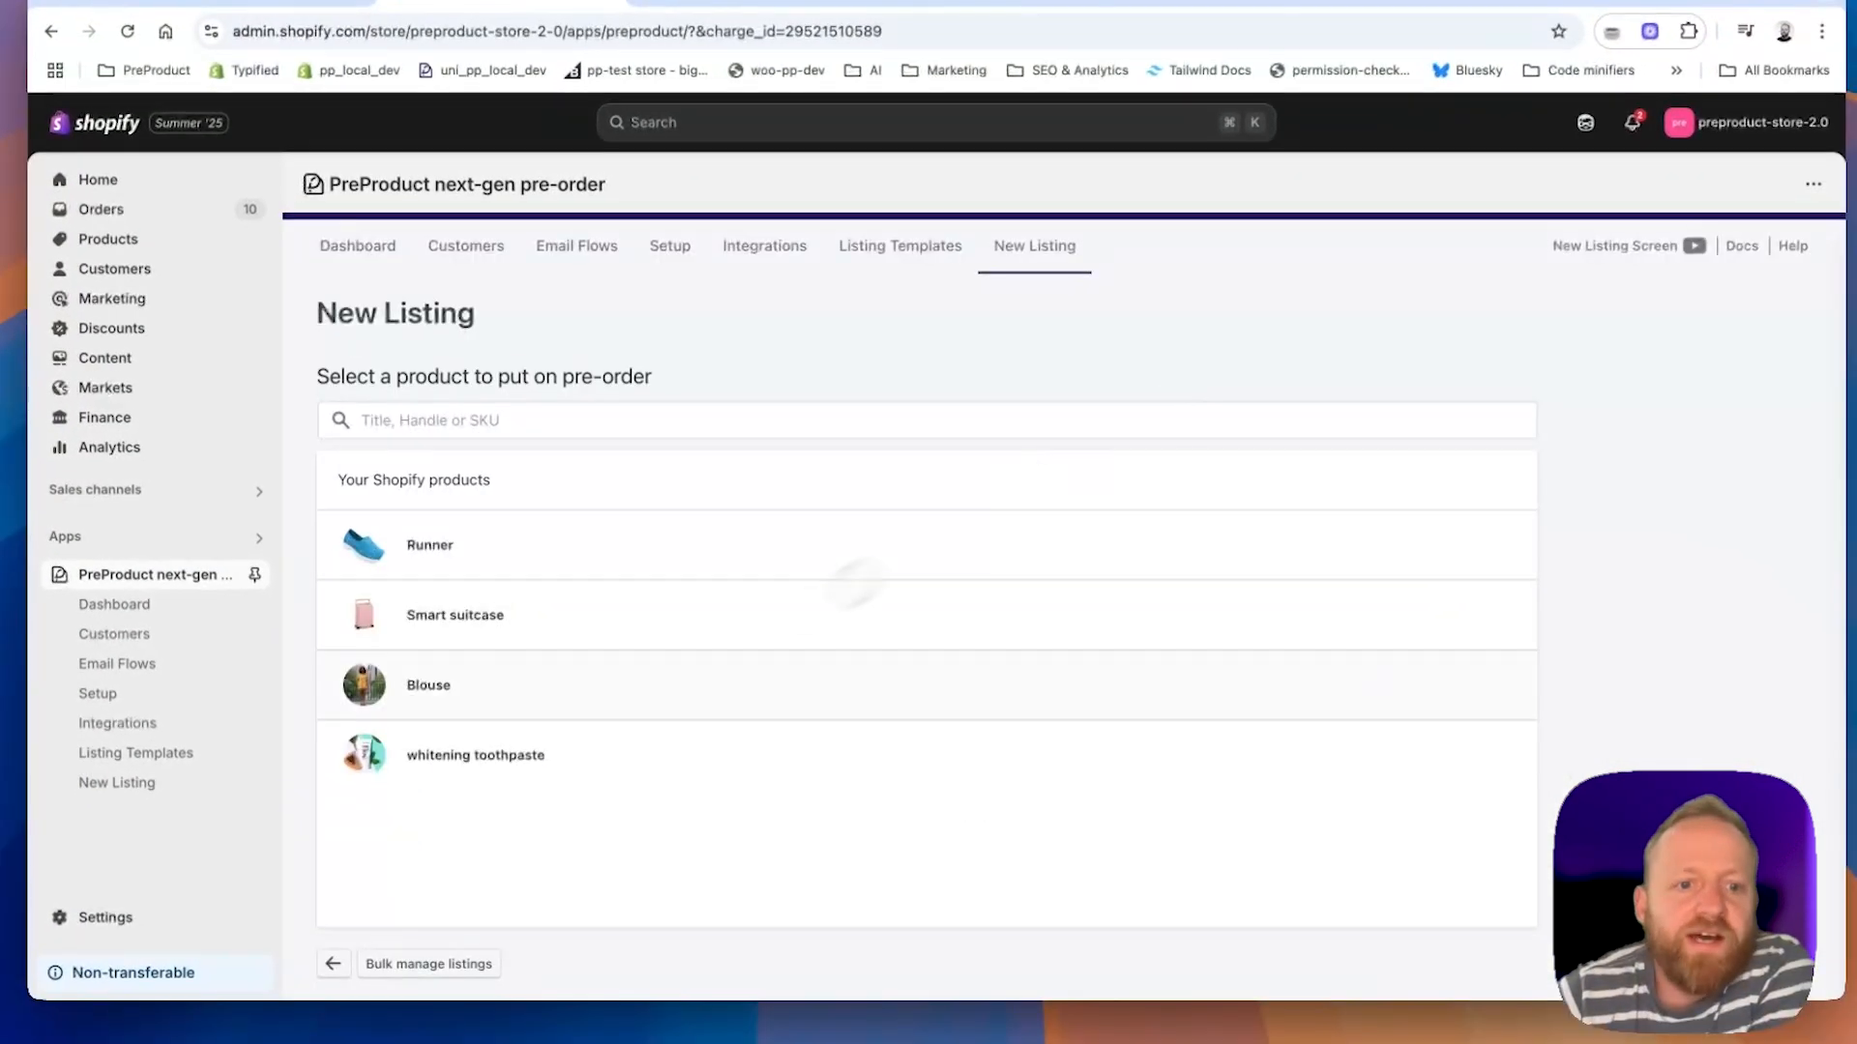
left_click(476, 755)
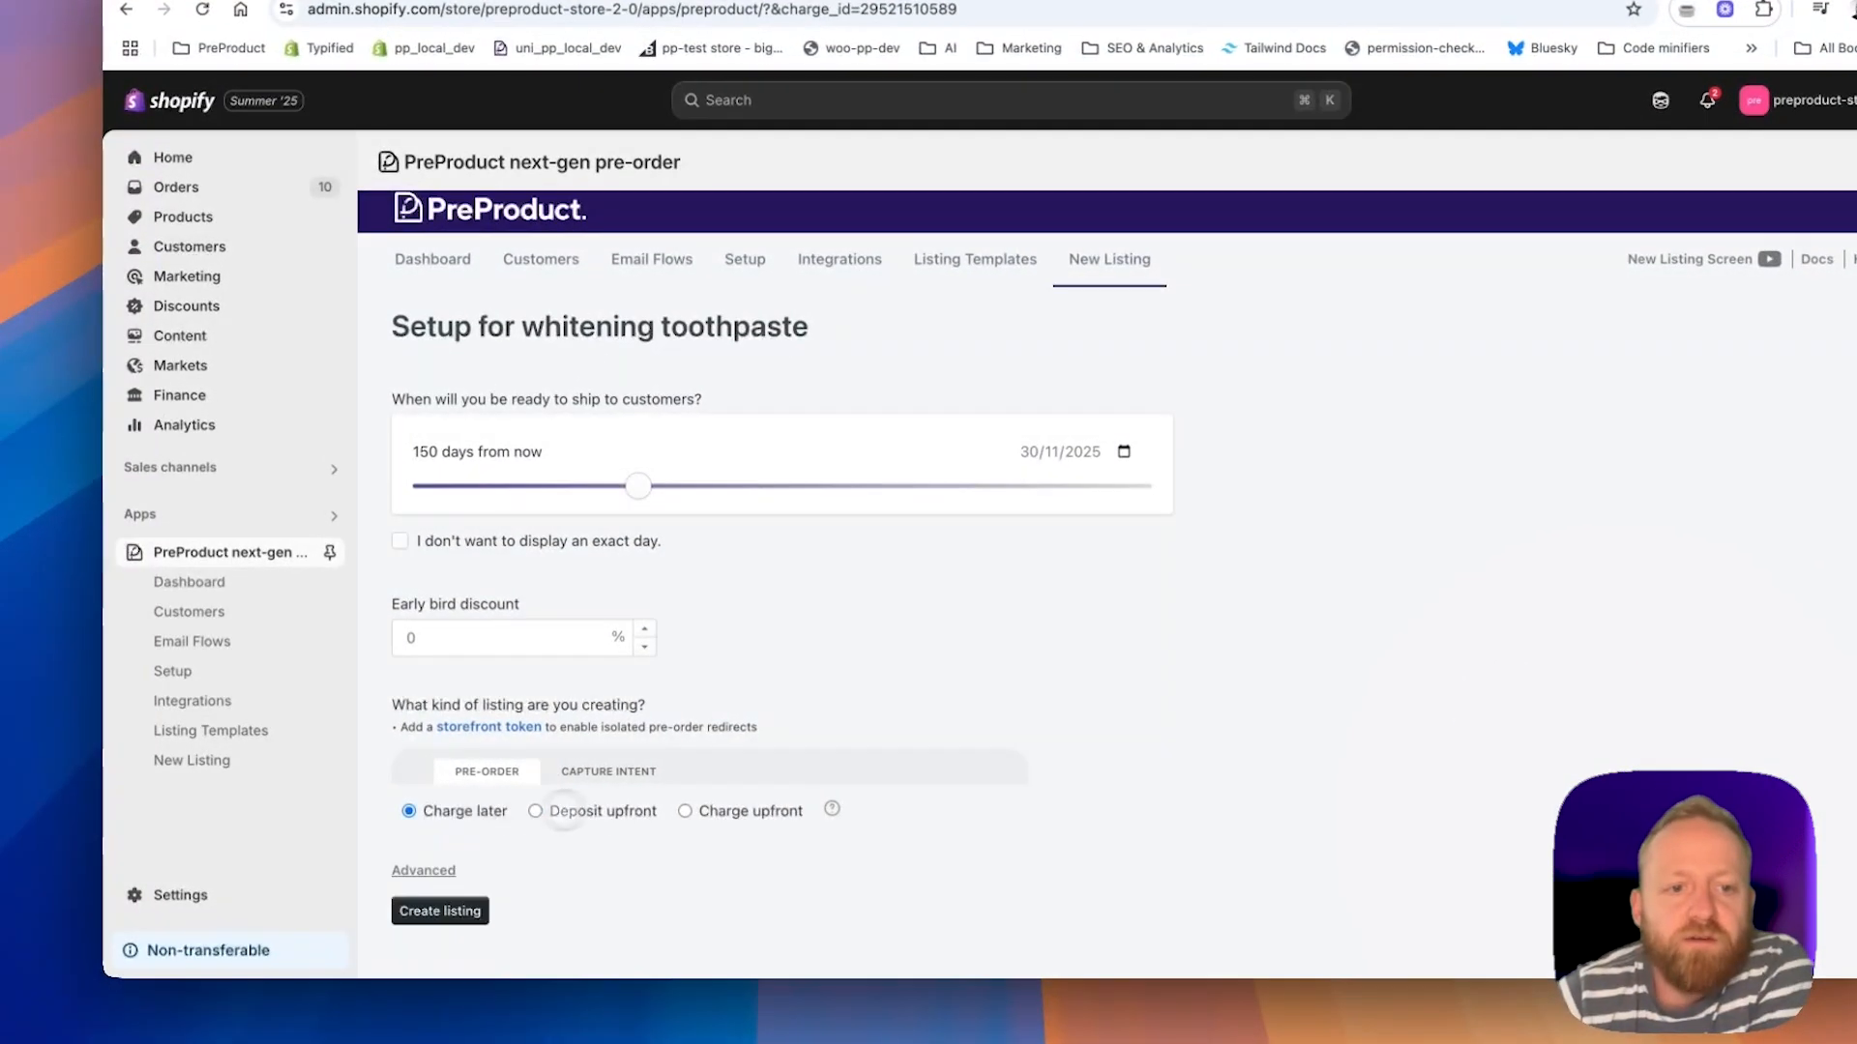
left_click(400, 542)
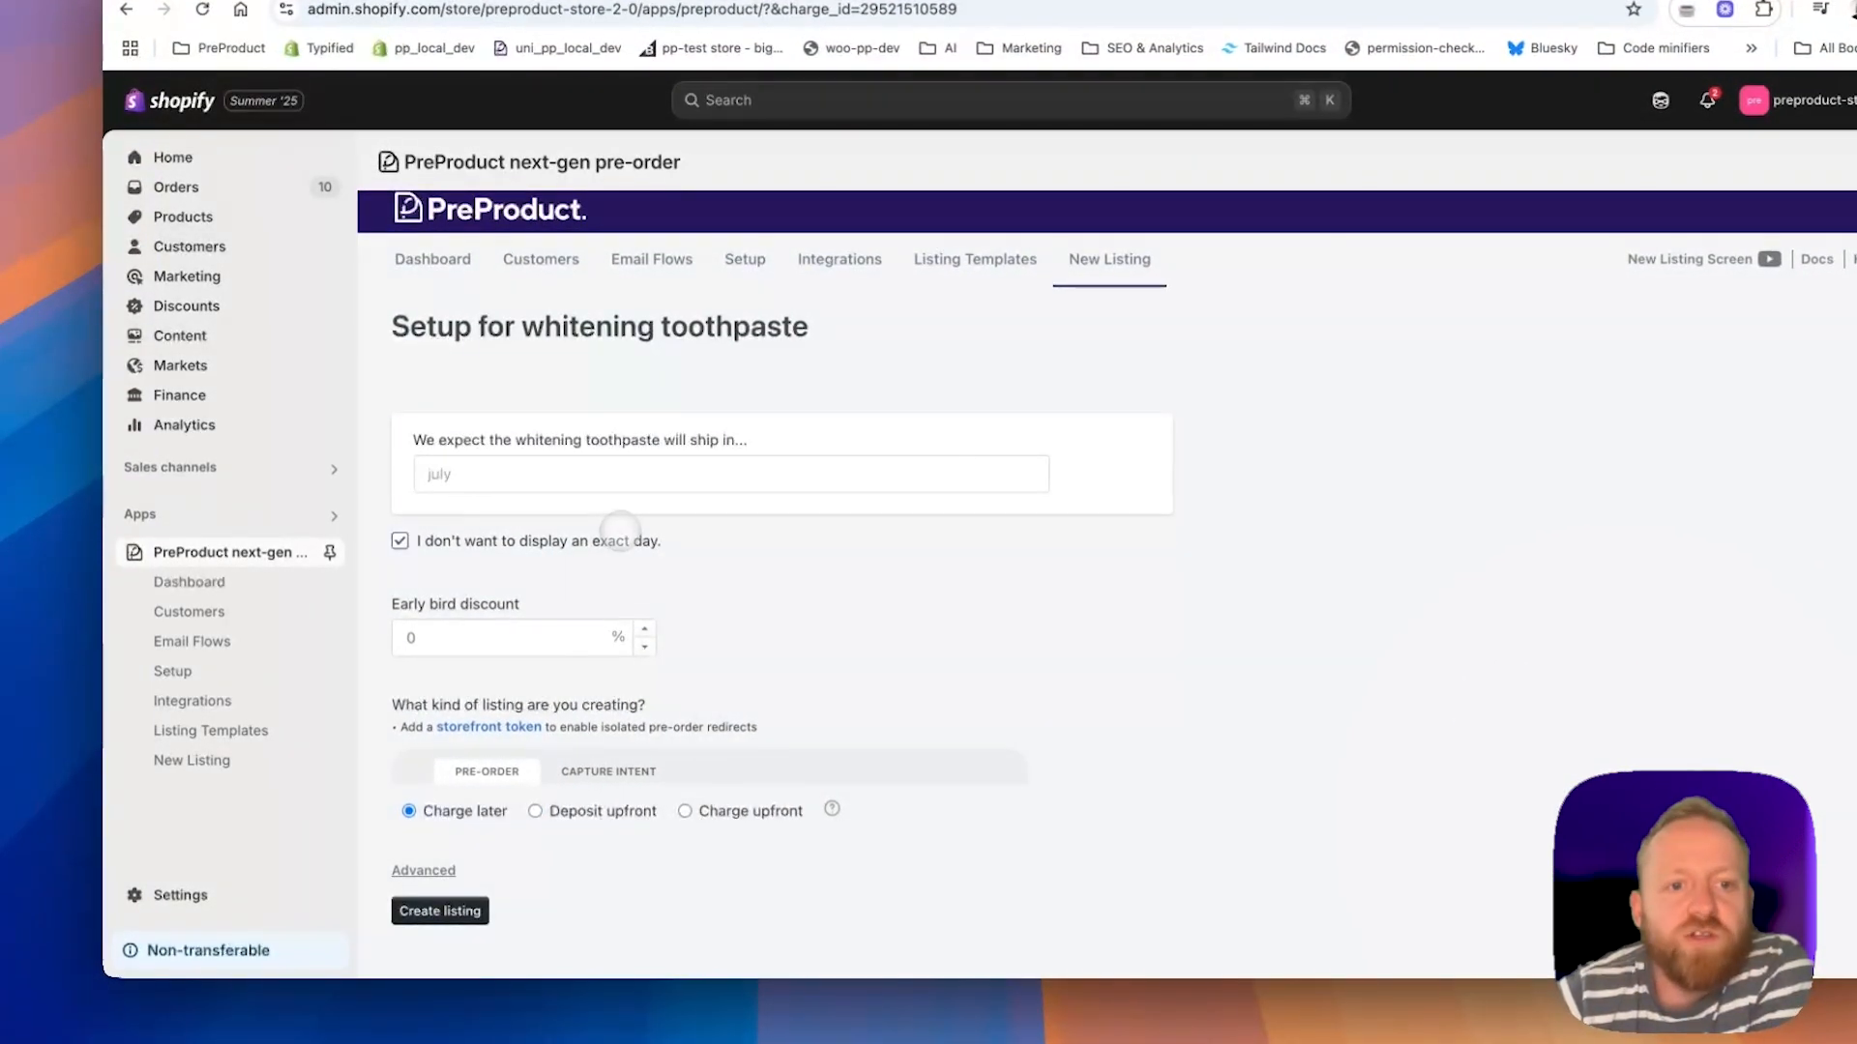
left_click(731, 474)
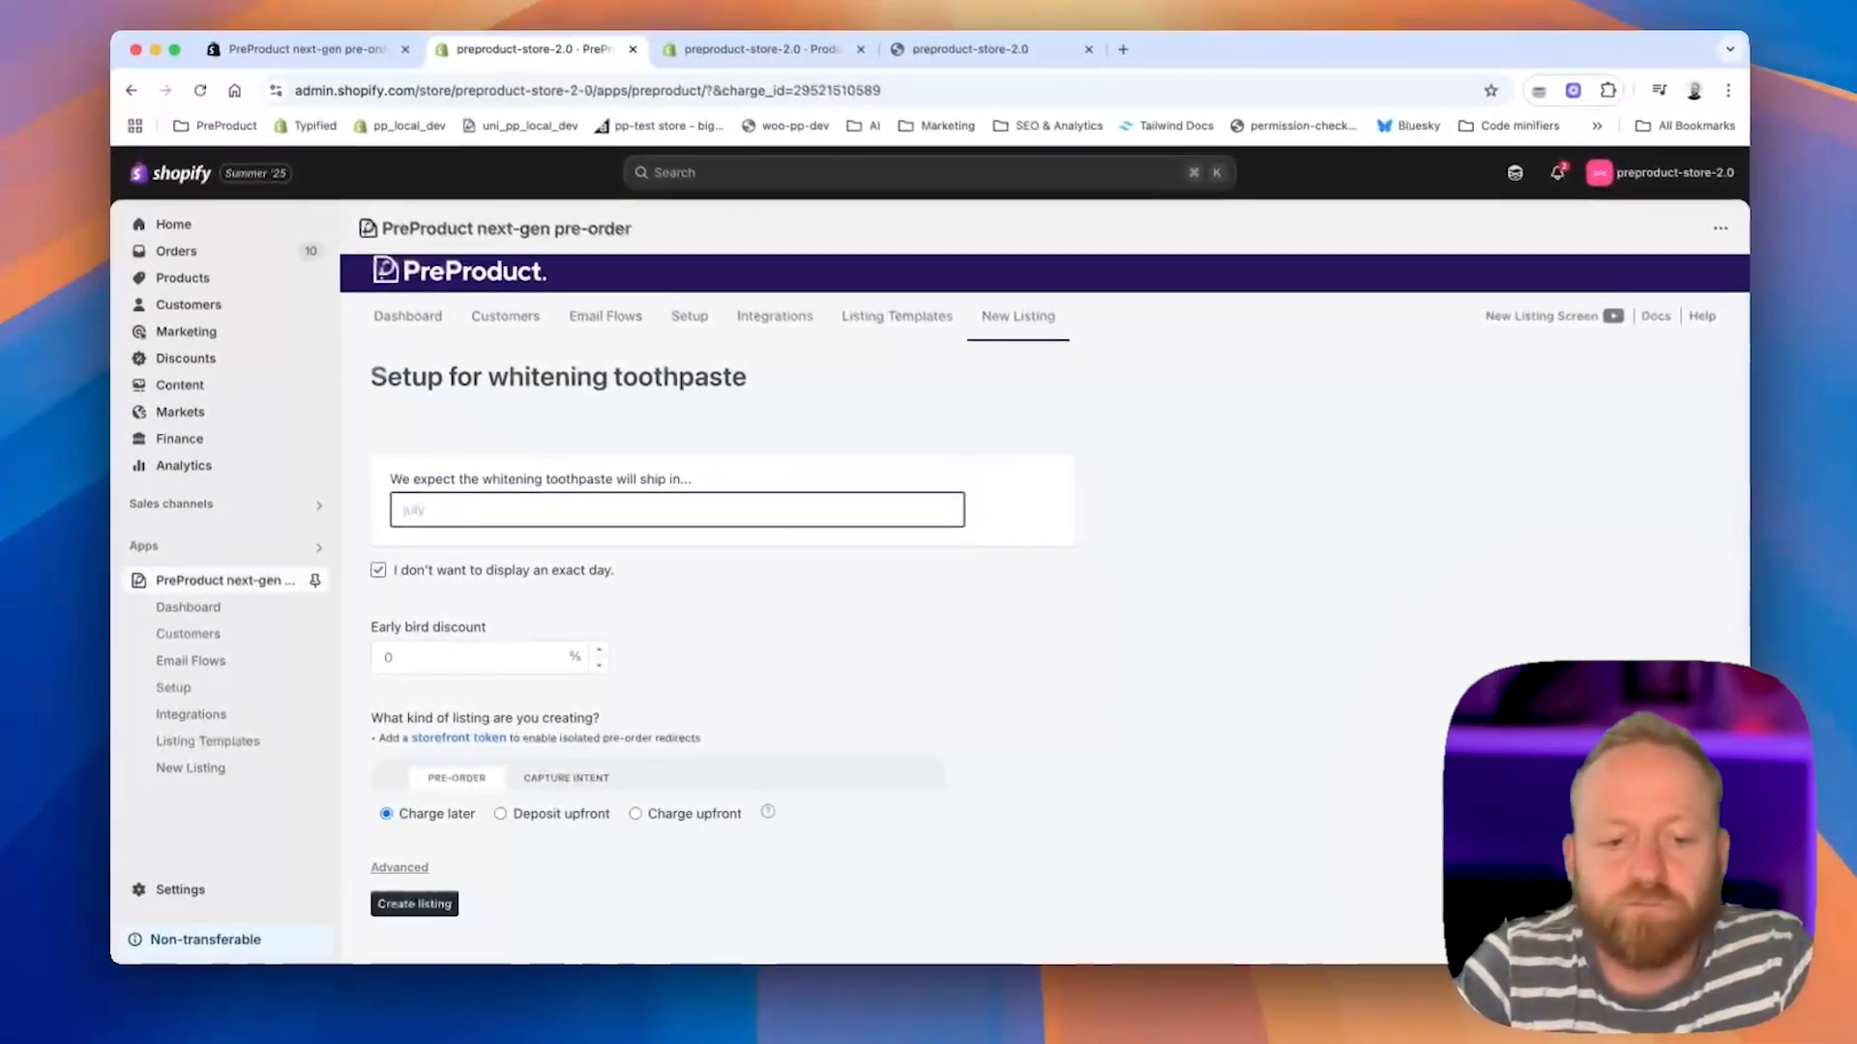
type("winter 2025")
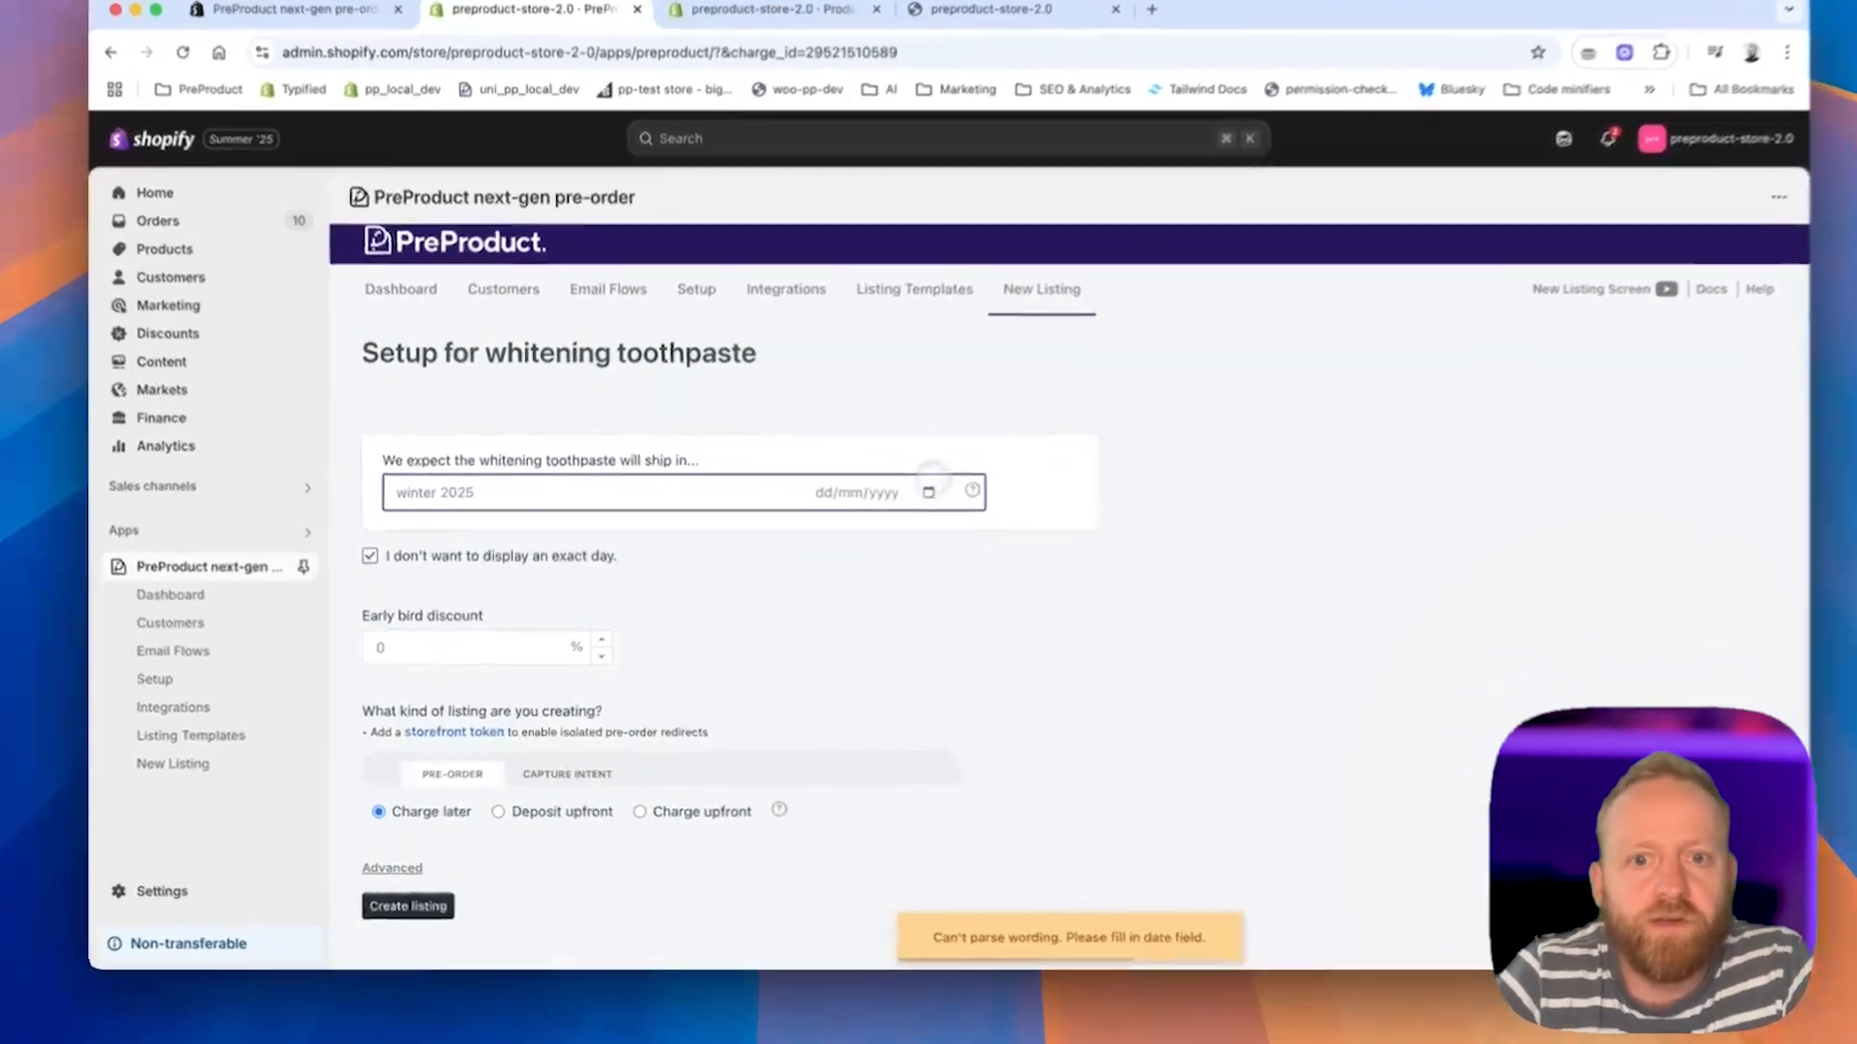
left_click(954, 472)
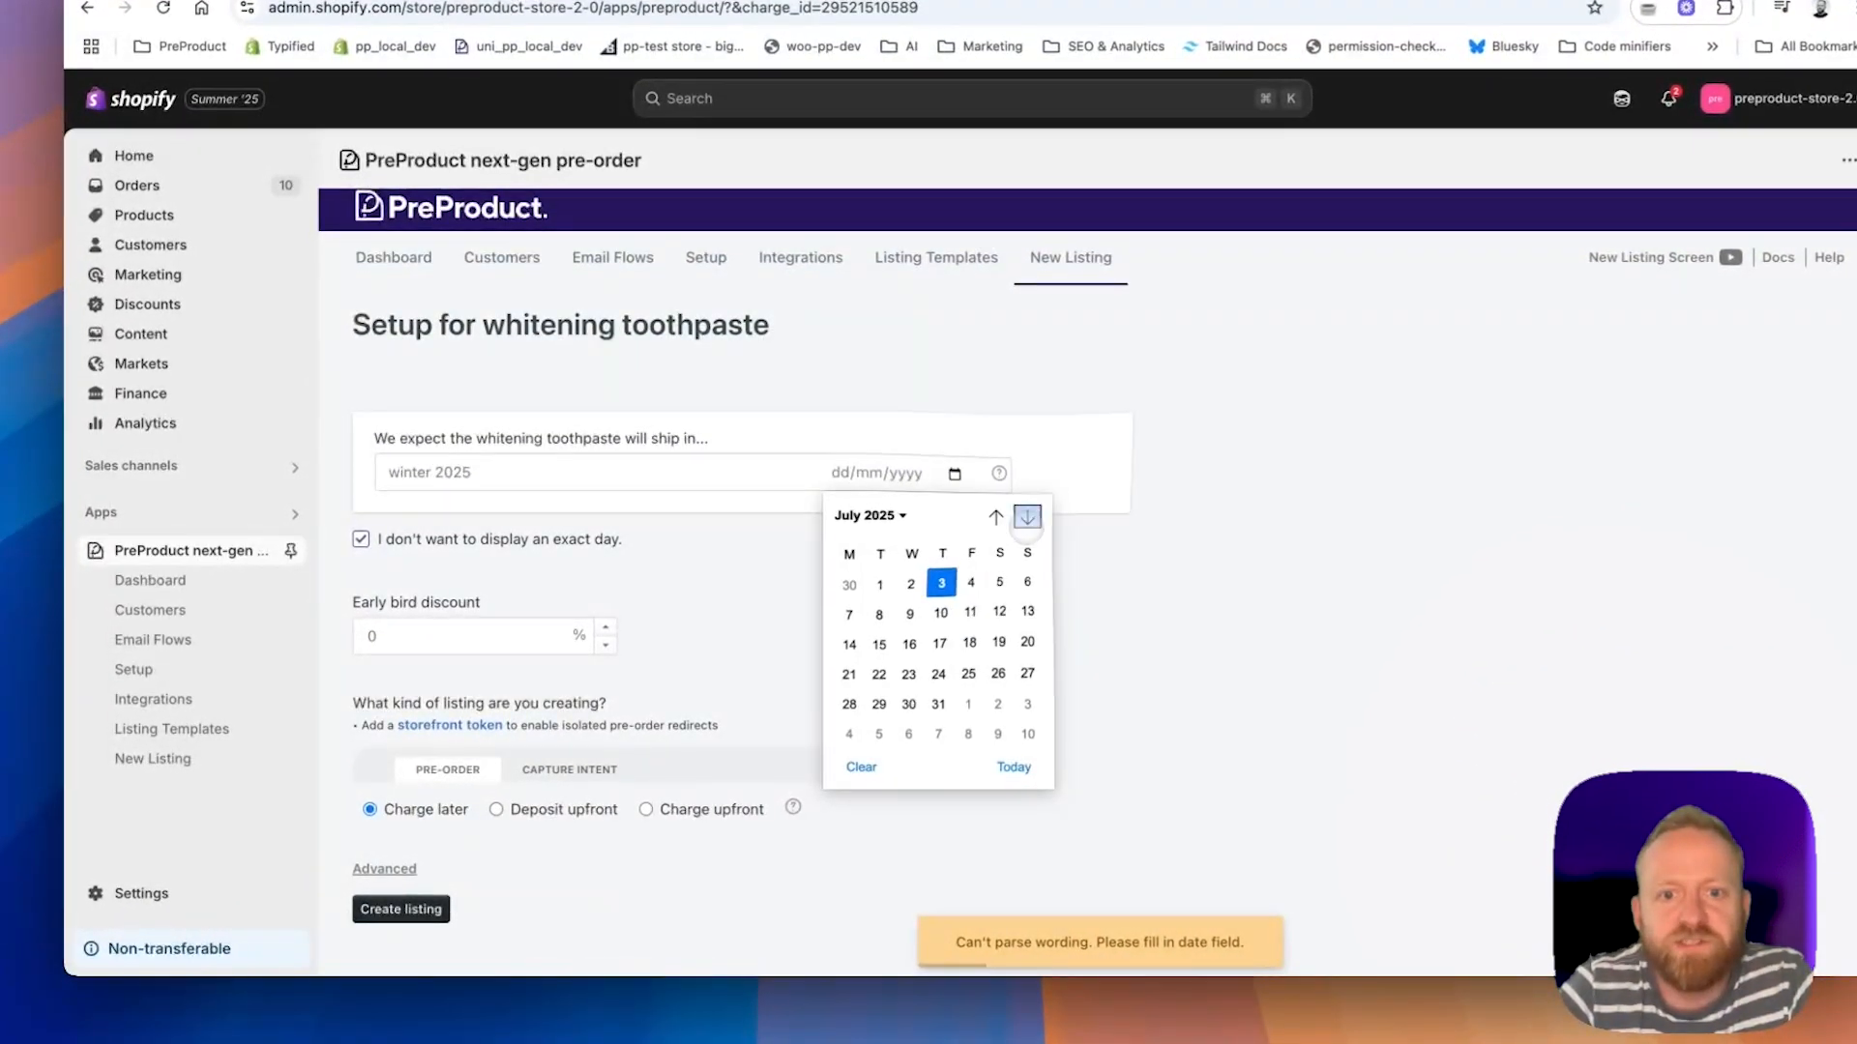
left_click(1025, 515)
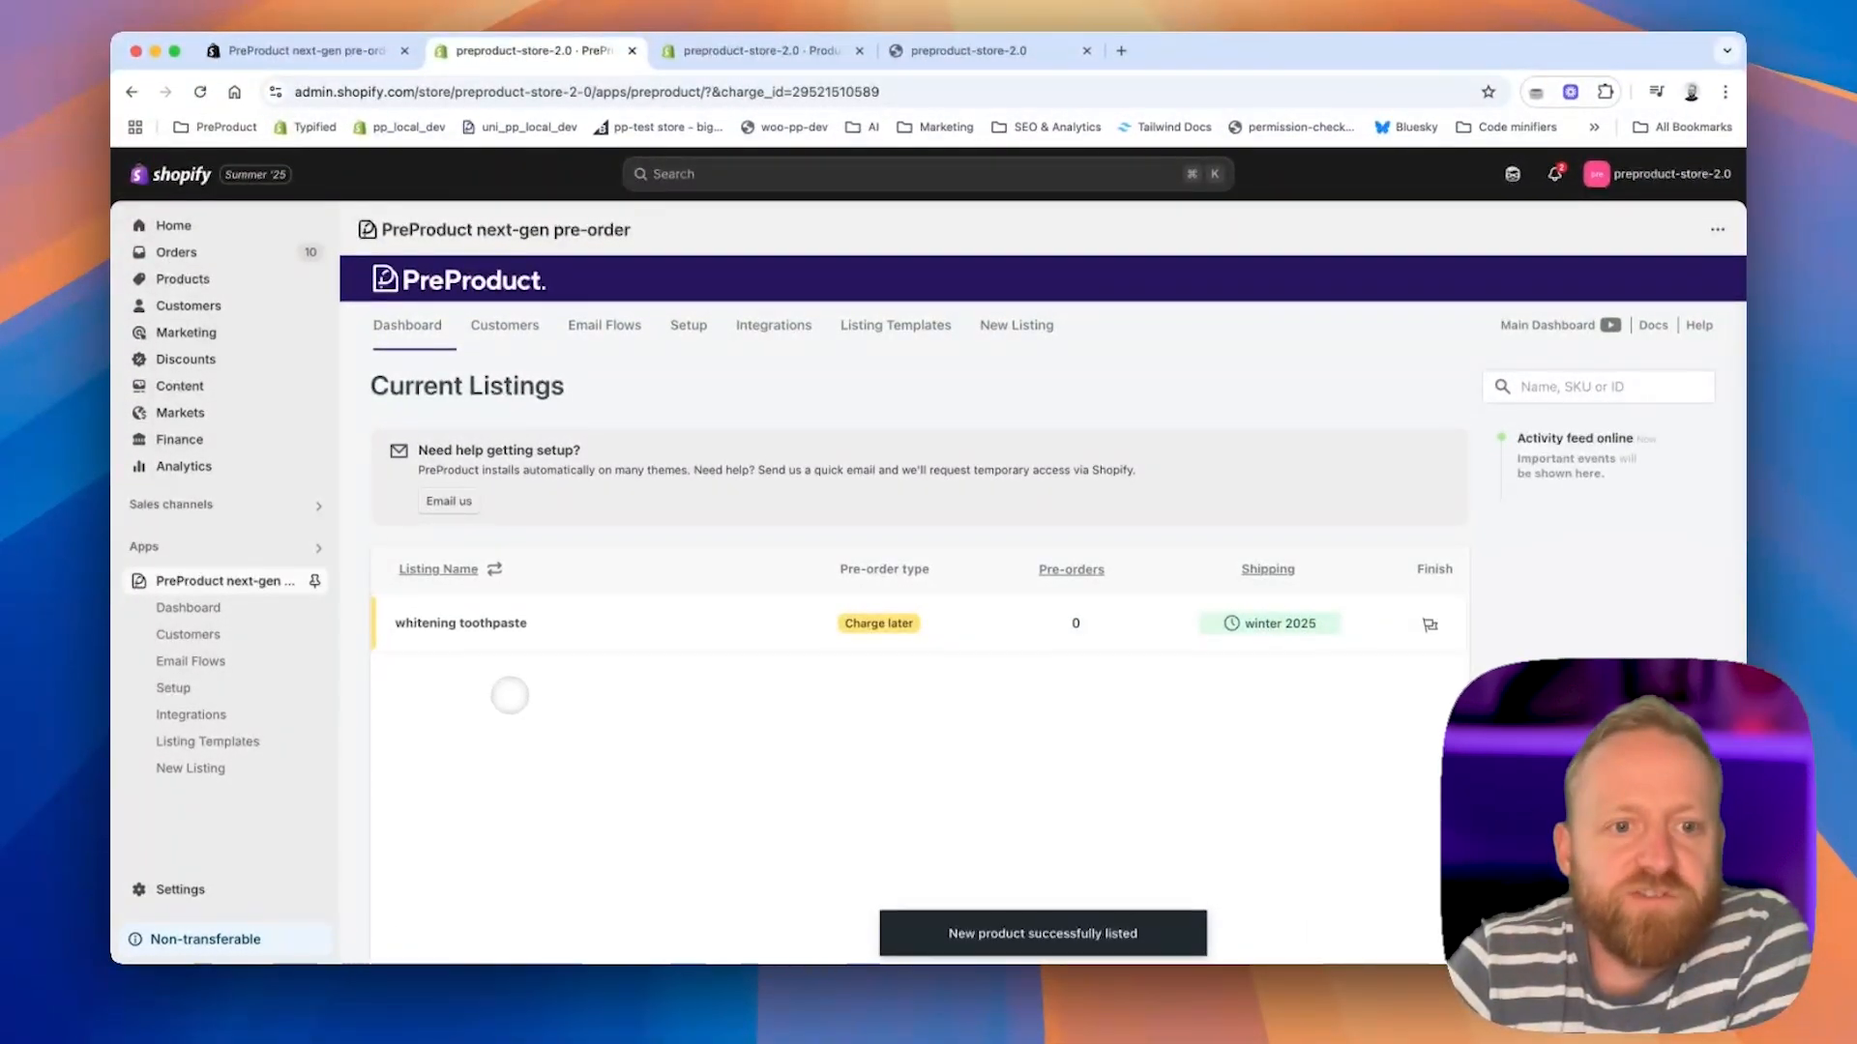
mouse_move(461, 623)
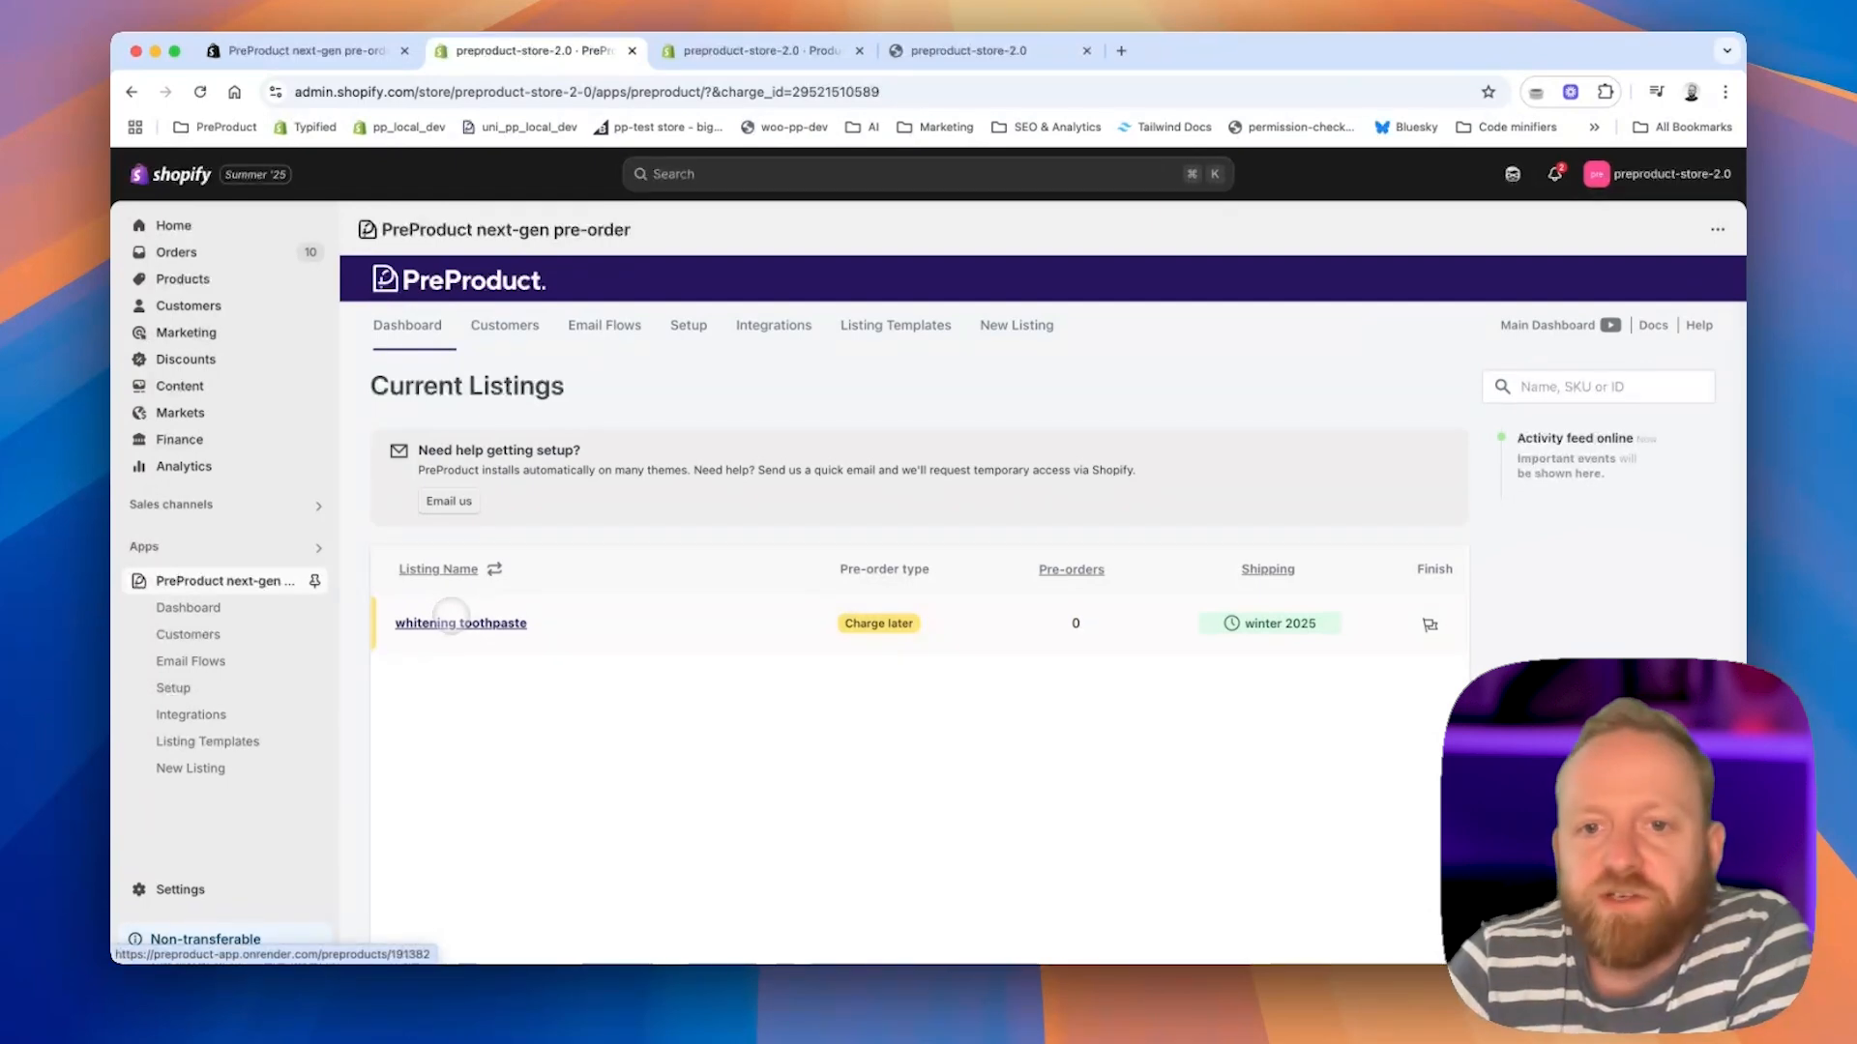
mouse_move(460, 623)
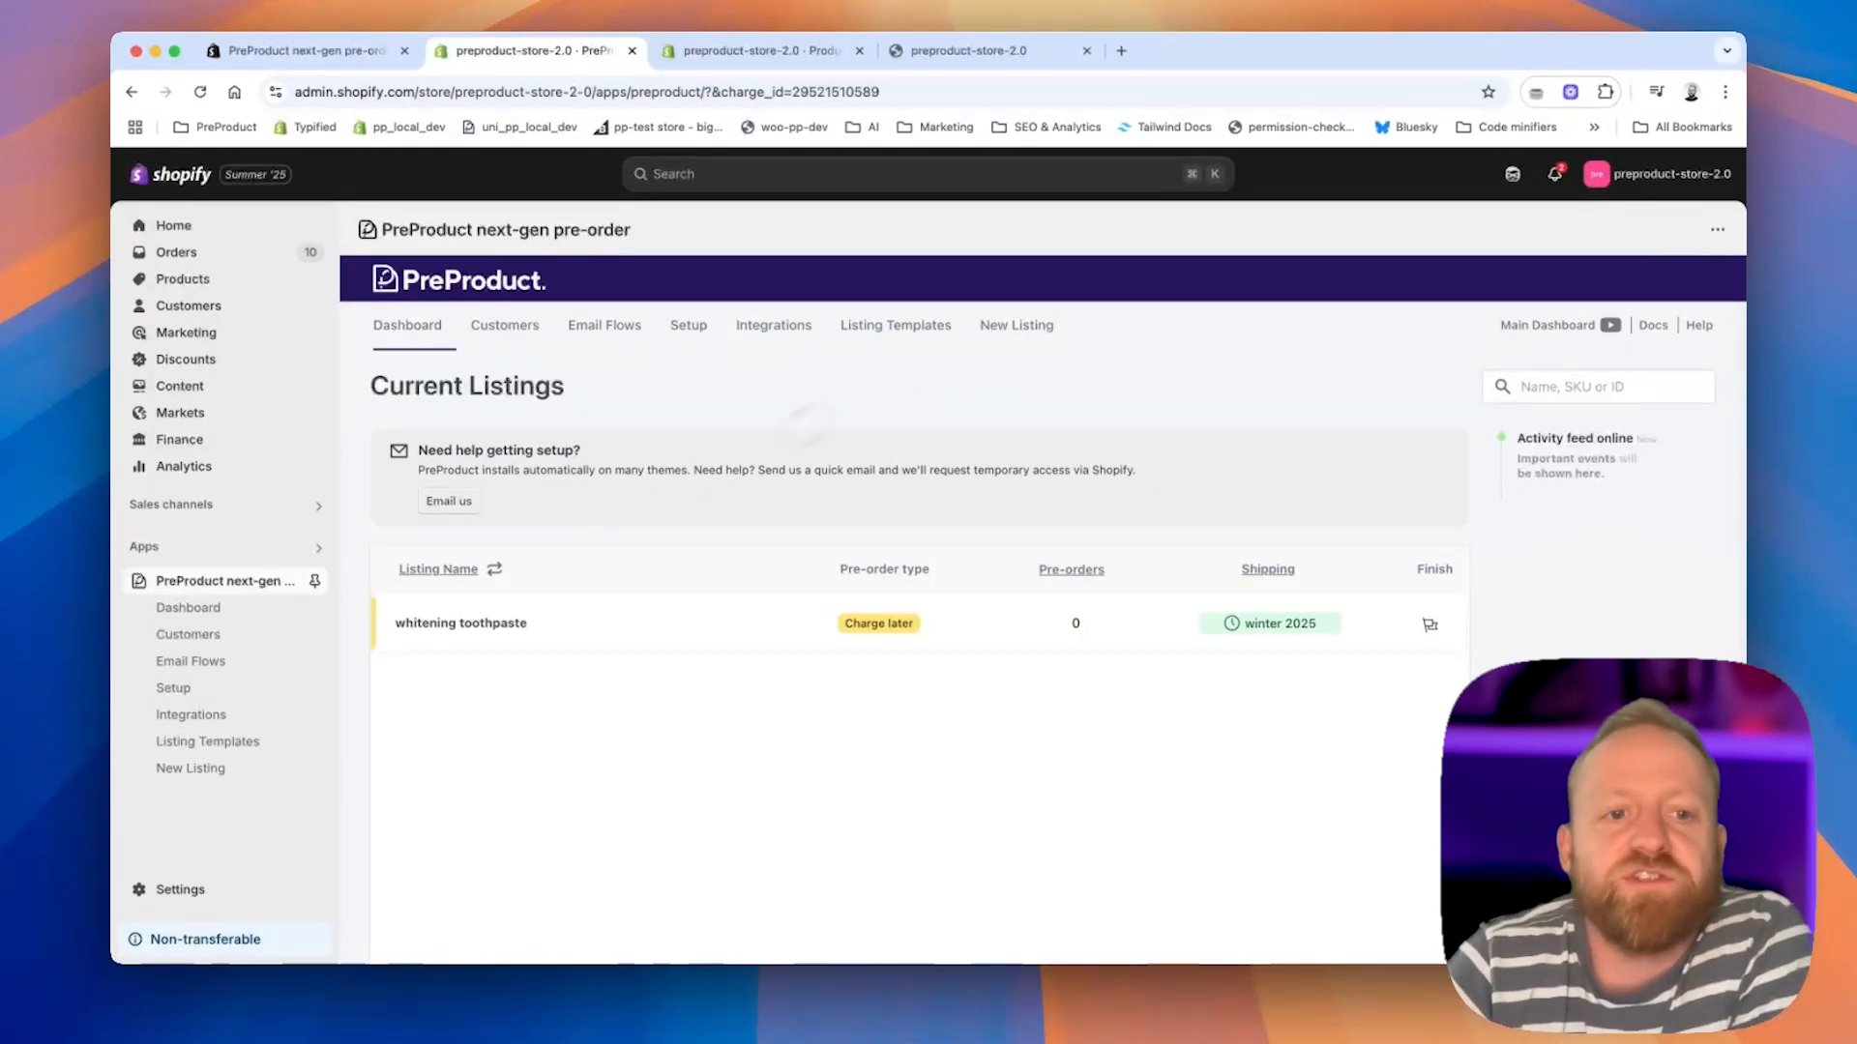
Check the toothpaste listing dashboard and its £1.00 pre-order storefront page, then go to PreProduct's Setup page.
left_click(460, 621)
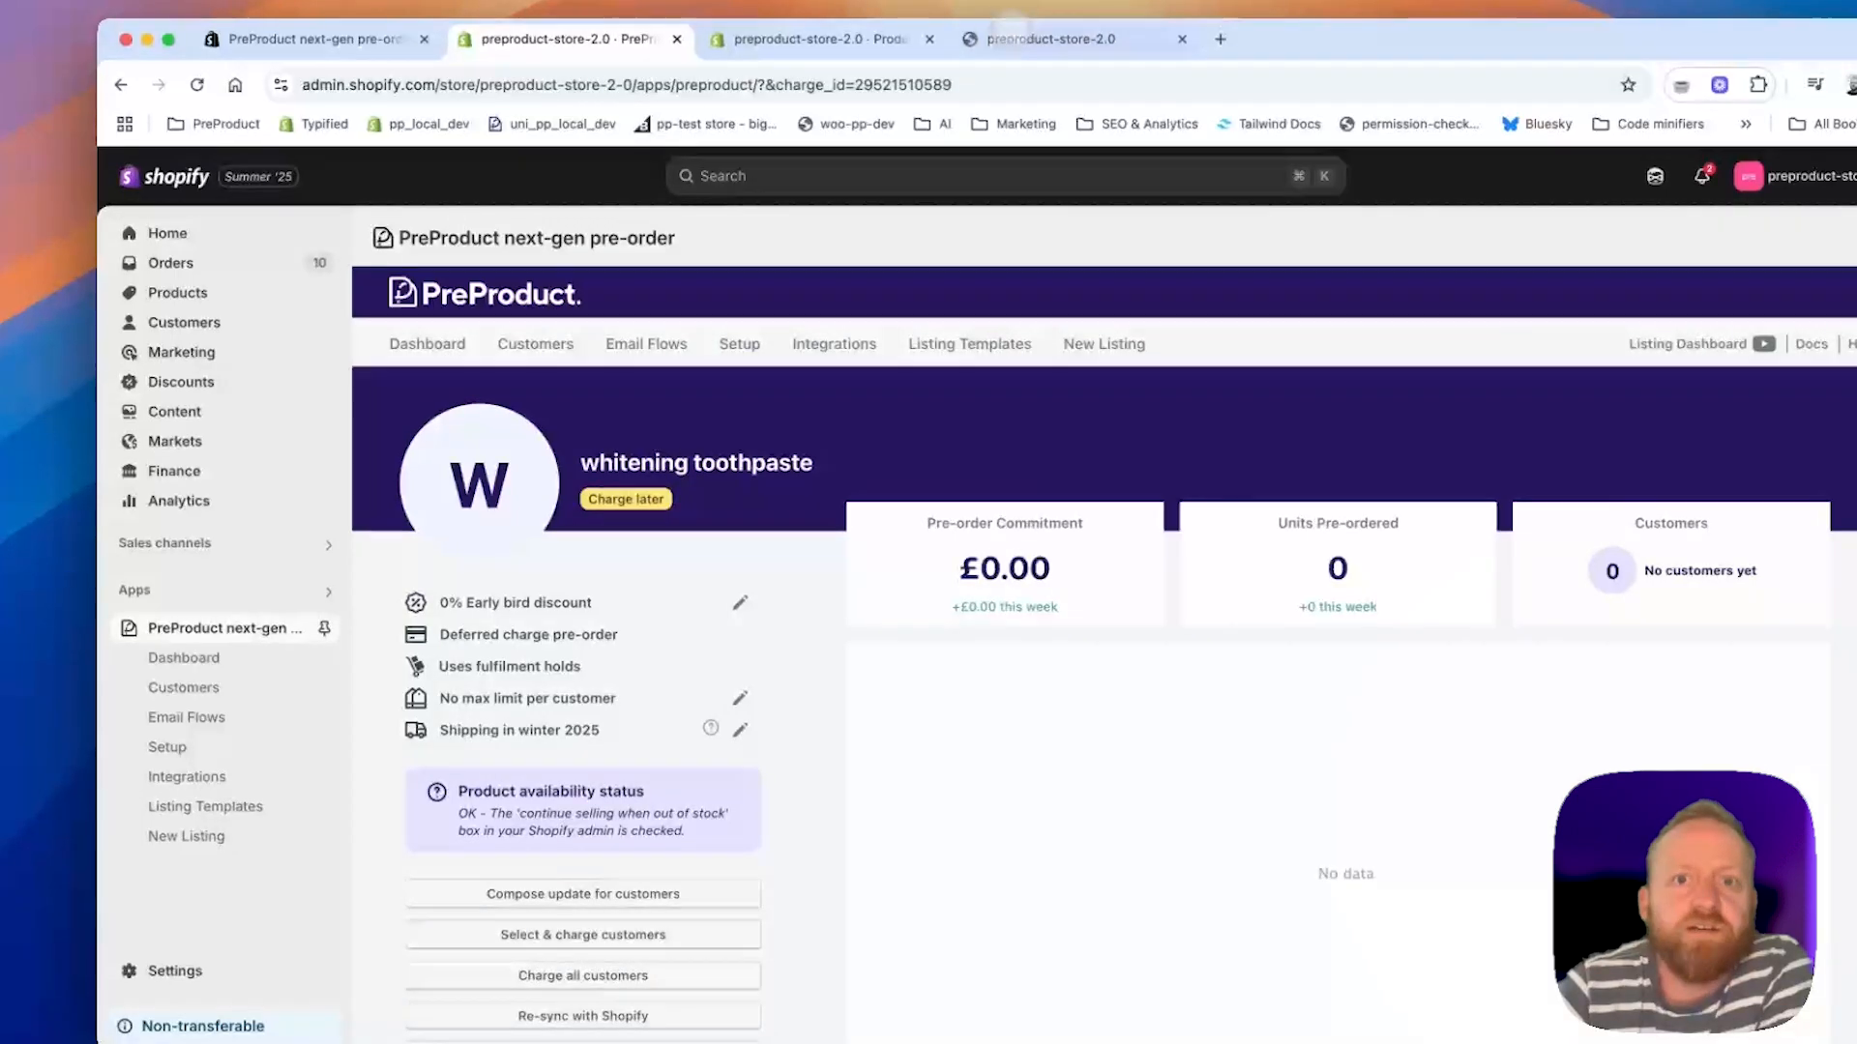
left_click(1049, 39)
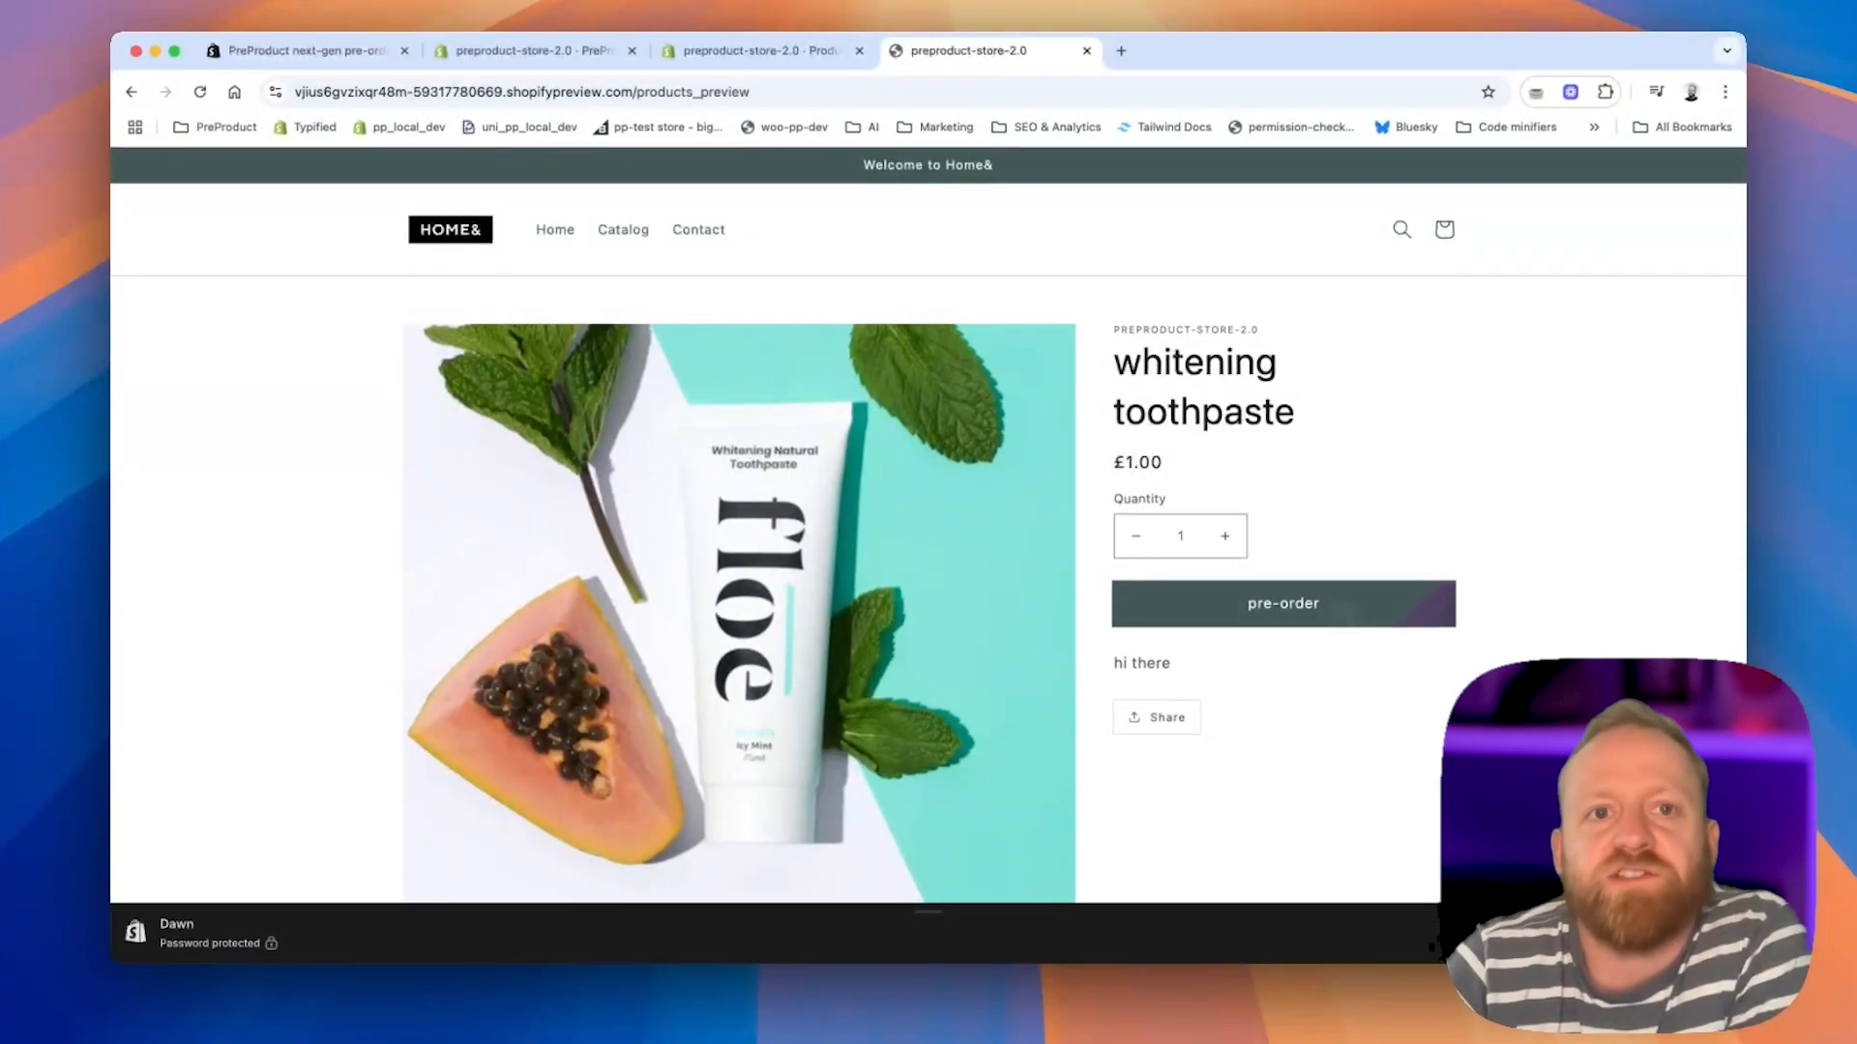
left_click(520, 51)
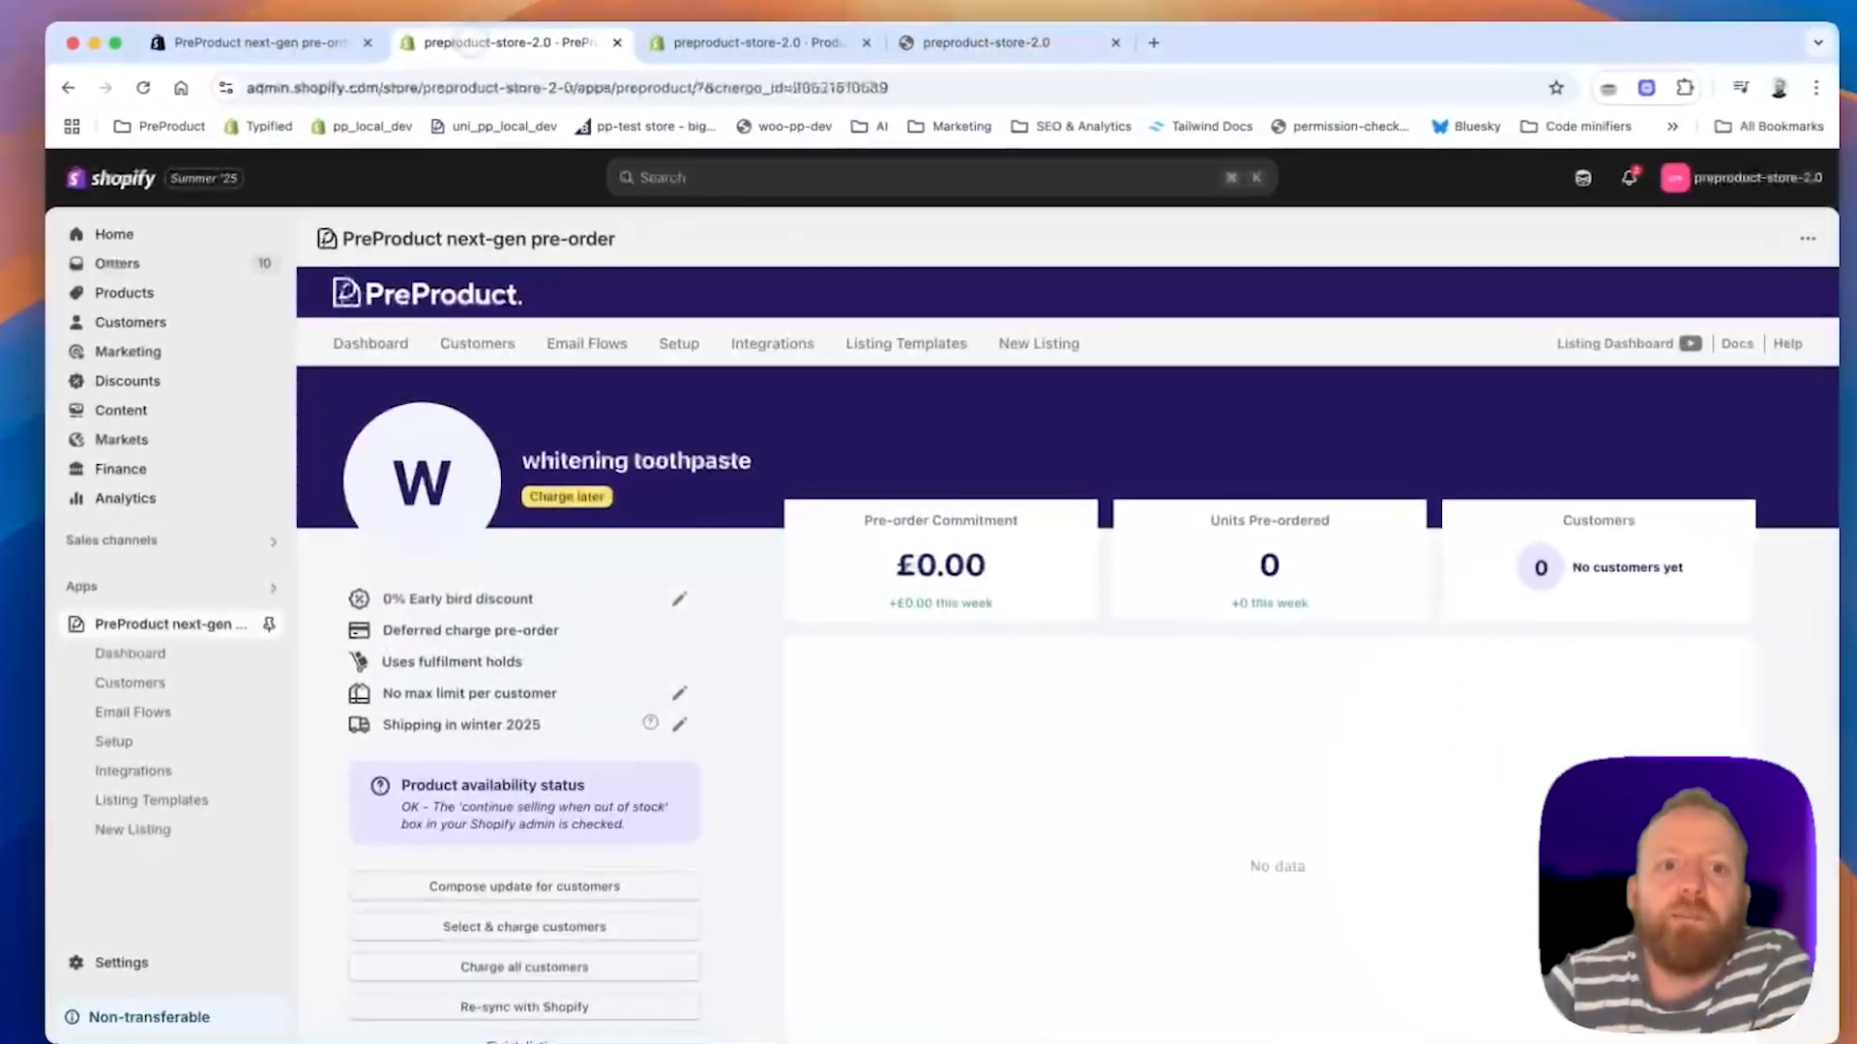
left_click(679, 344)
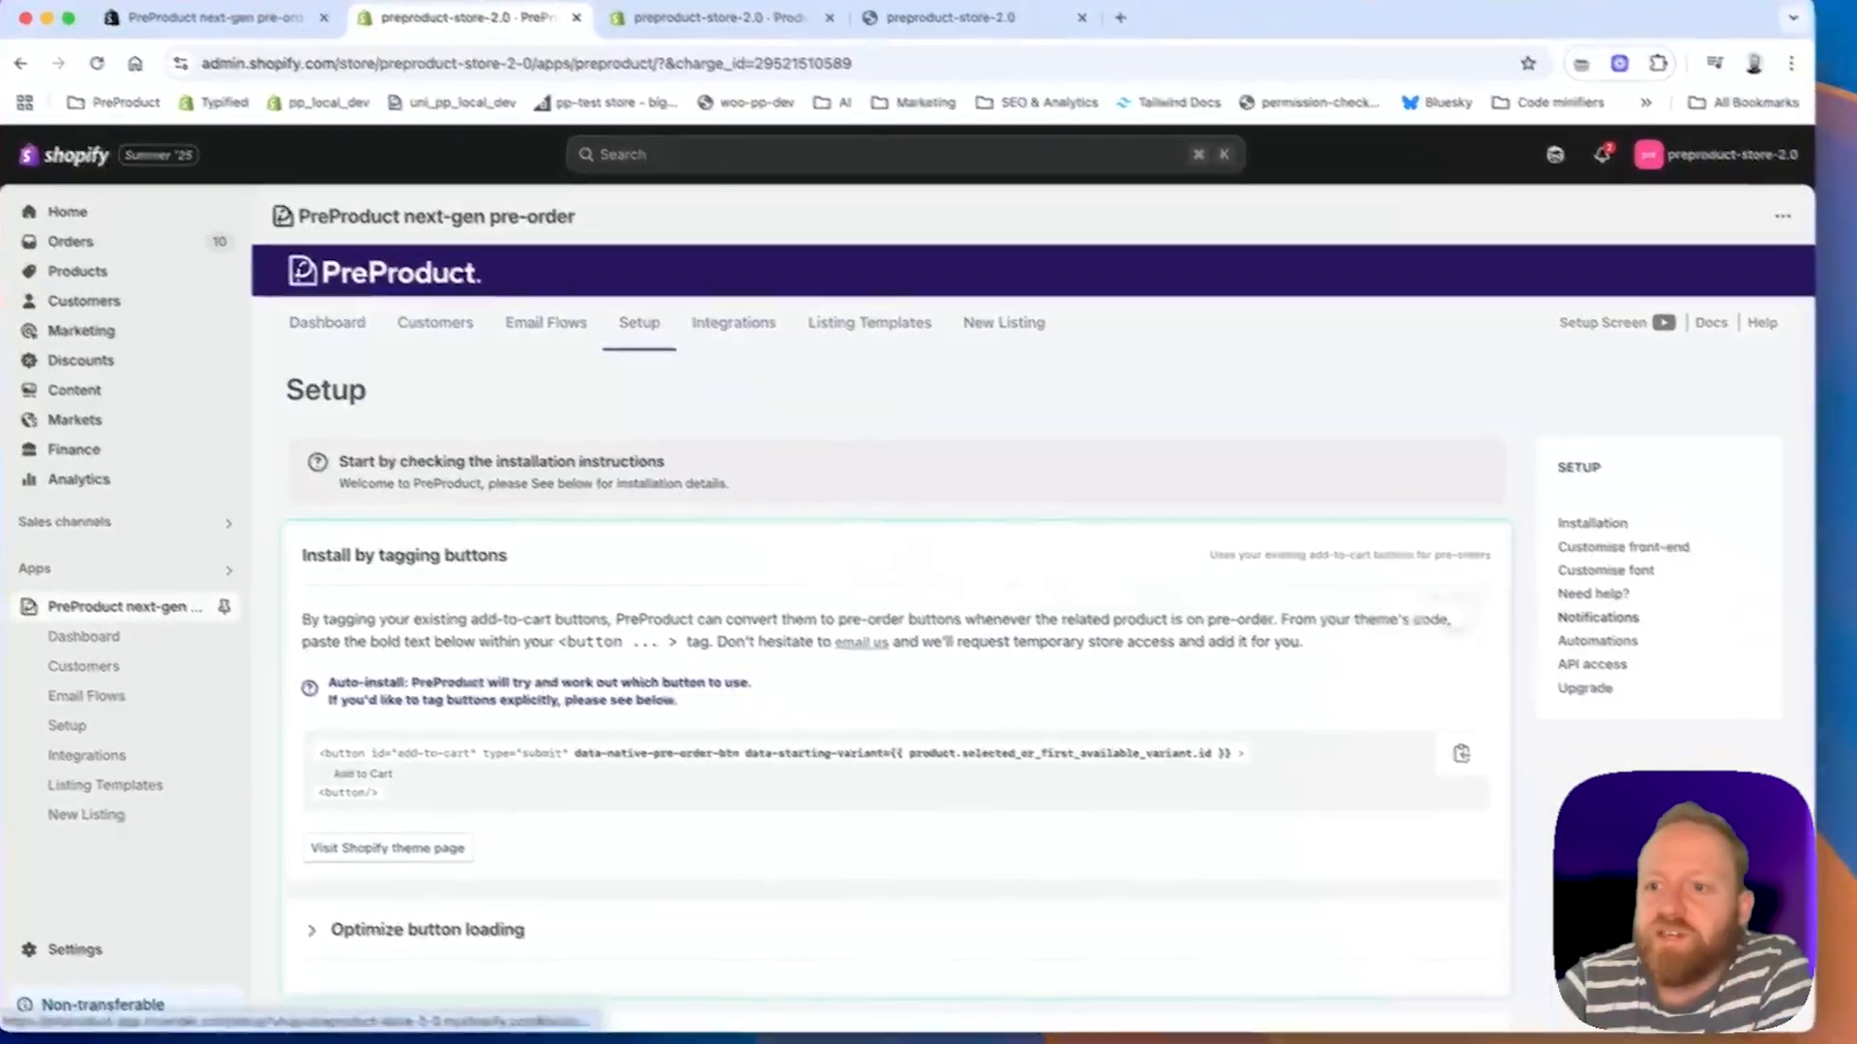
Enter 'Lock yours in today for no upfront deposit' as the primary button companion text in Customise wording.
scroll("down", 3)
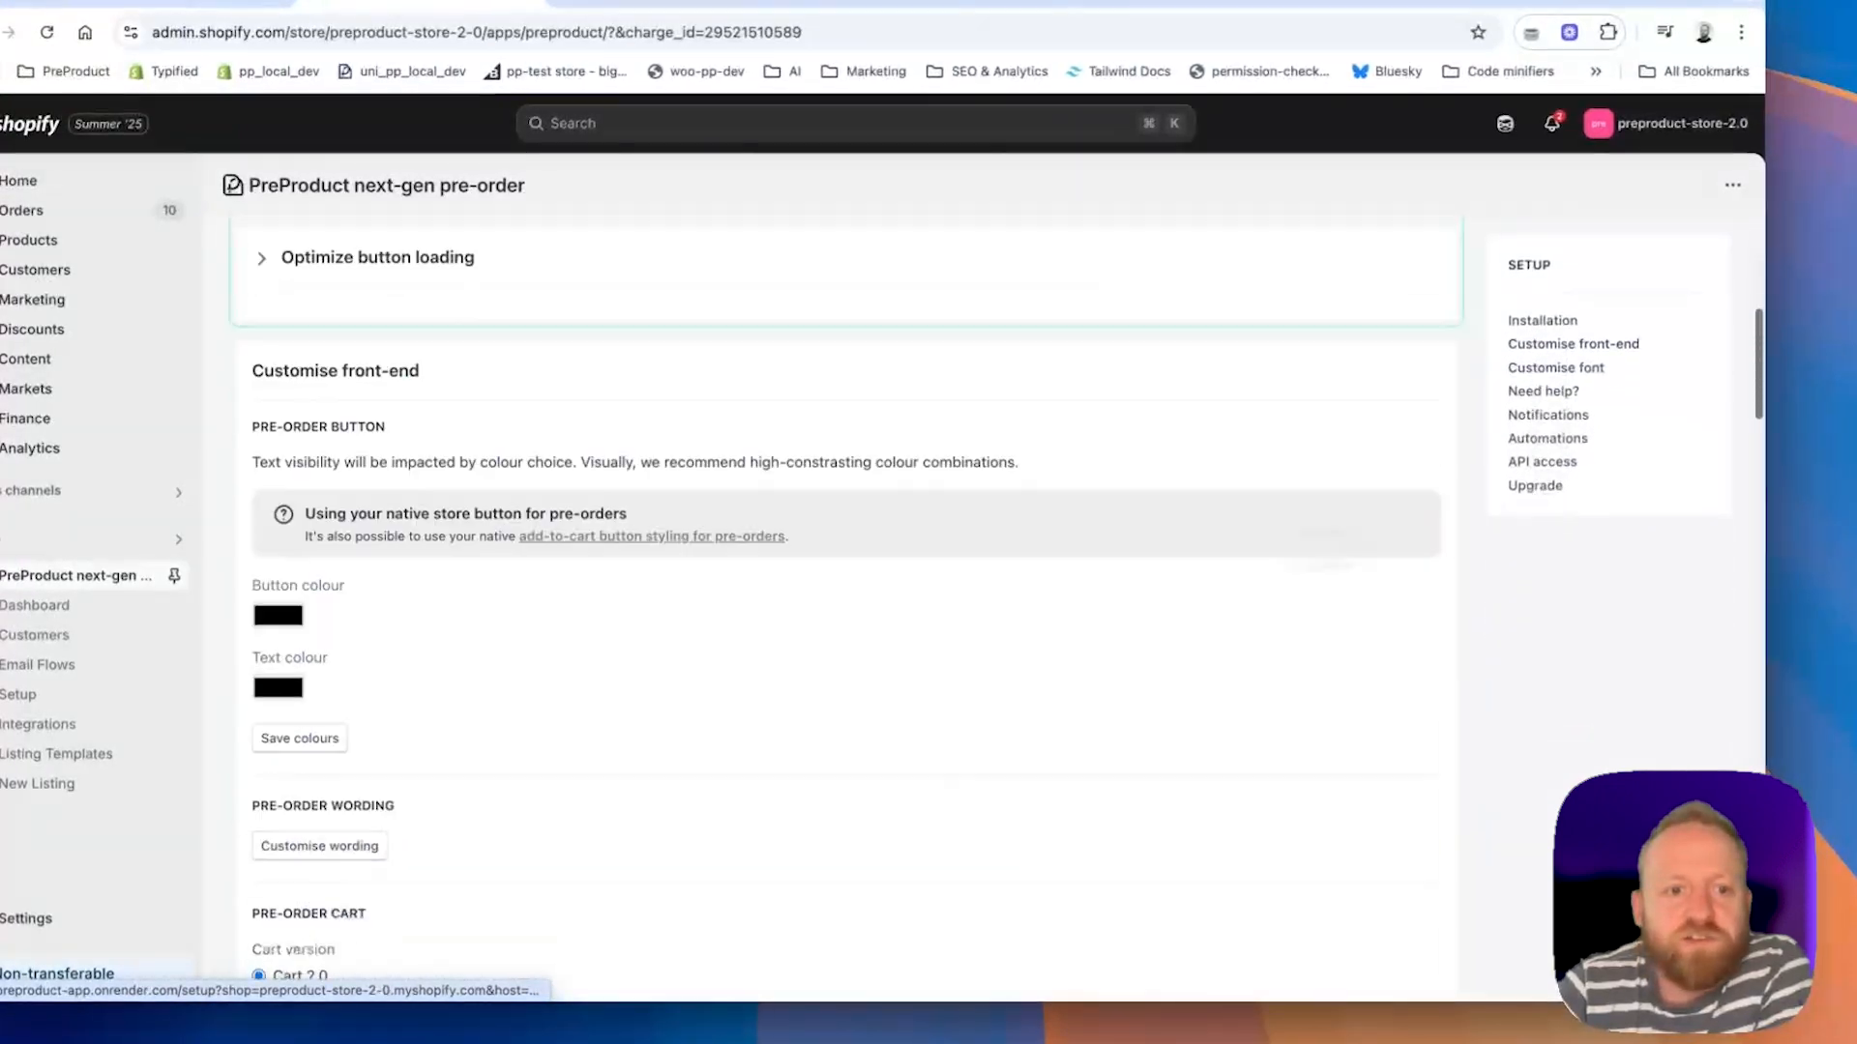
scroll("down", 3)
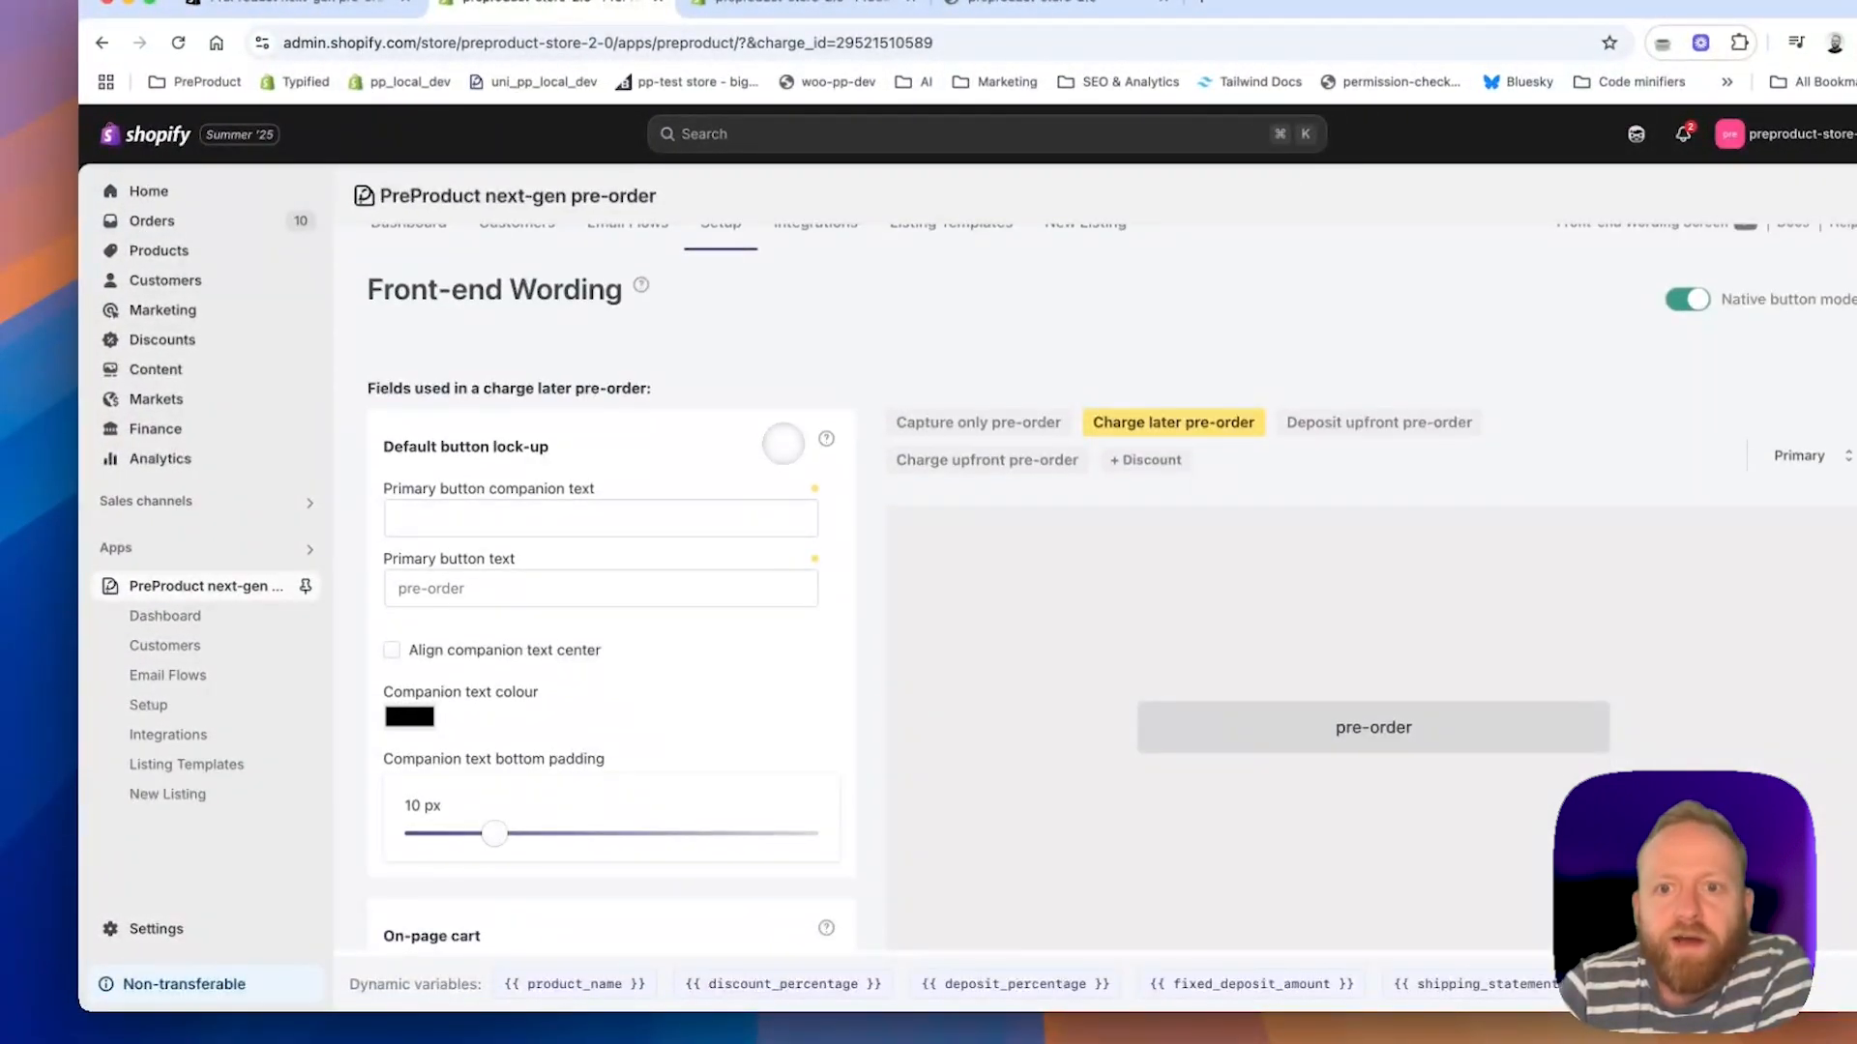
left_click(600, 519)
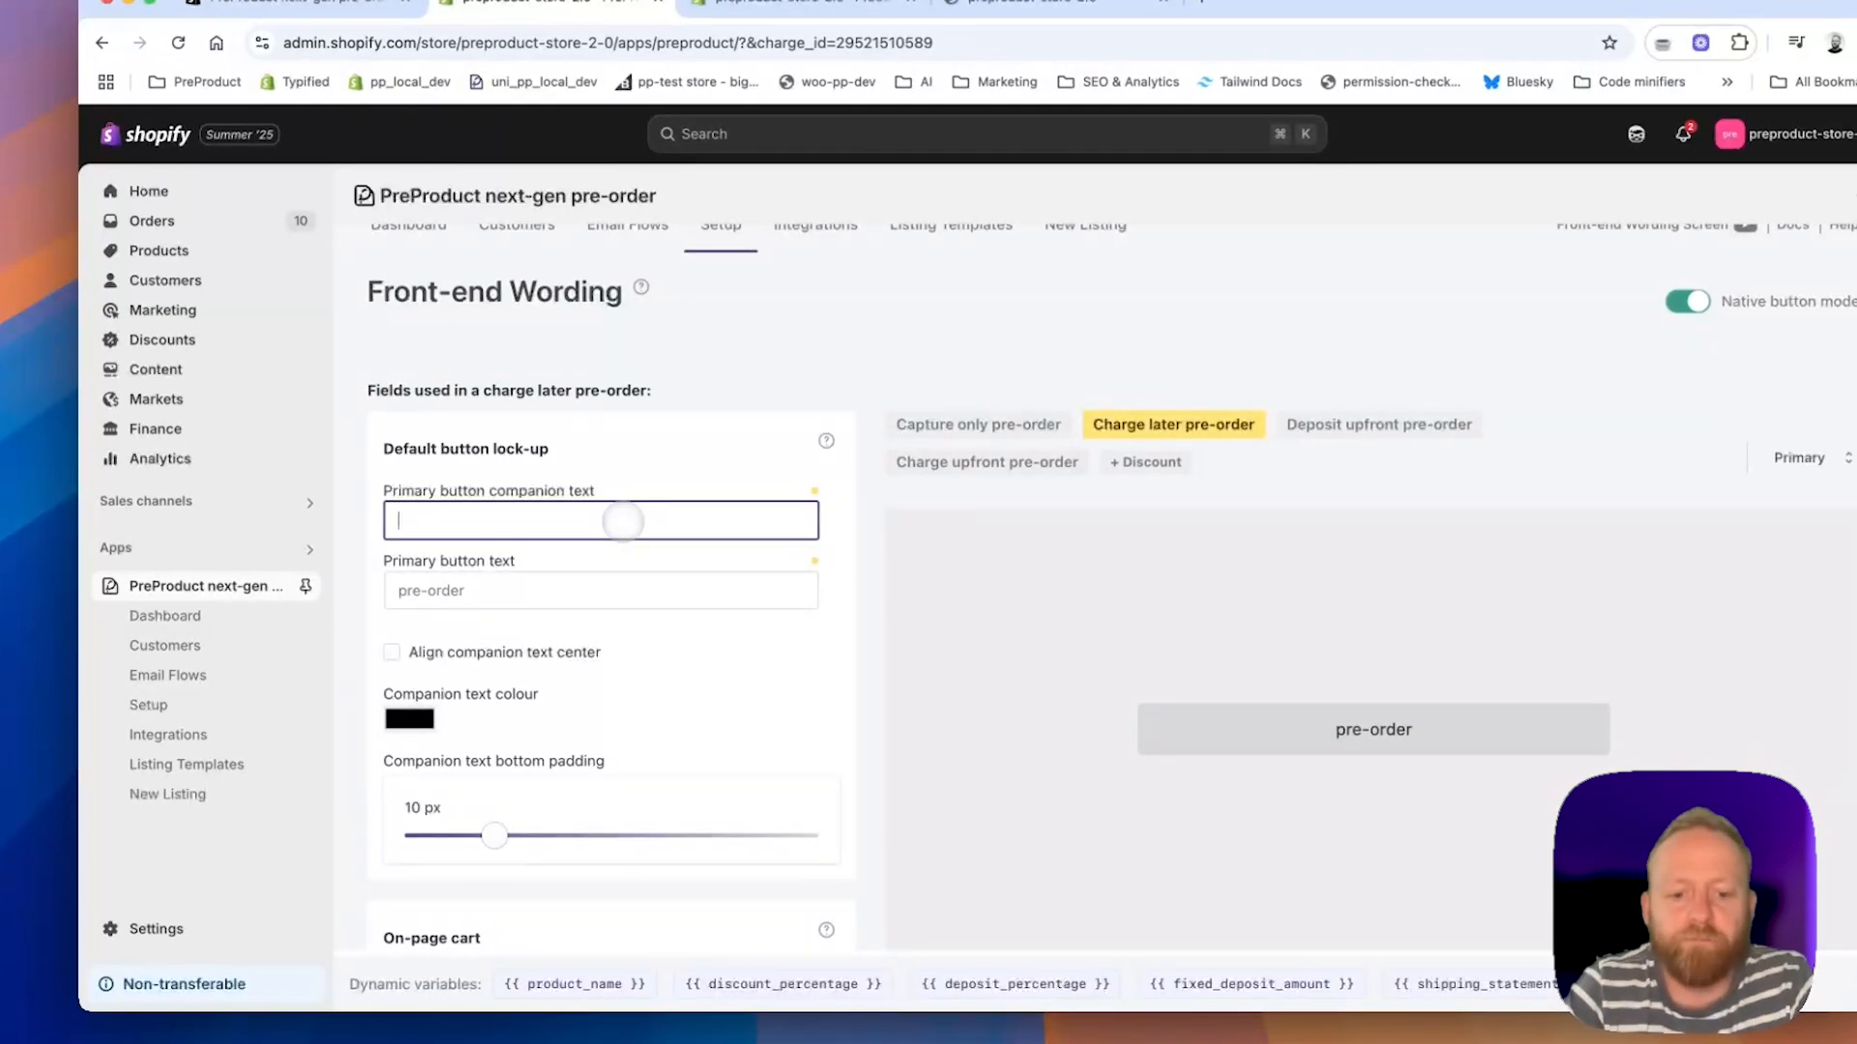
type("Lock yours in today for no depo")
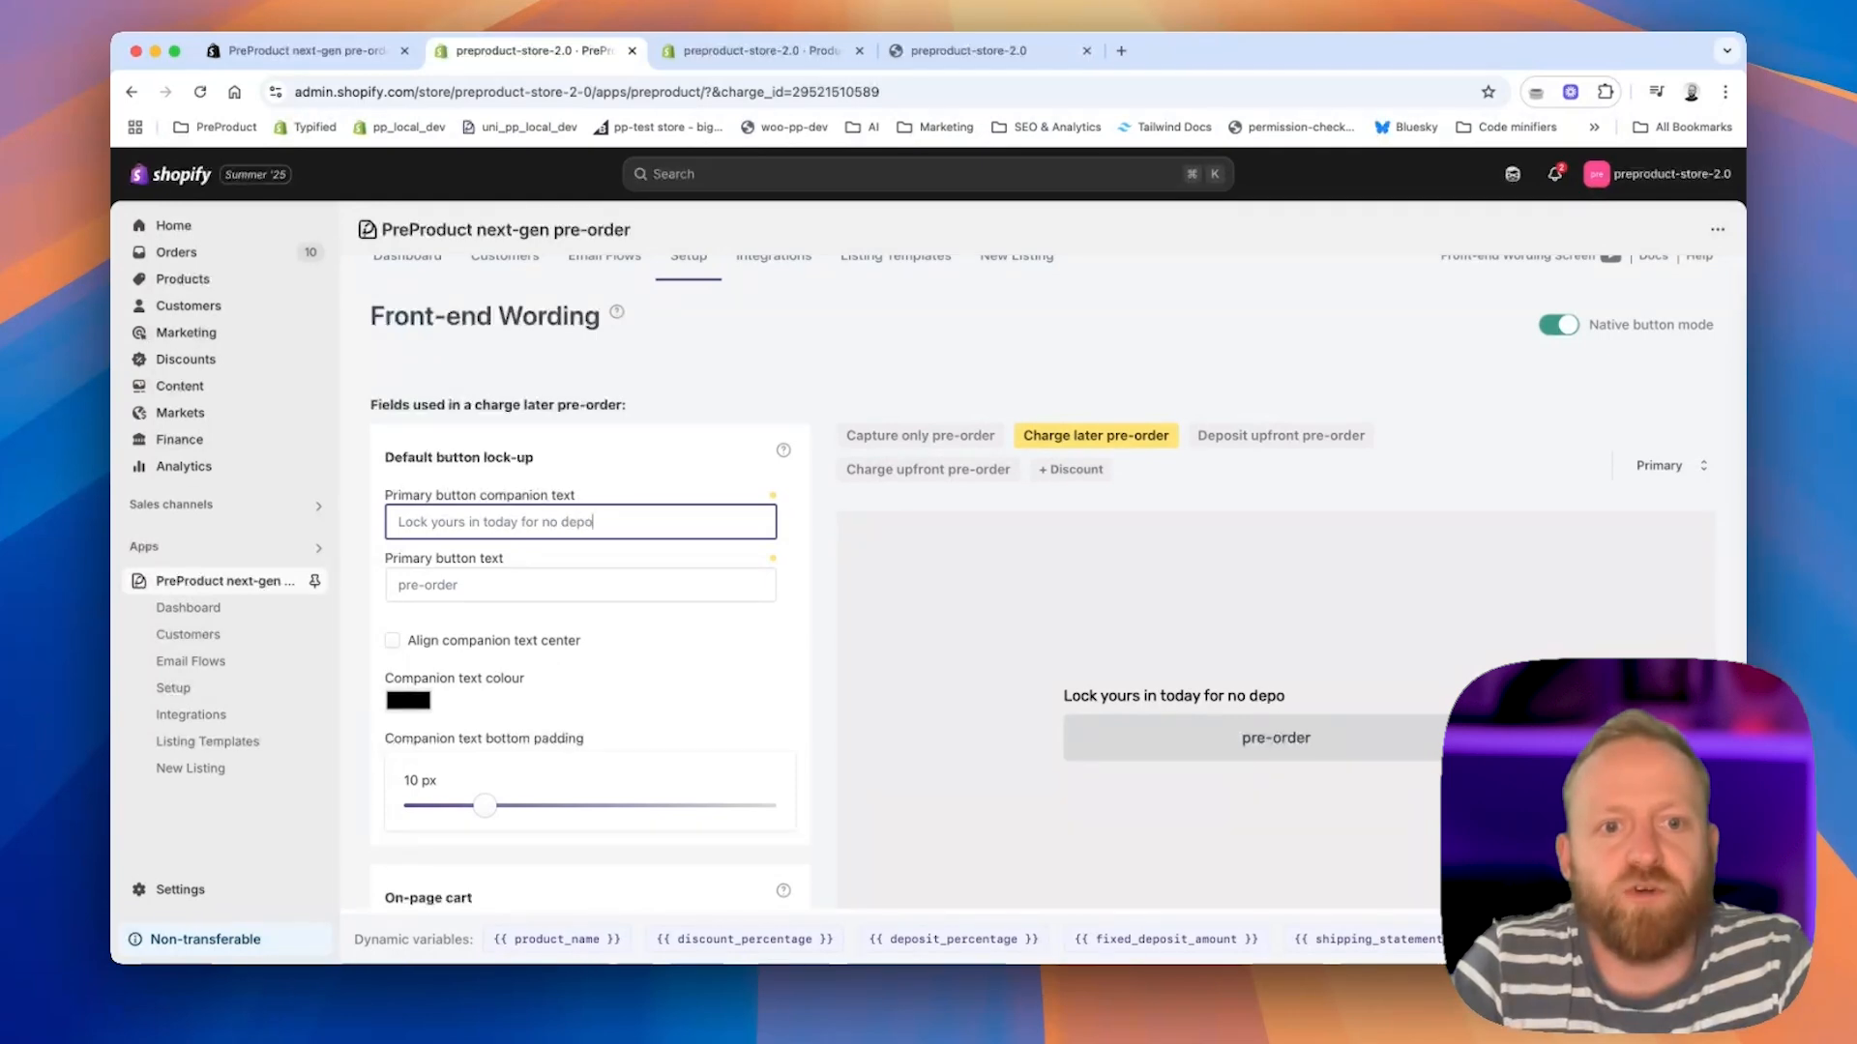
type("upfrodeposit")
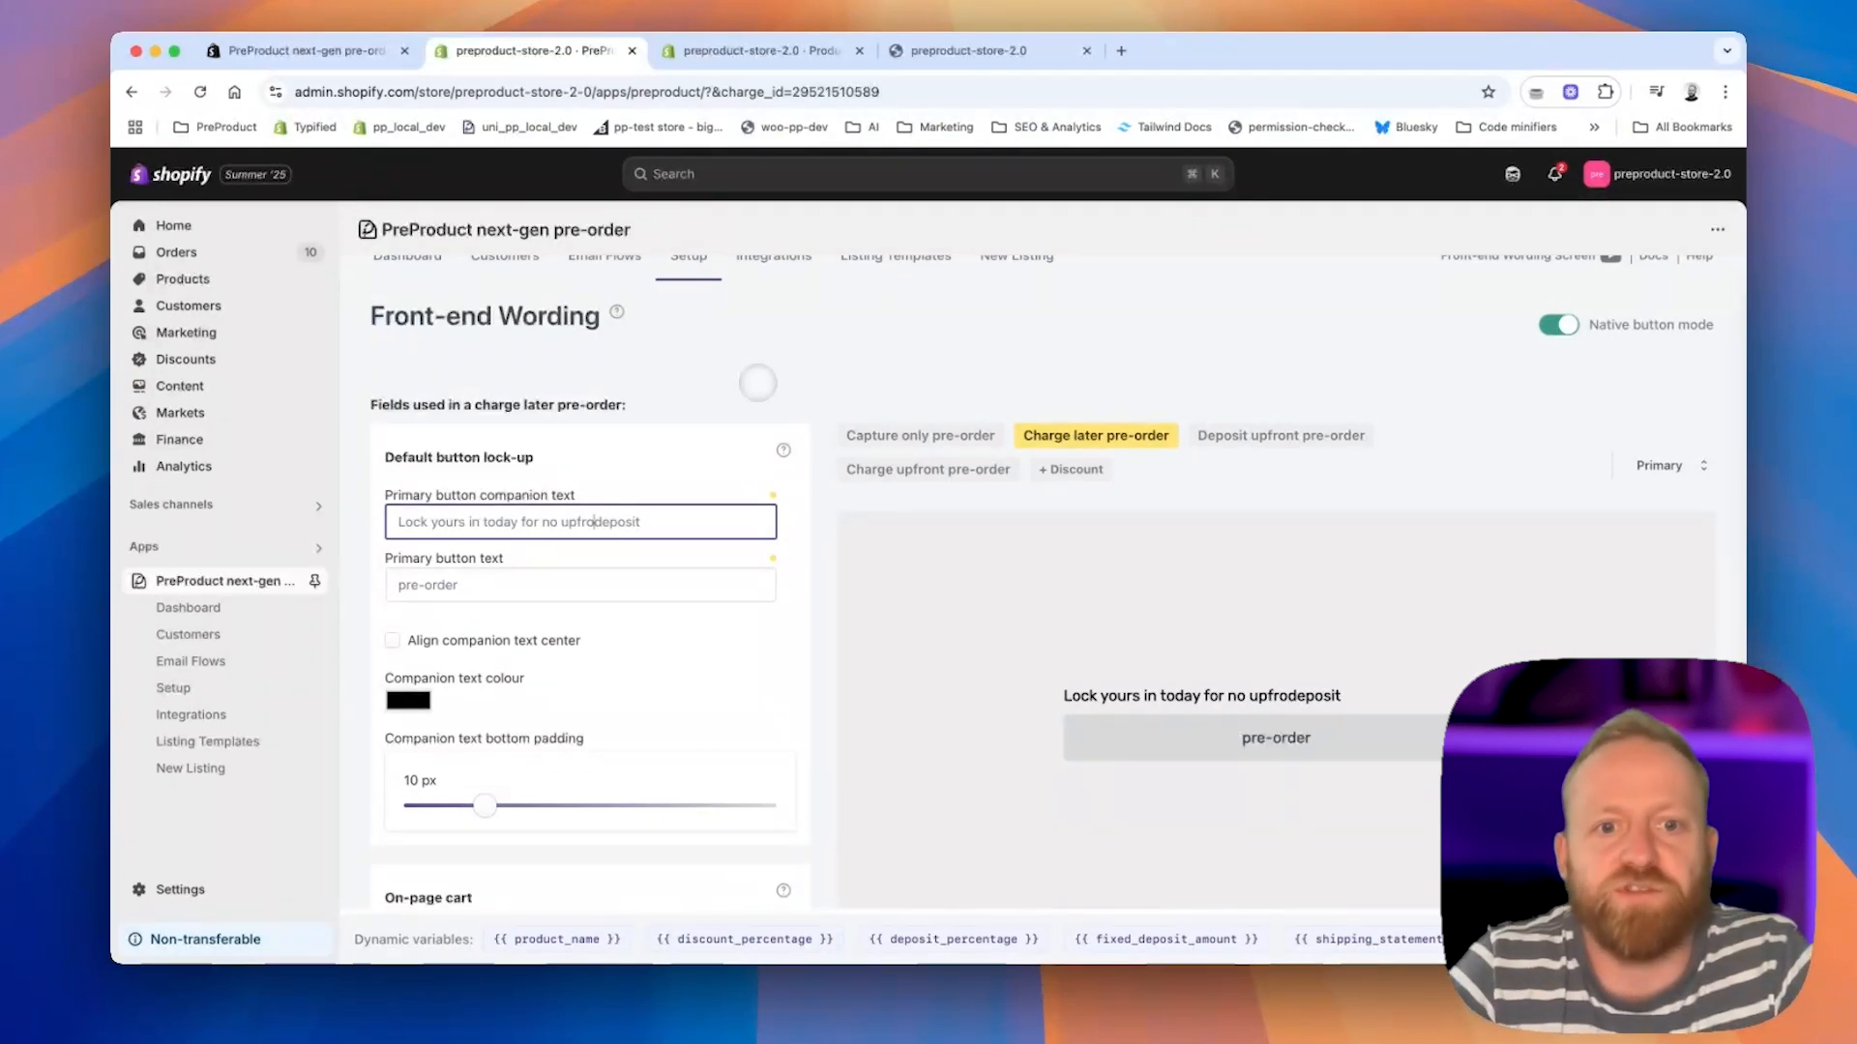
scroll("down", 3)
type("nt ")
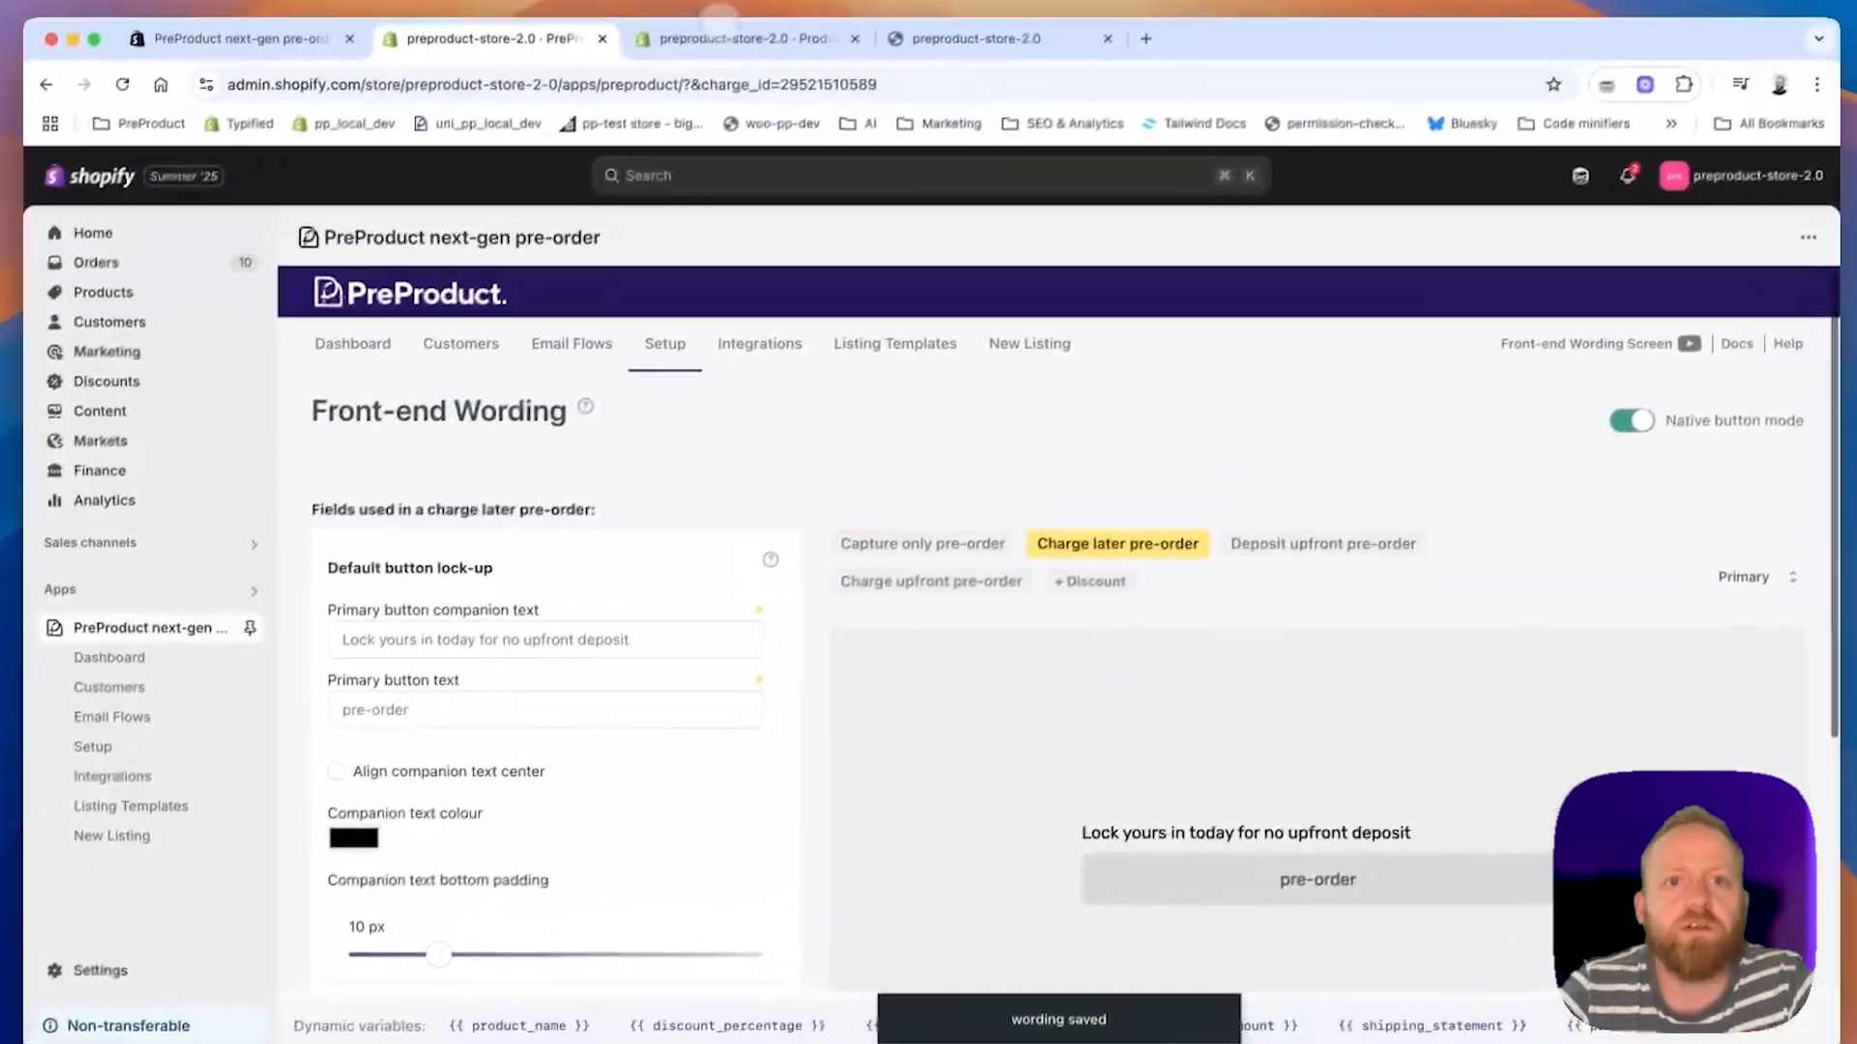
left_click(978, 51)
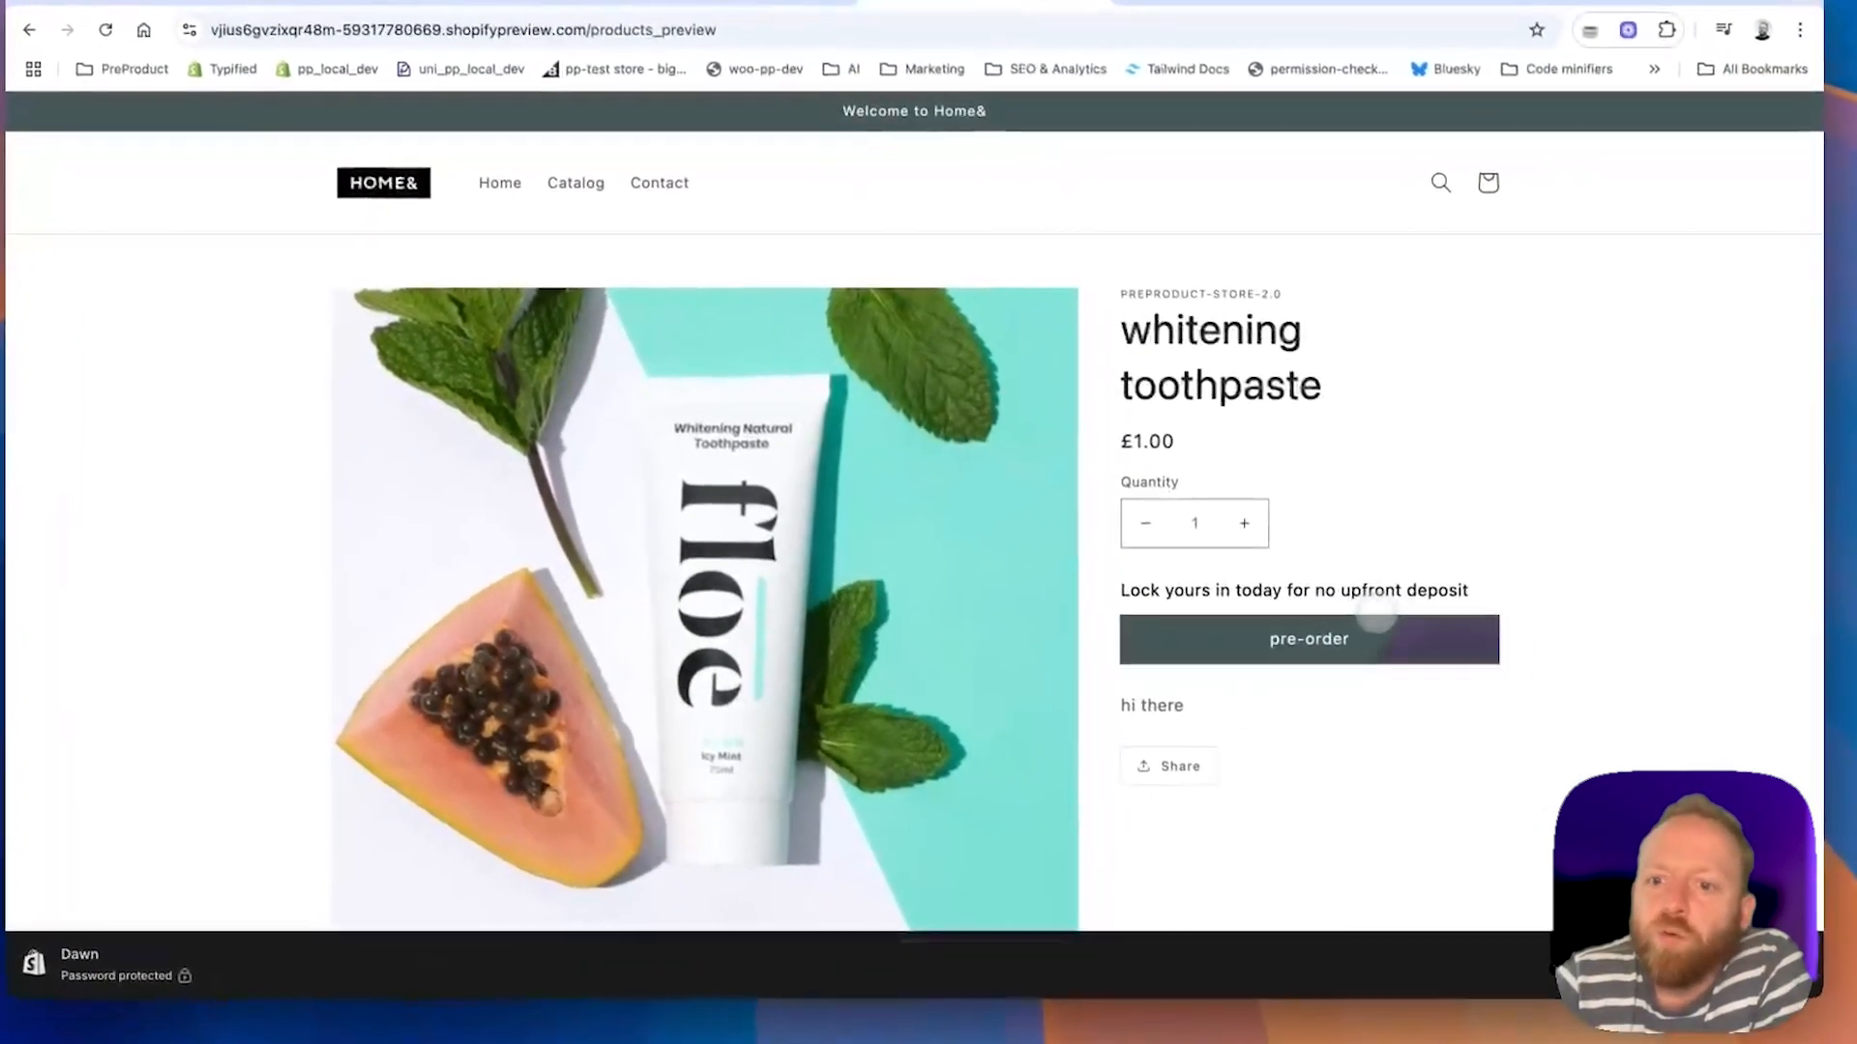
Pre-order the whitening toothpaste from its product page, confirm in the drawer and view it in the cart.
left_click(1307, 638)
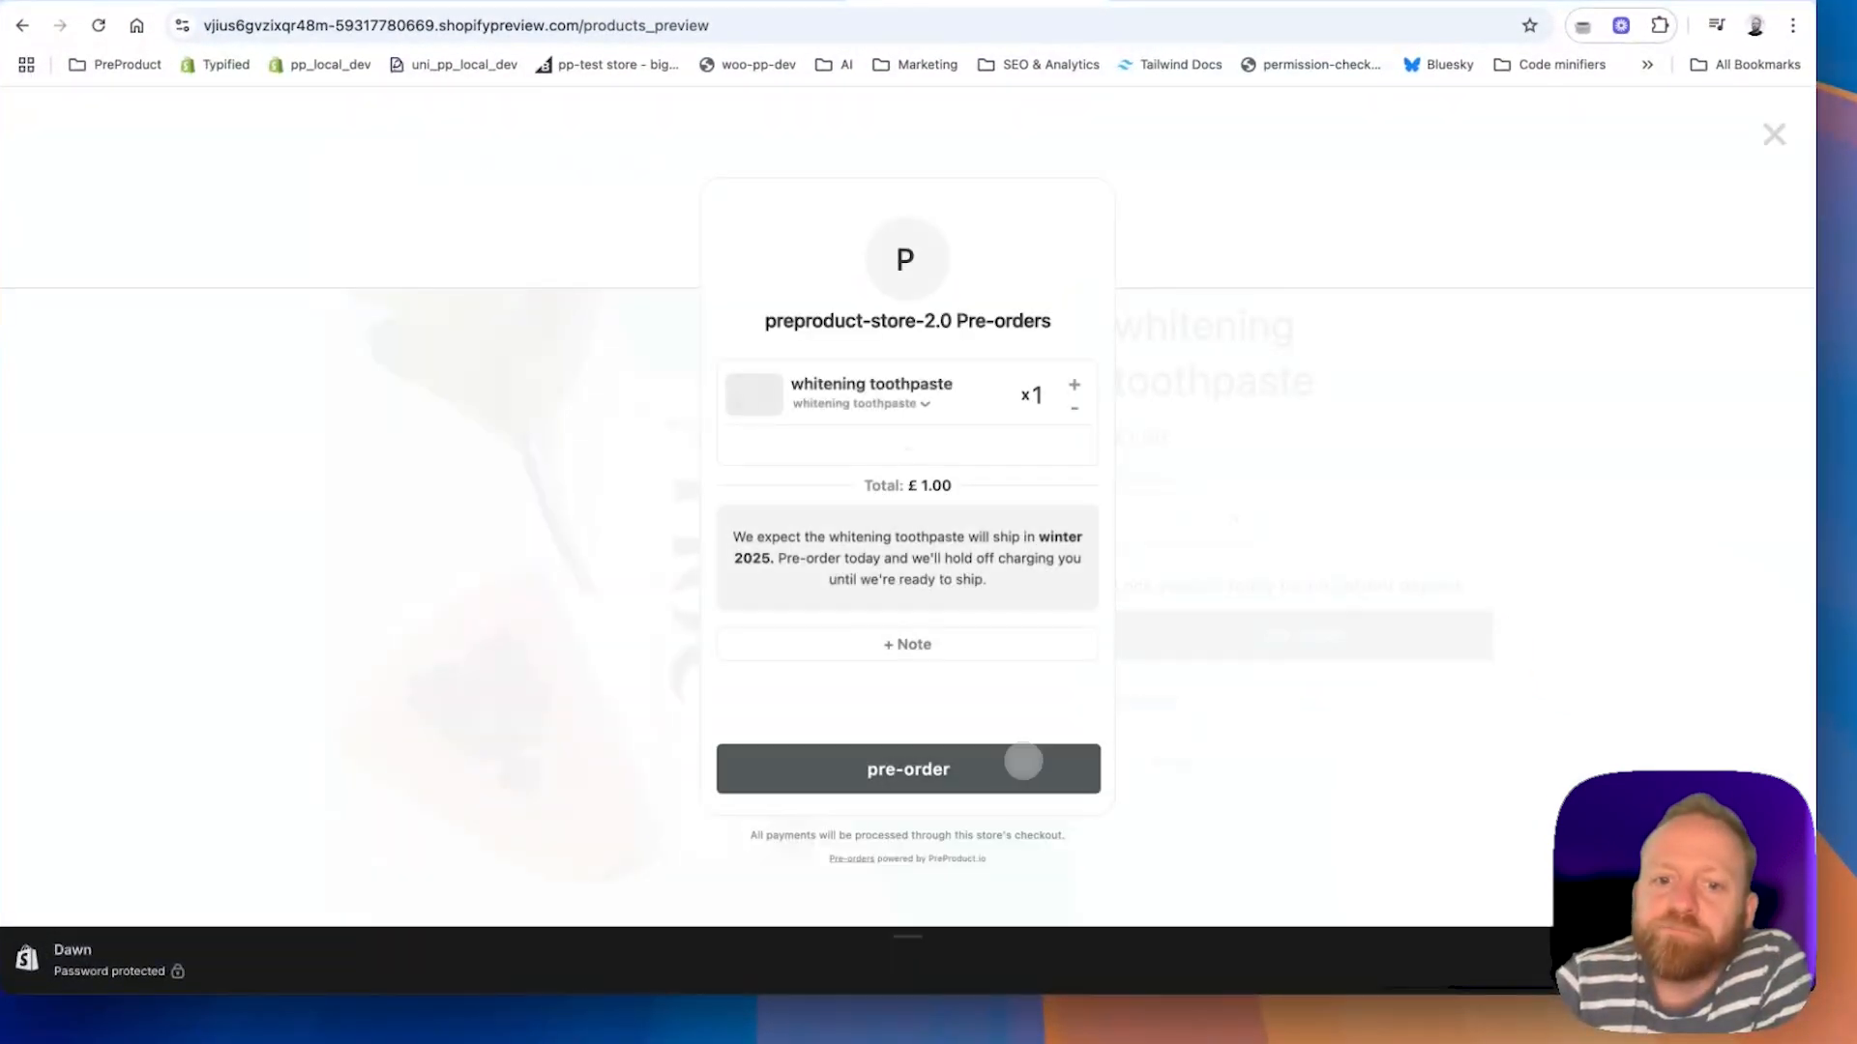
left_click(907, 768)
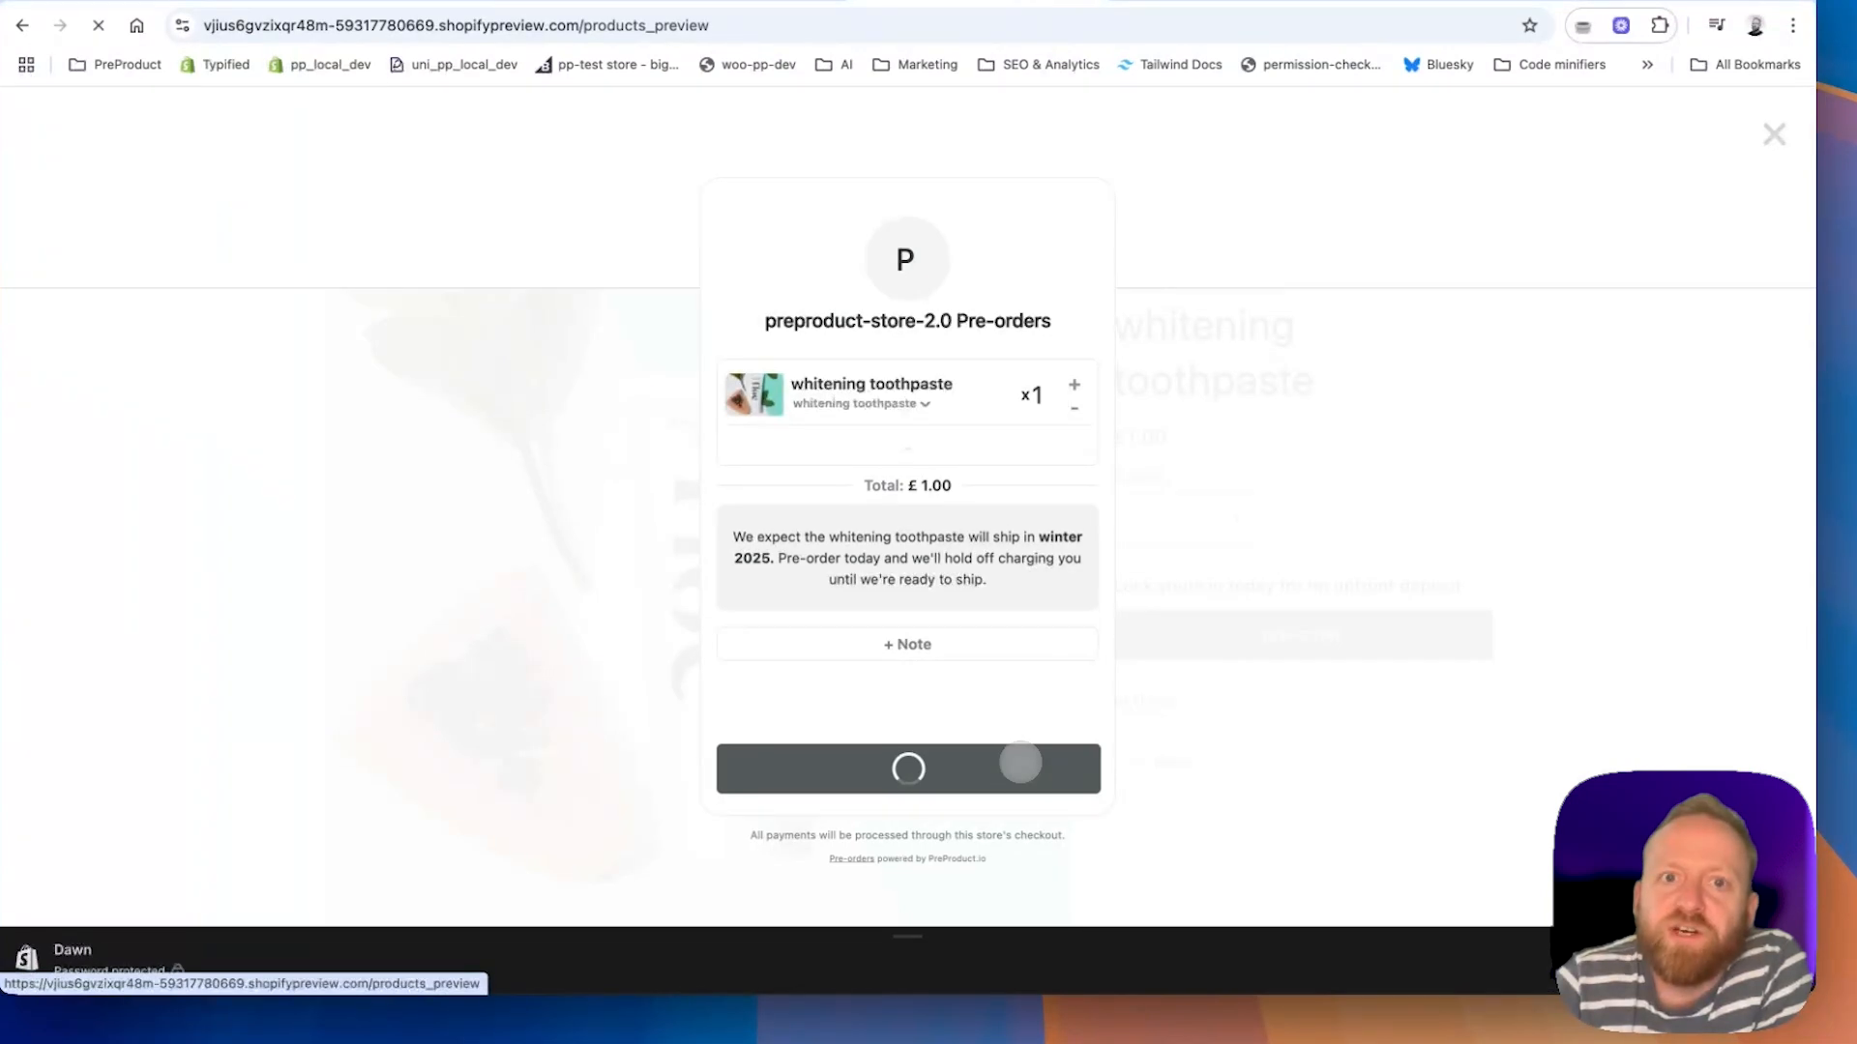
left_click(907, 768)
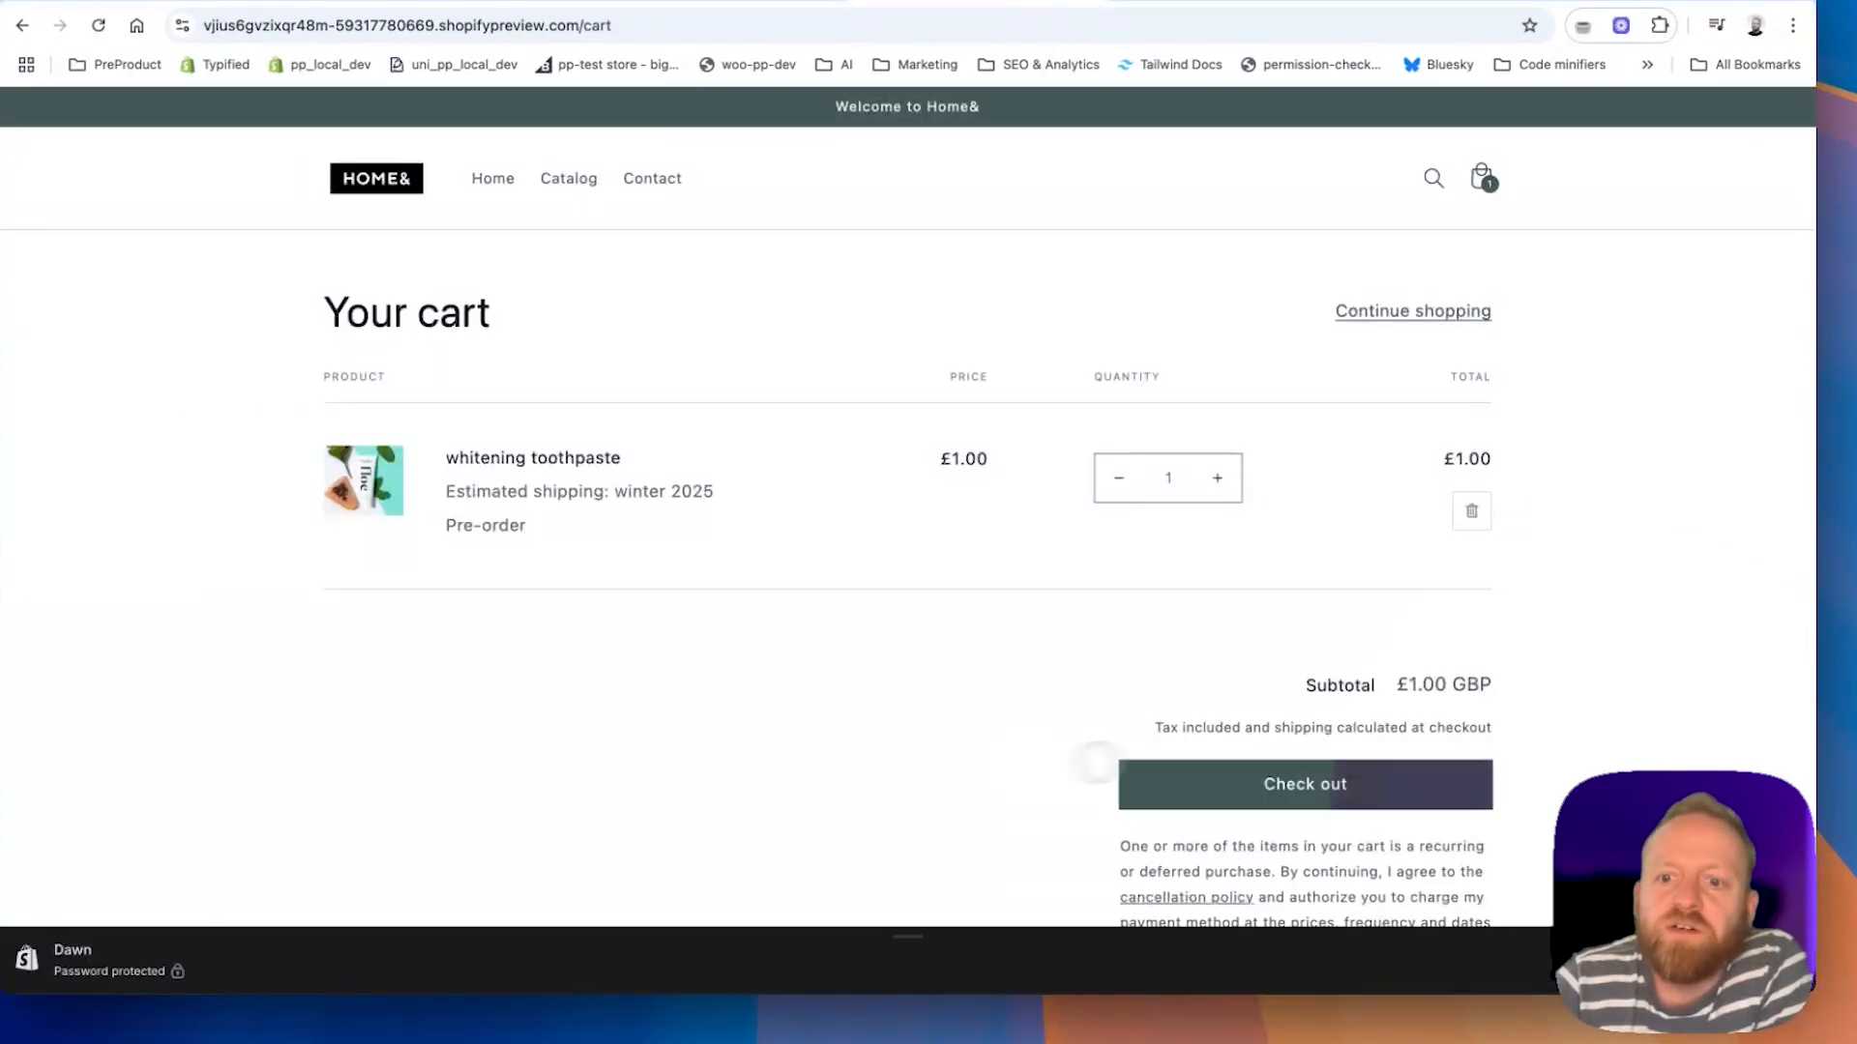
left_click(1302, 783)
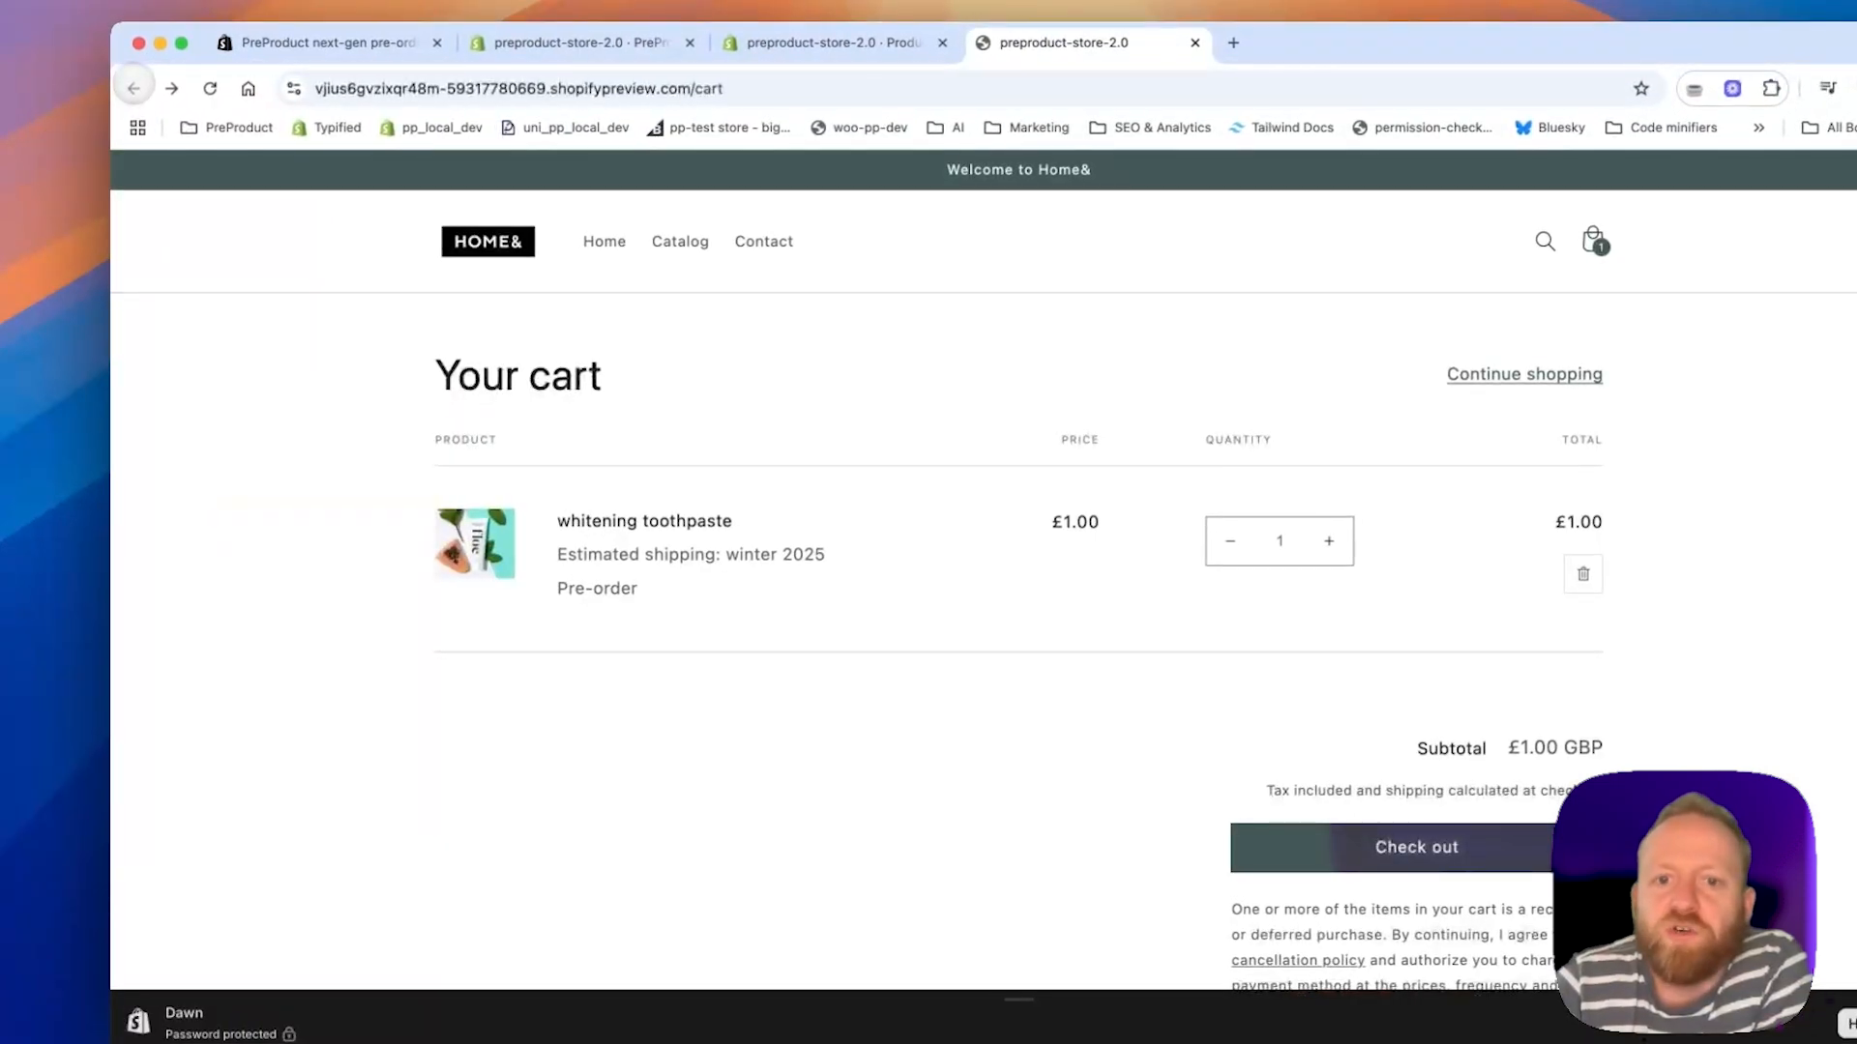
left_click(557, 53)
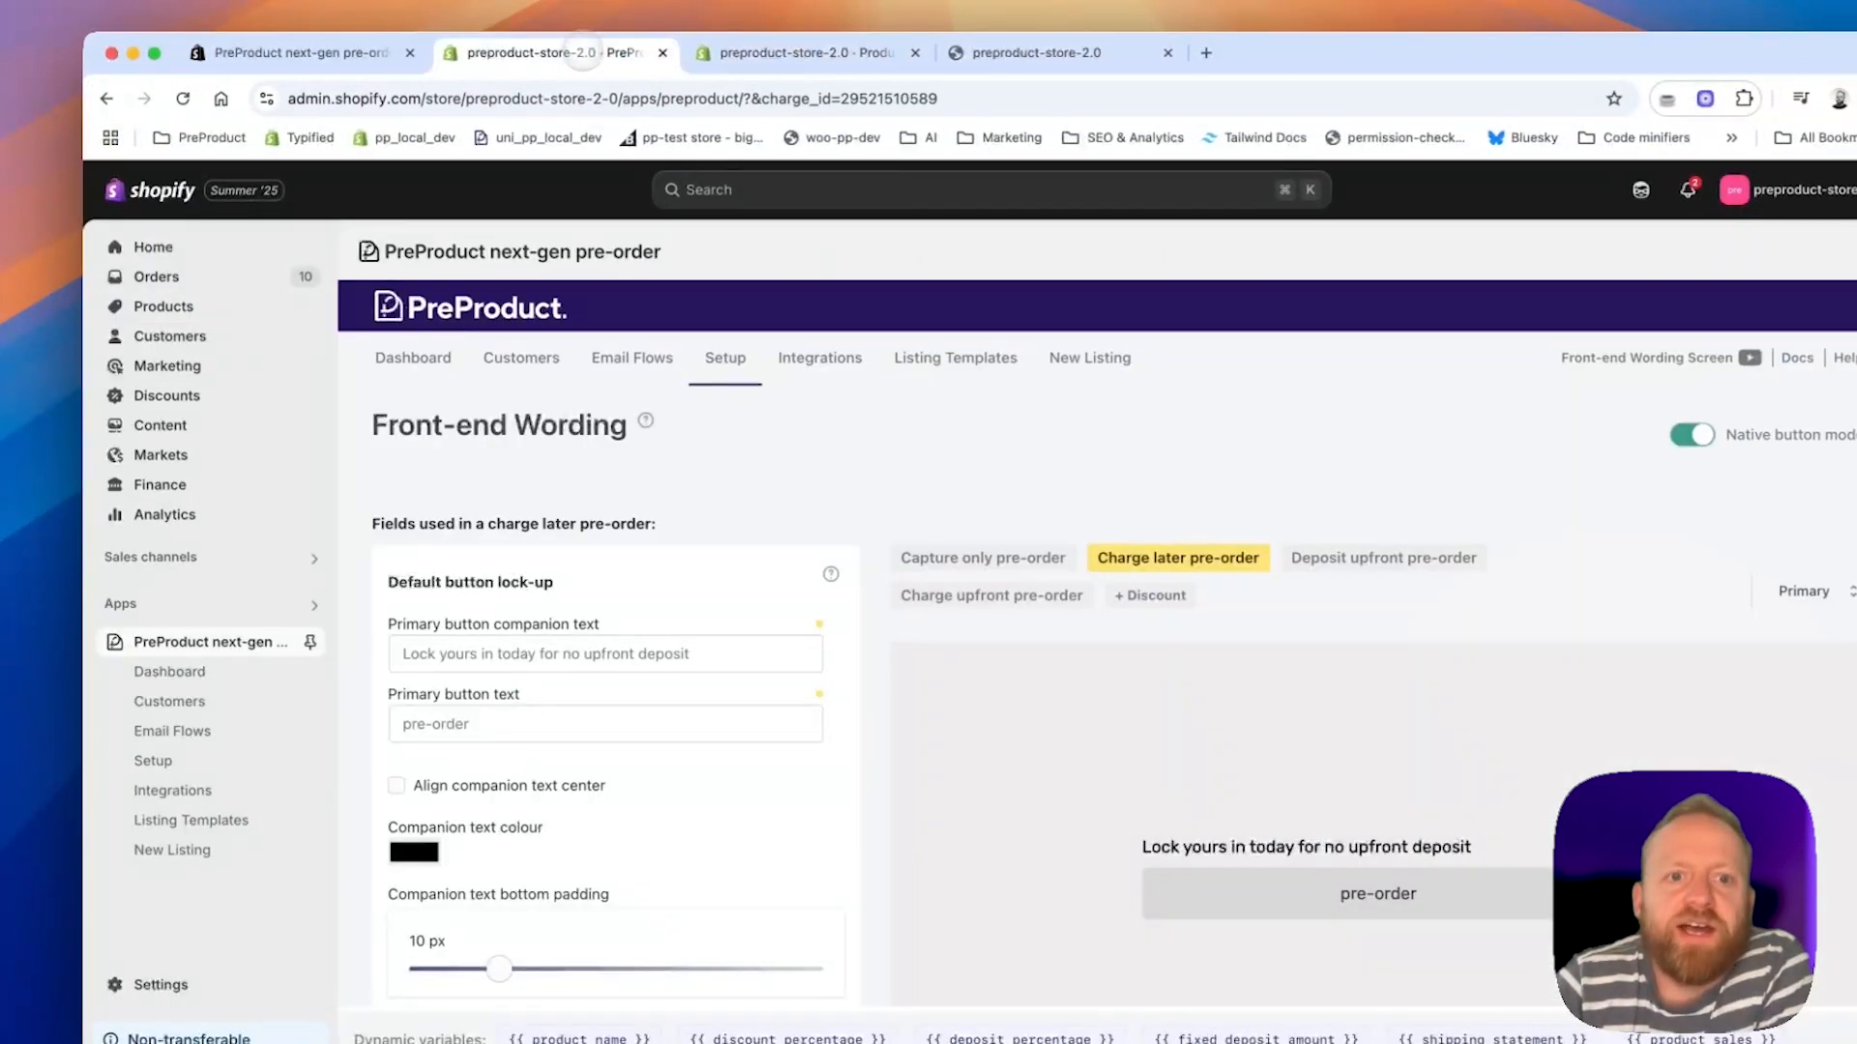
Browse PreProduct's Email Flows, Dashboard listings and pre-order Customers screens.
left_click(631, 358)
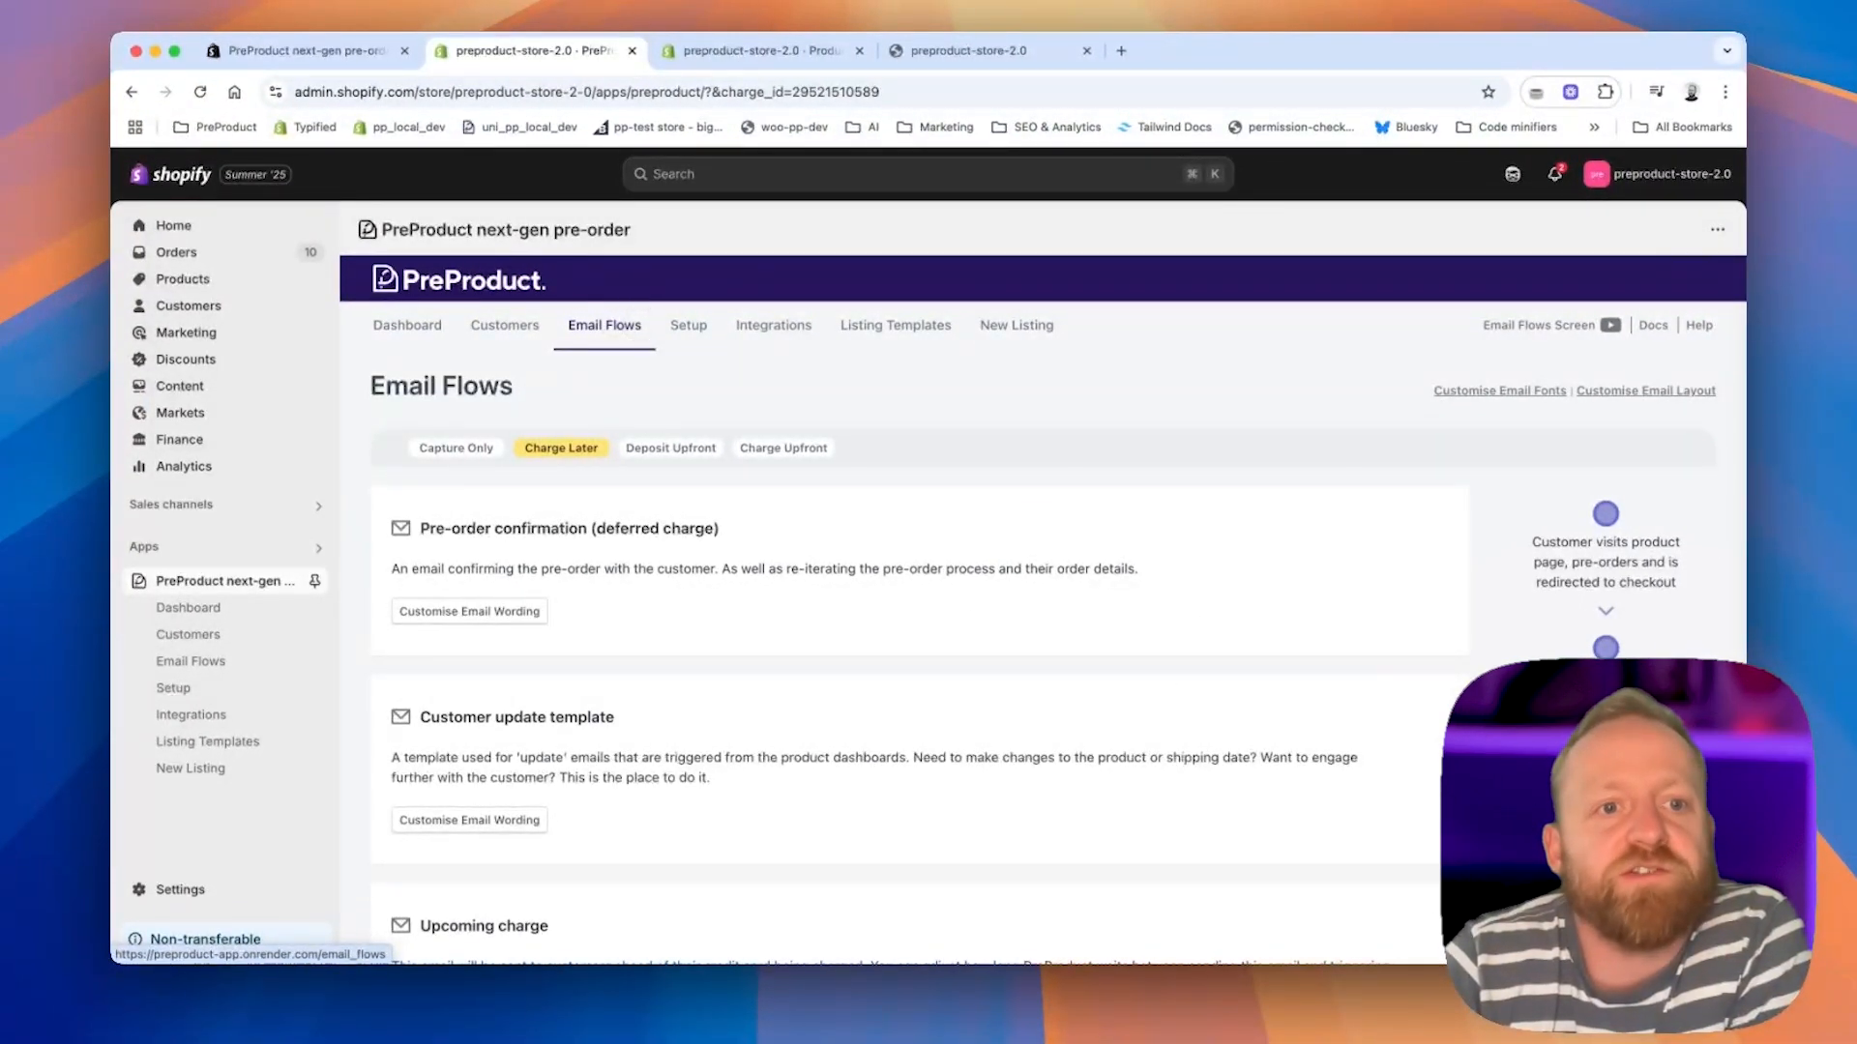
left_click(406, 325)
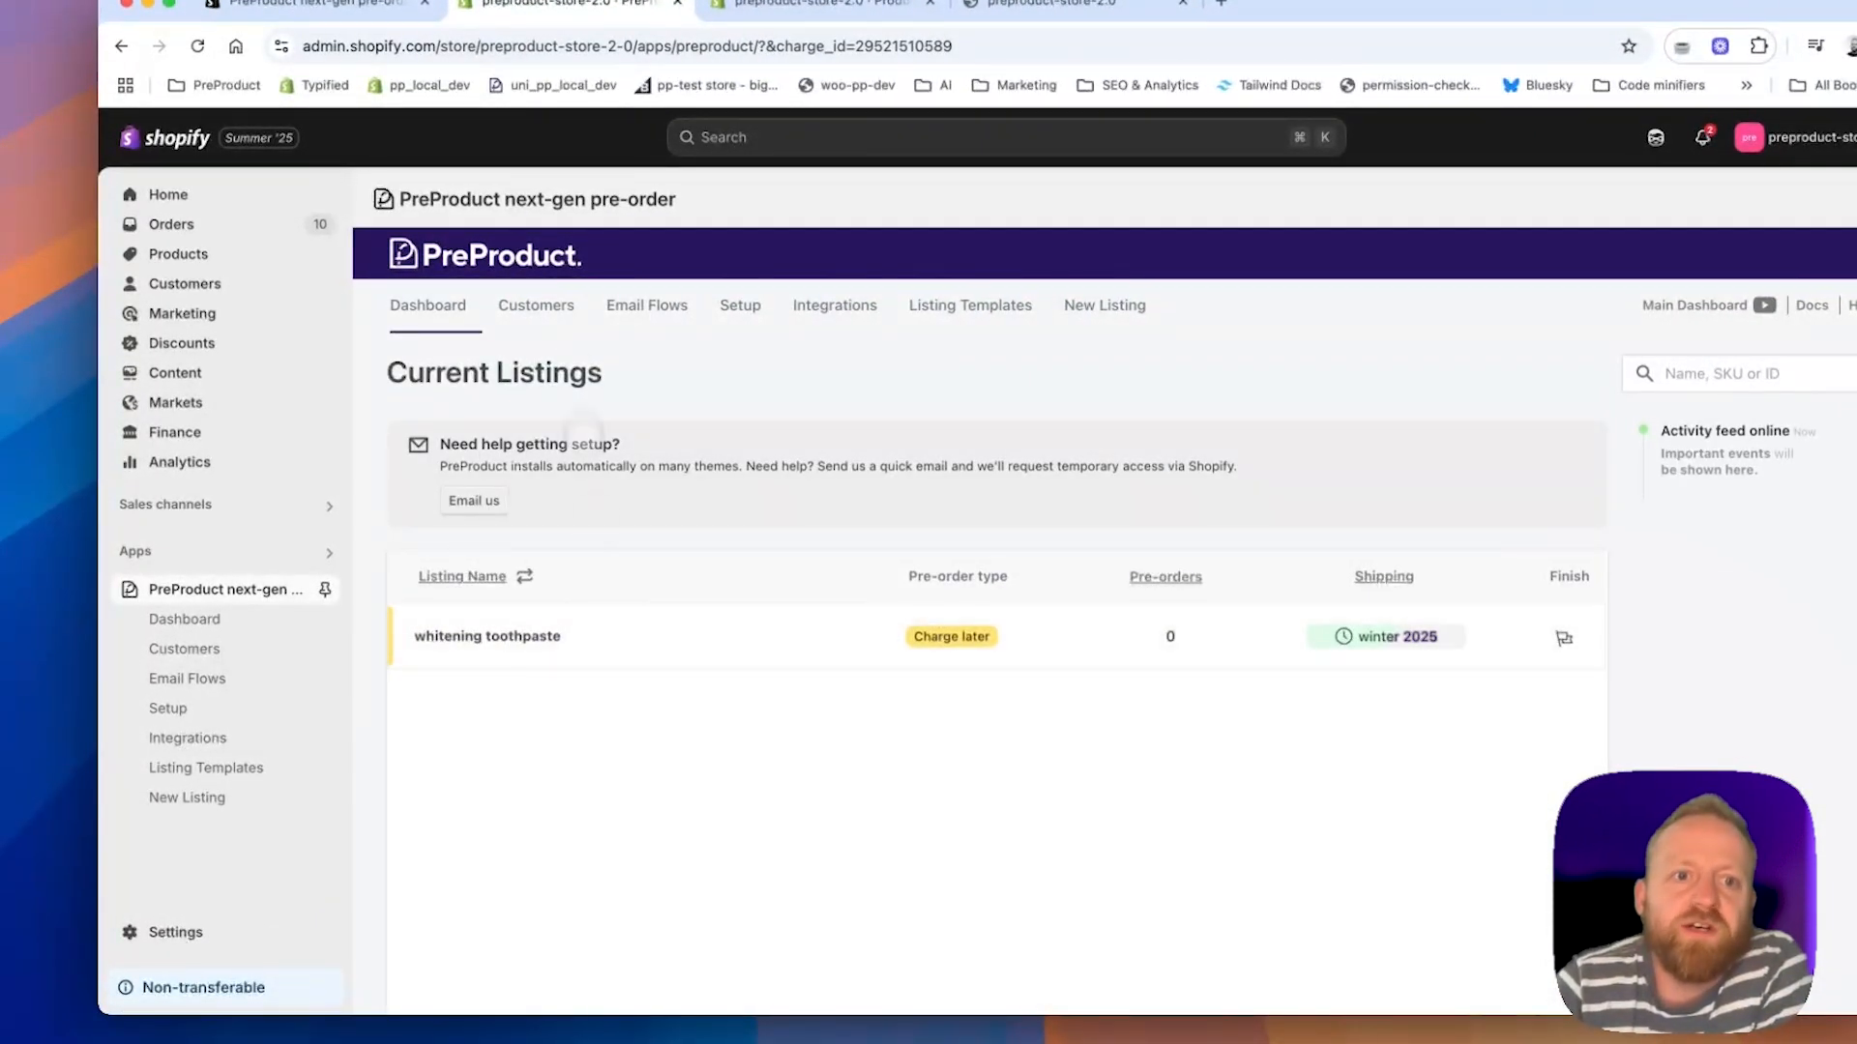
left_click(536, 303)
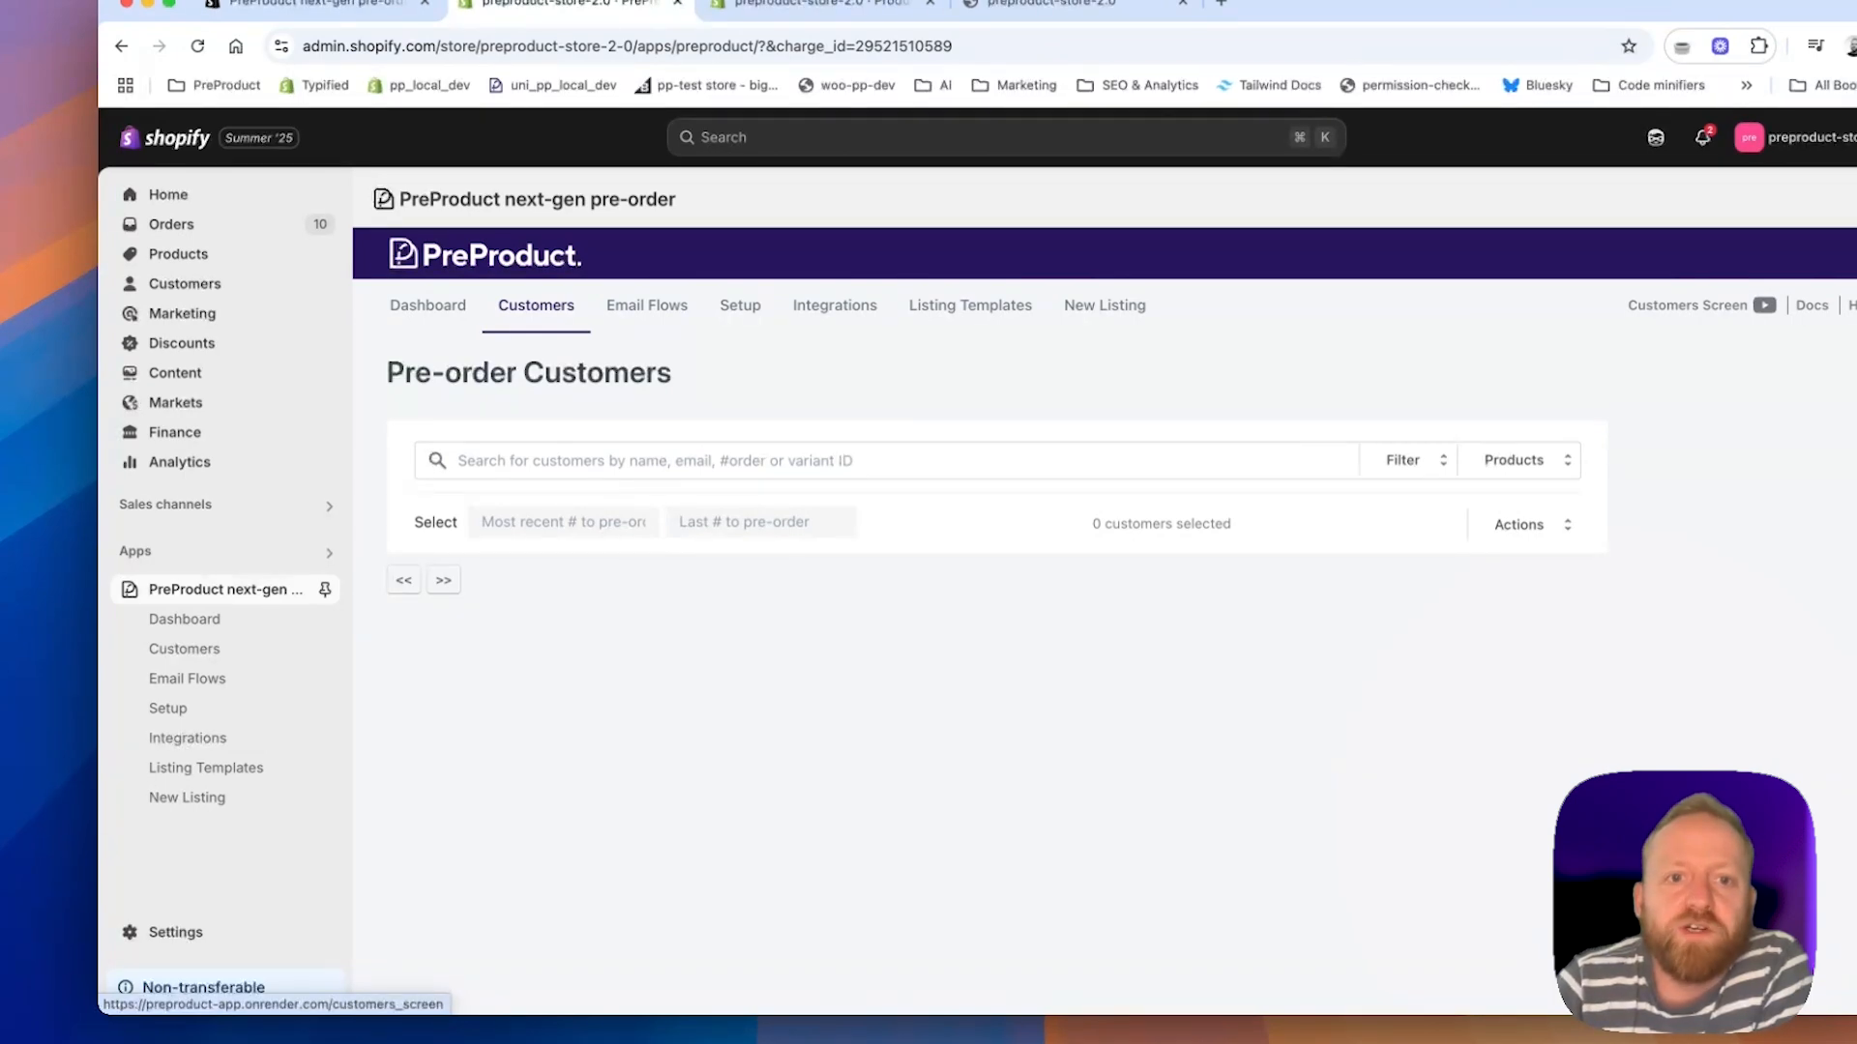
Review the email flow list, then land on the main Setup page.
left_click(646, 304)
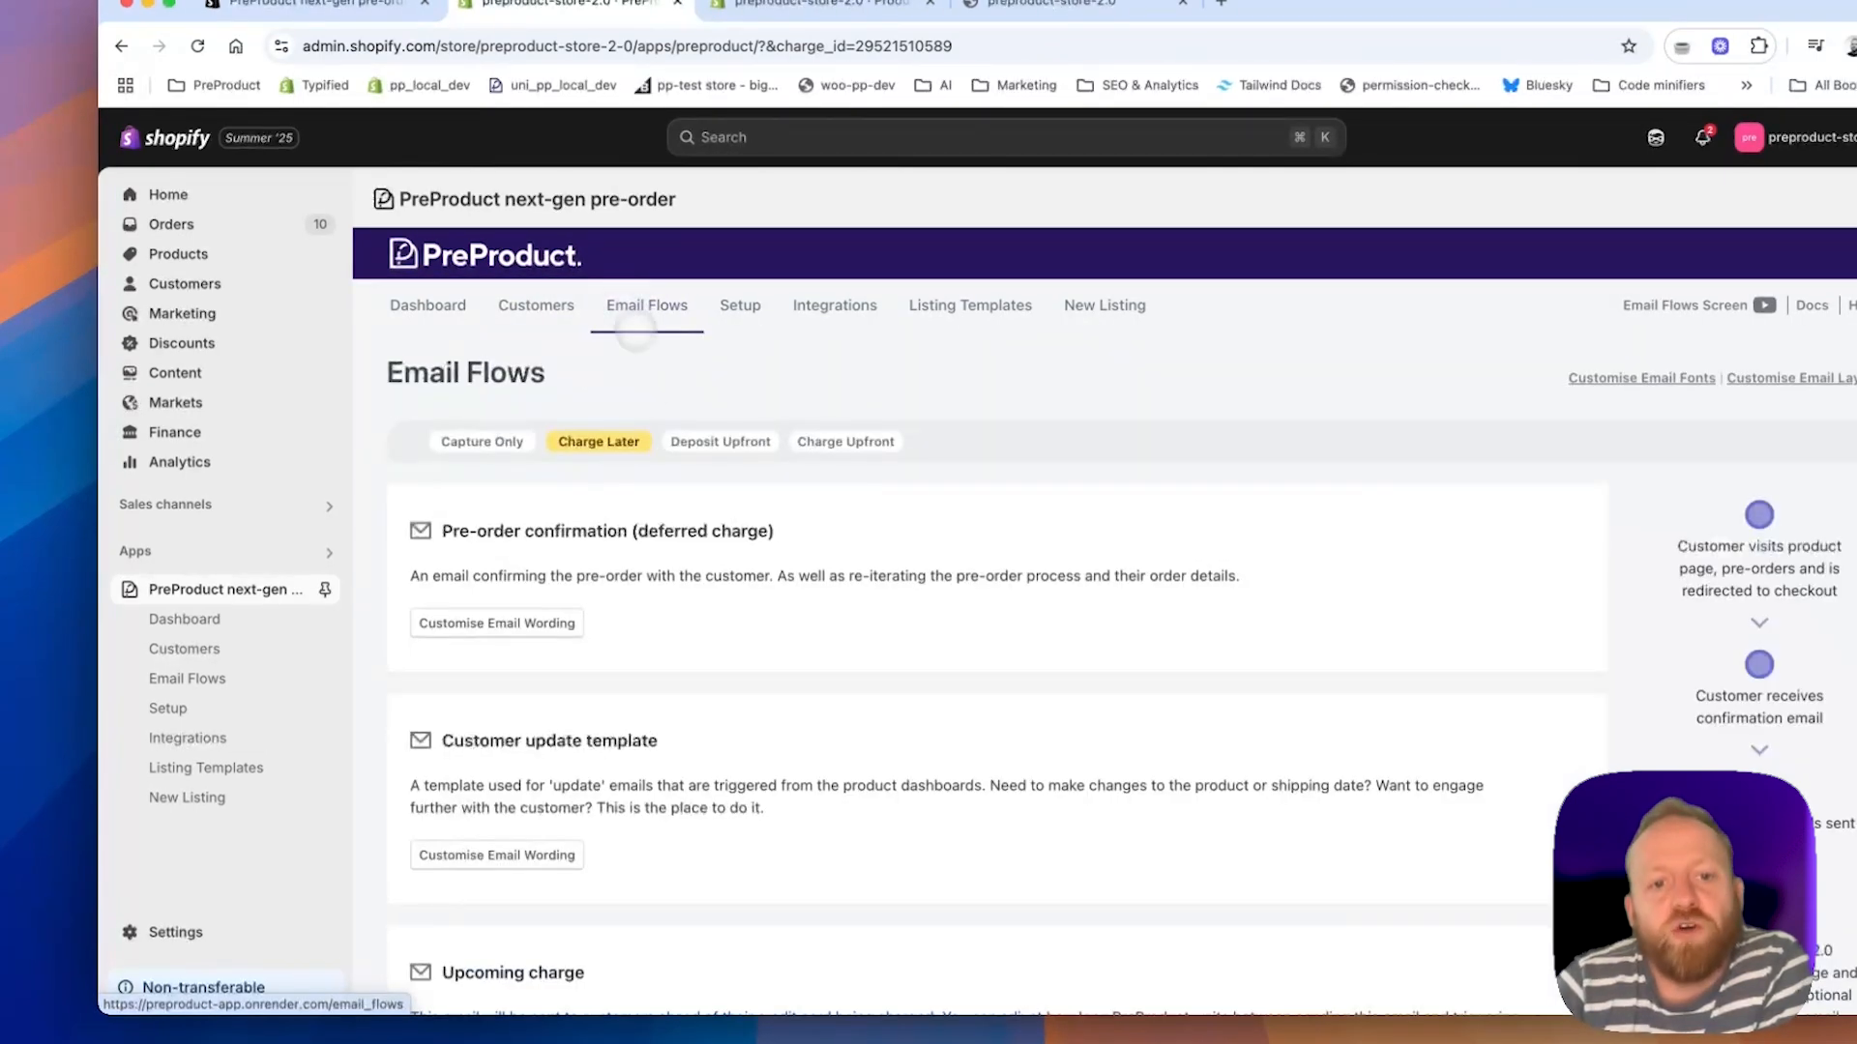
scroll("down", 3)
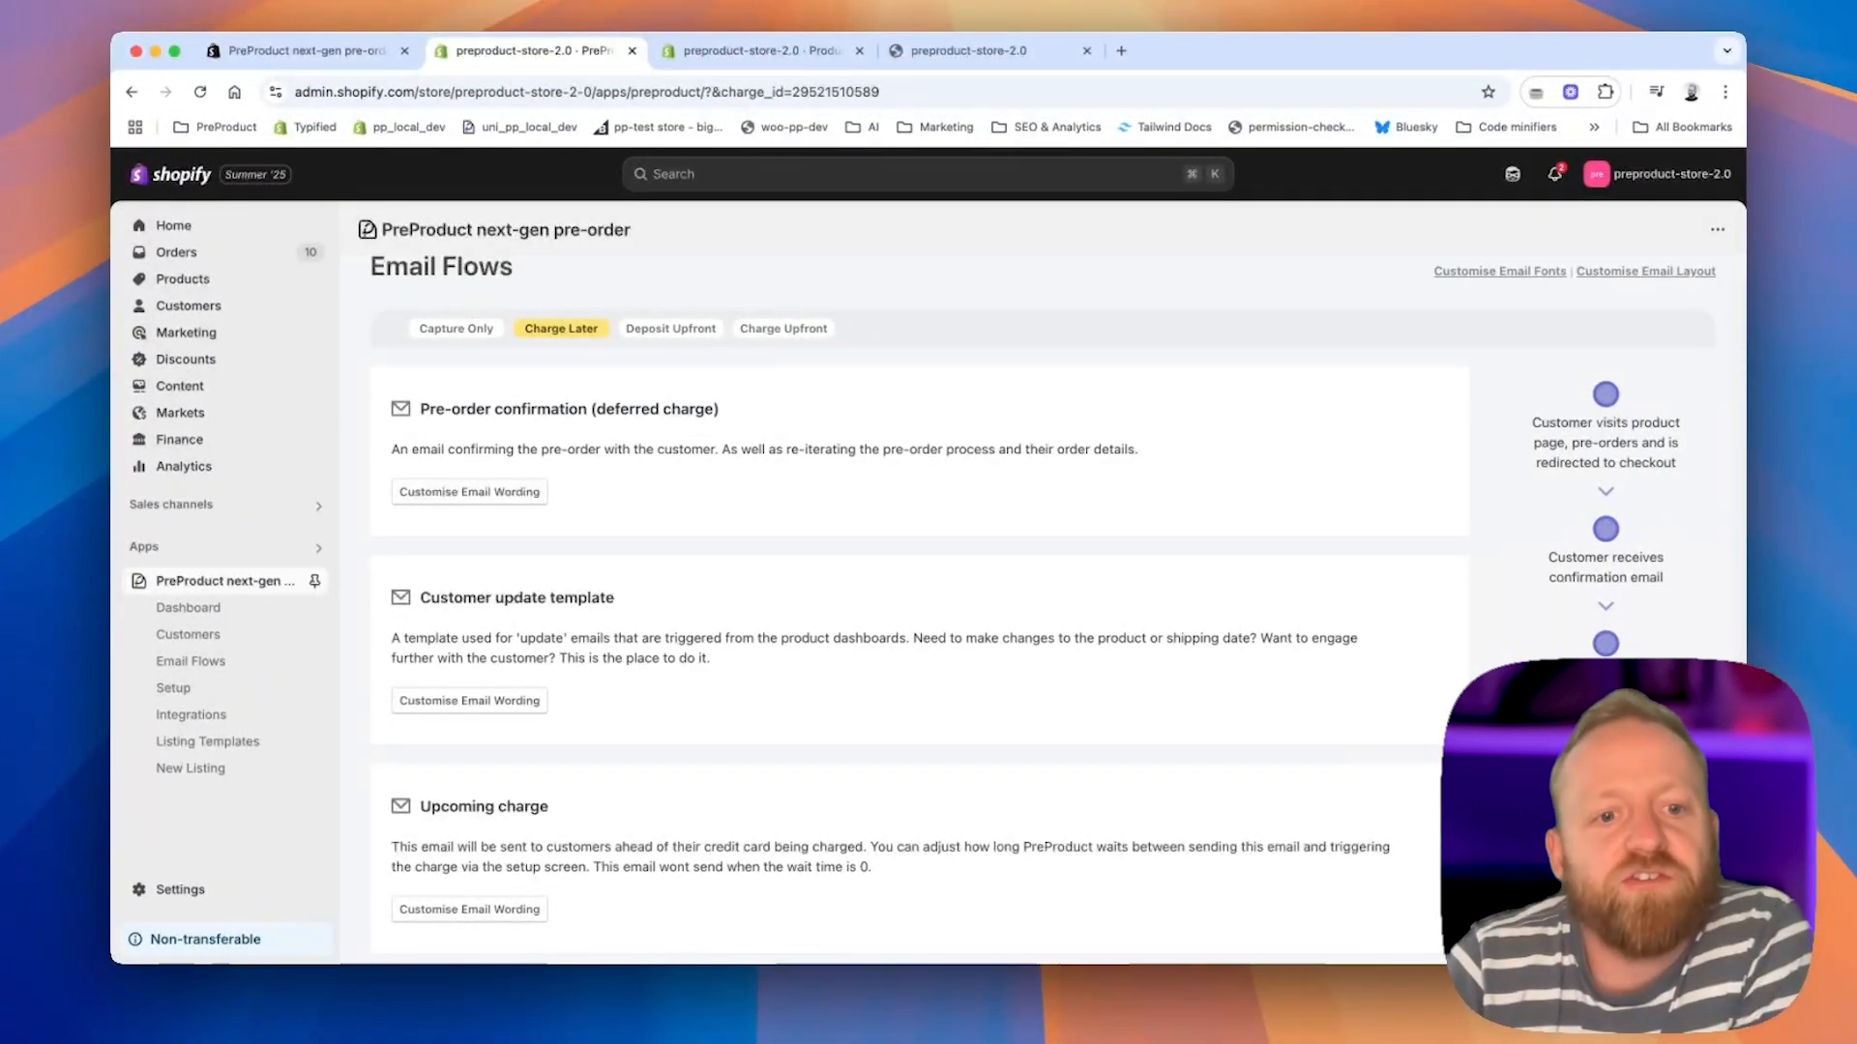
scroll("down", 3)
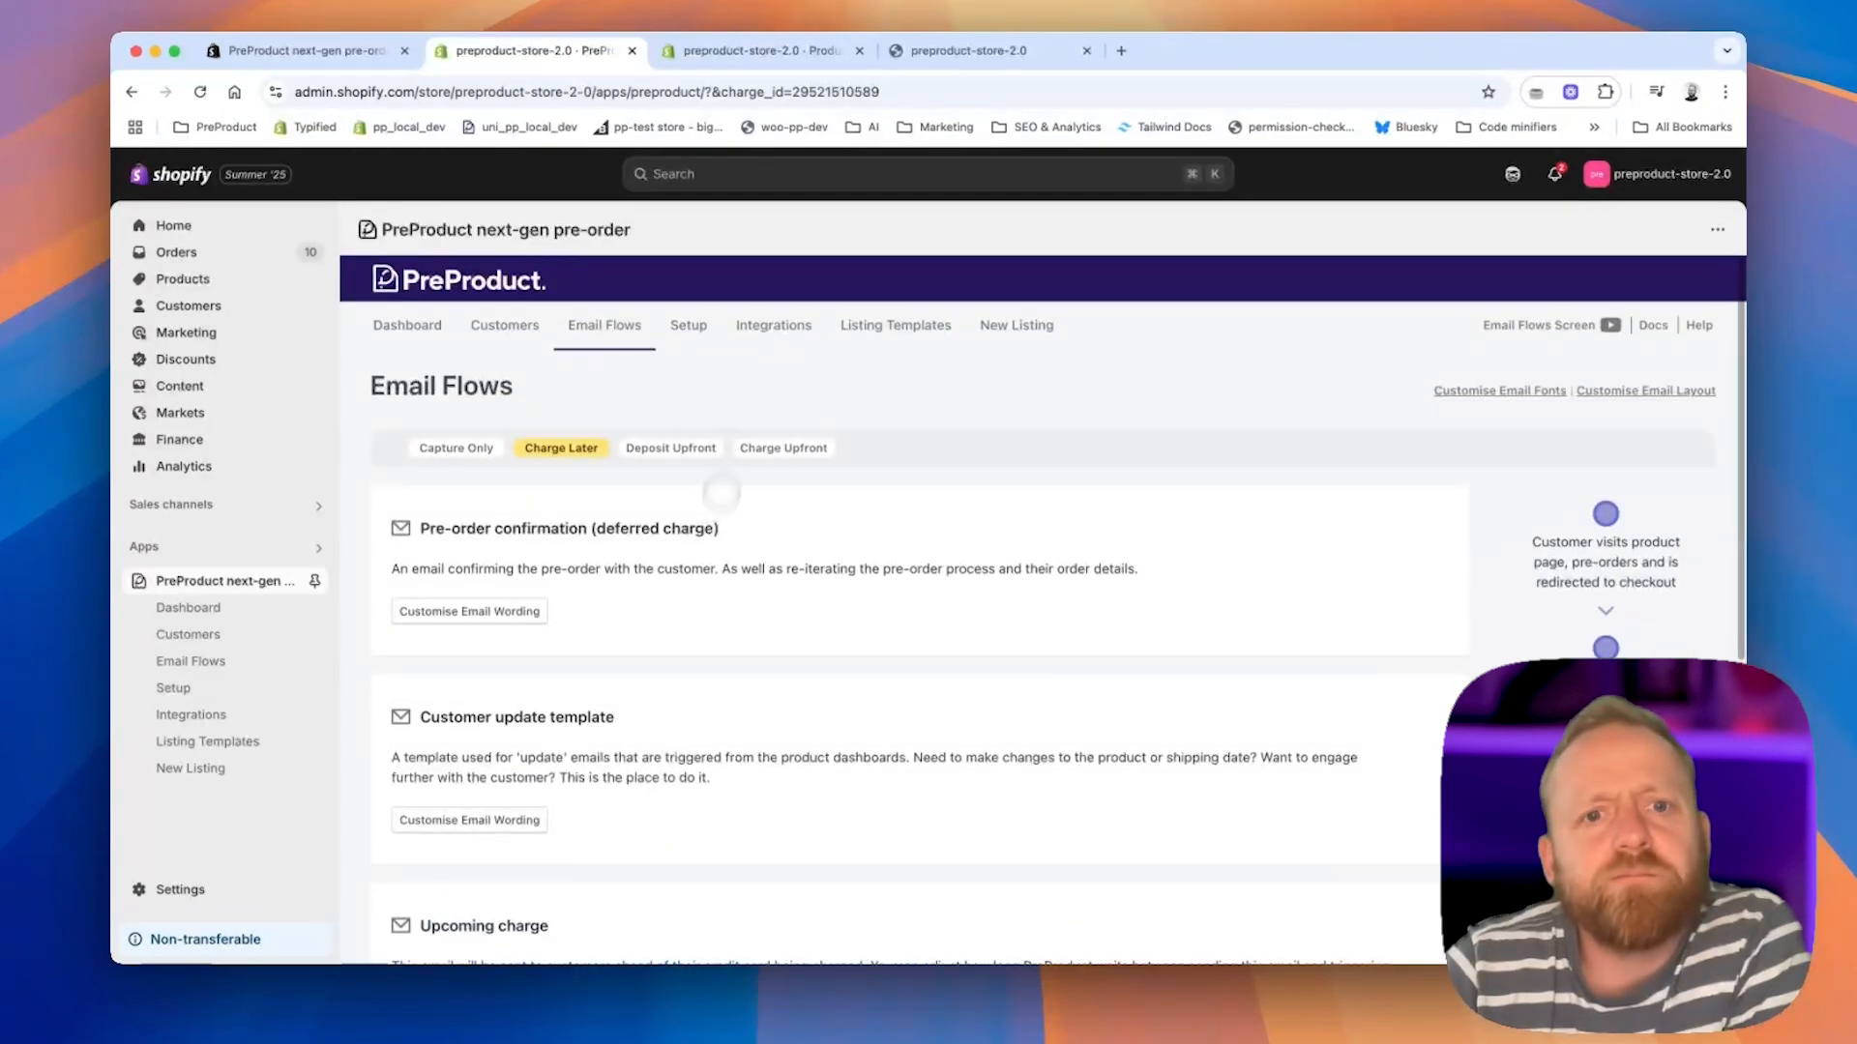
left_click(689, 325)
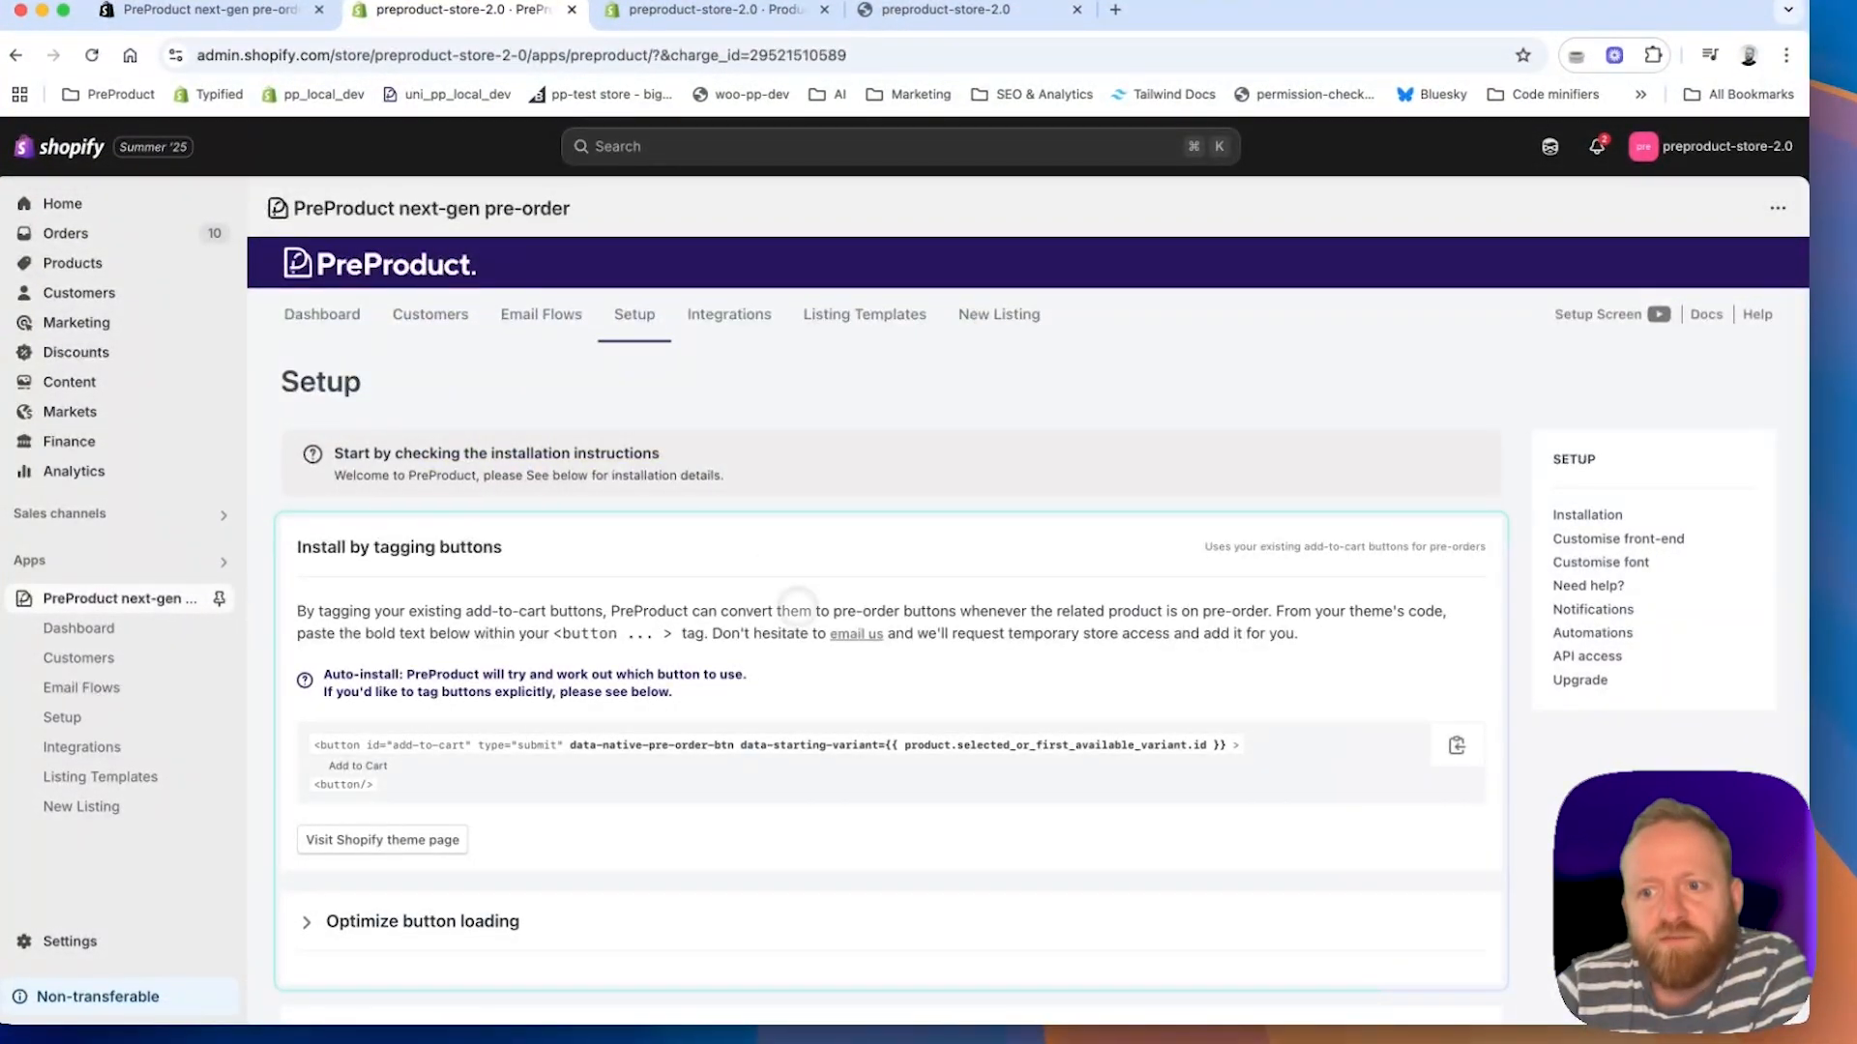
Scroll the Setup page toward the Automations section.
scroll("down", 3)
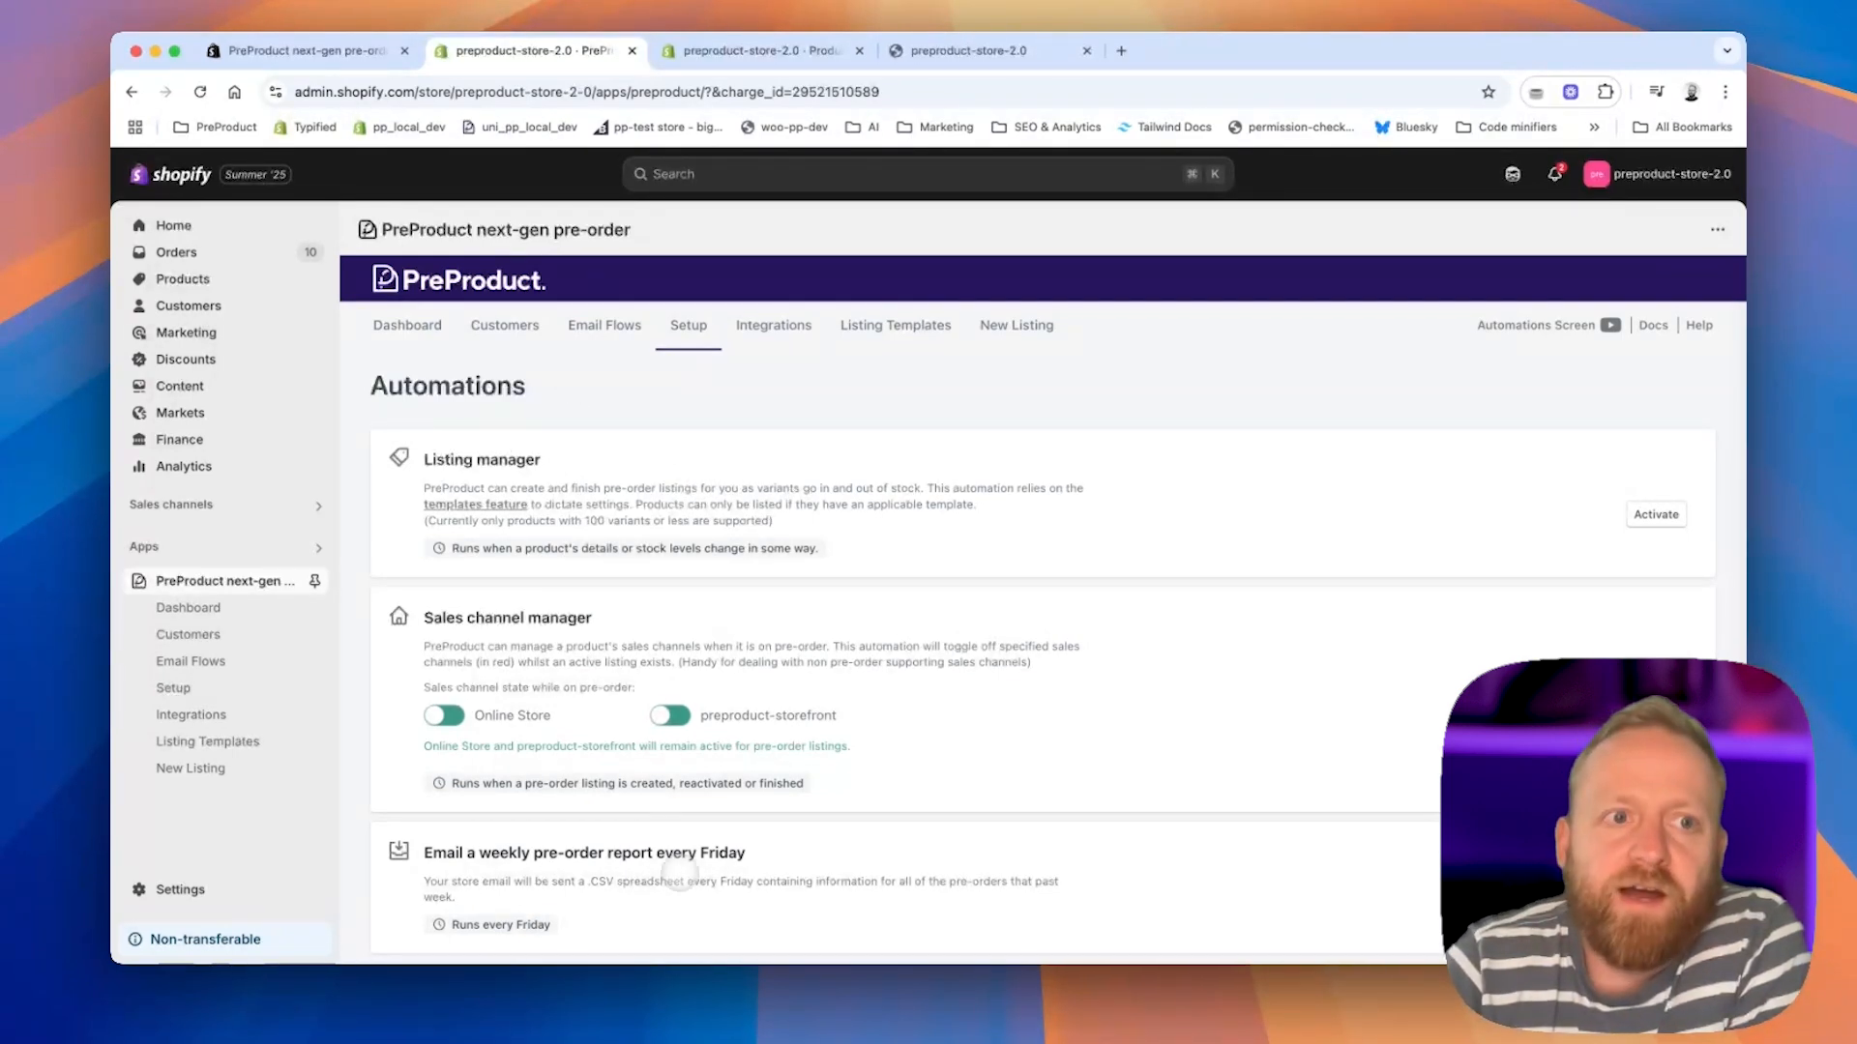
mouse_move(222, 240)
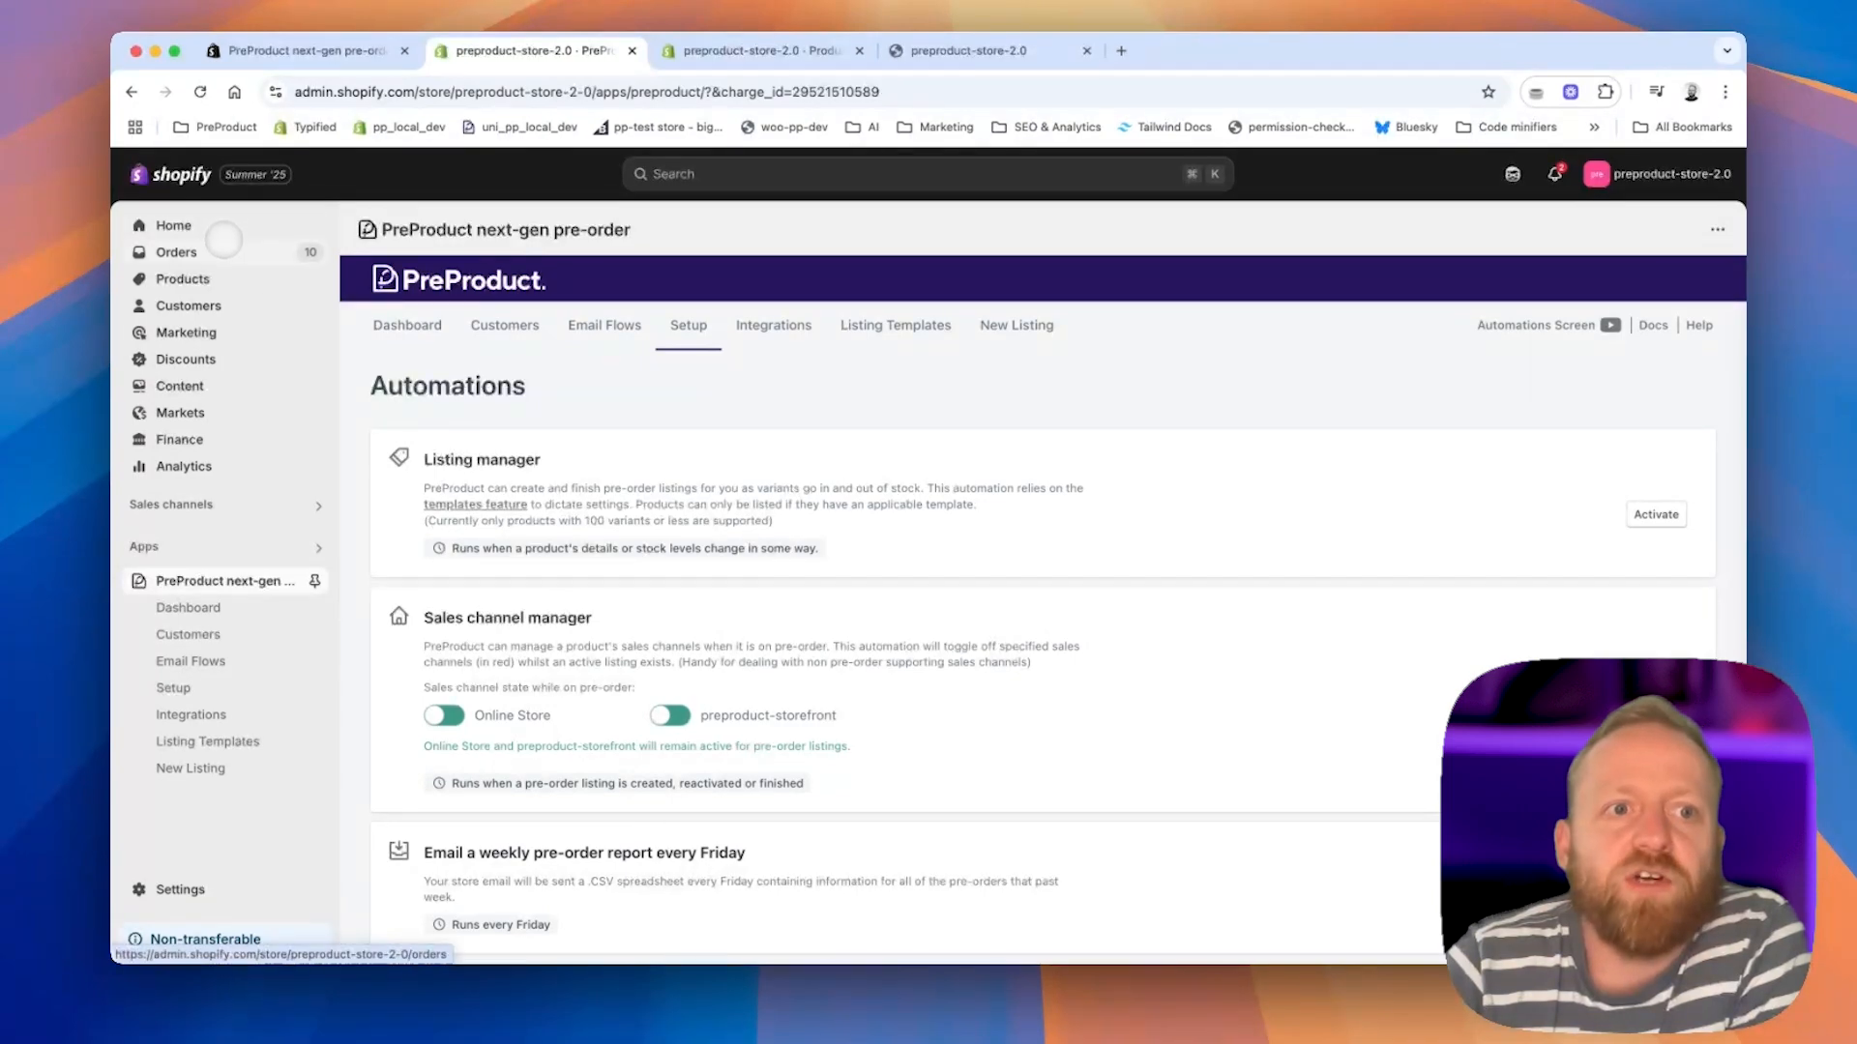